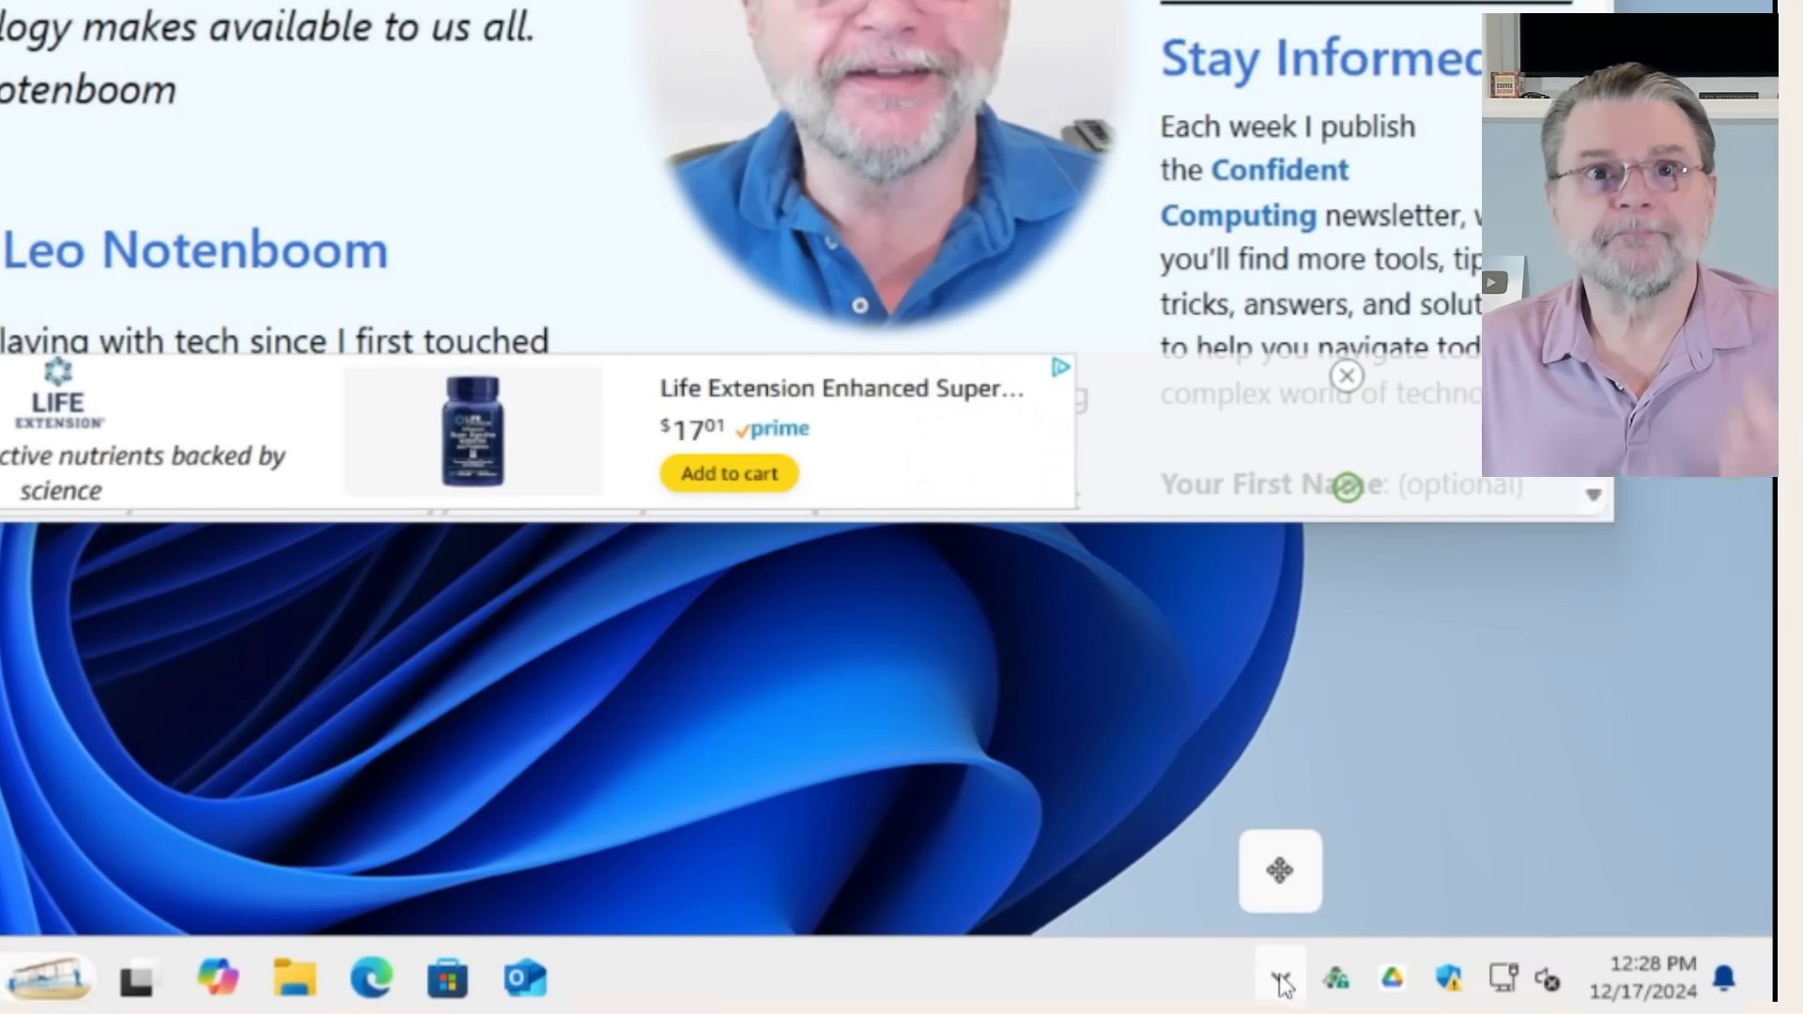
# Go to onedrive.com from the Edge address bar to reach the OneDrive home page.
pyautogui.click(1285, 996)
pyautogui.write('oned')
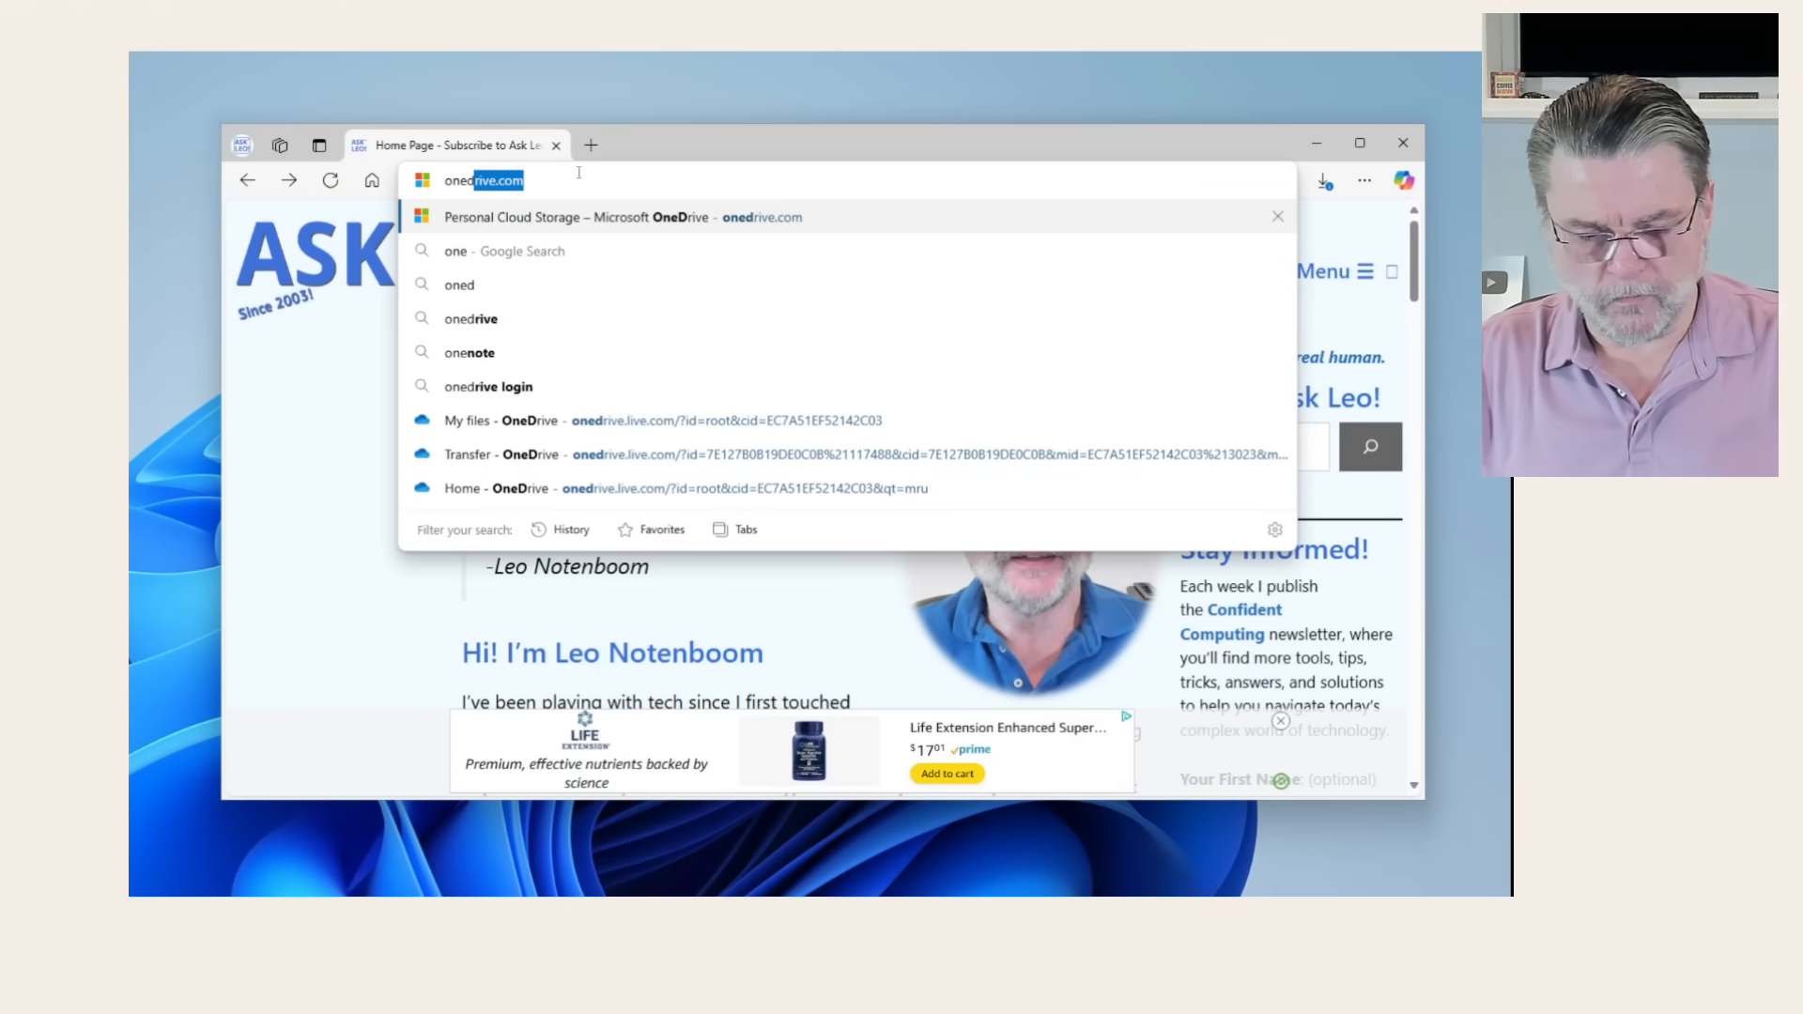
pyautogui.press('Enter')
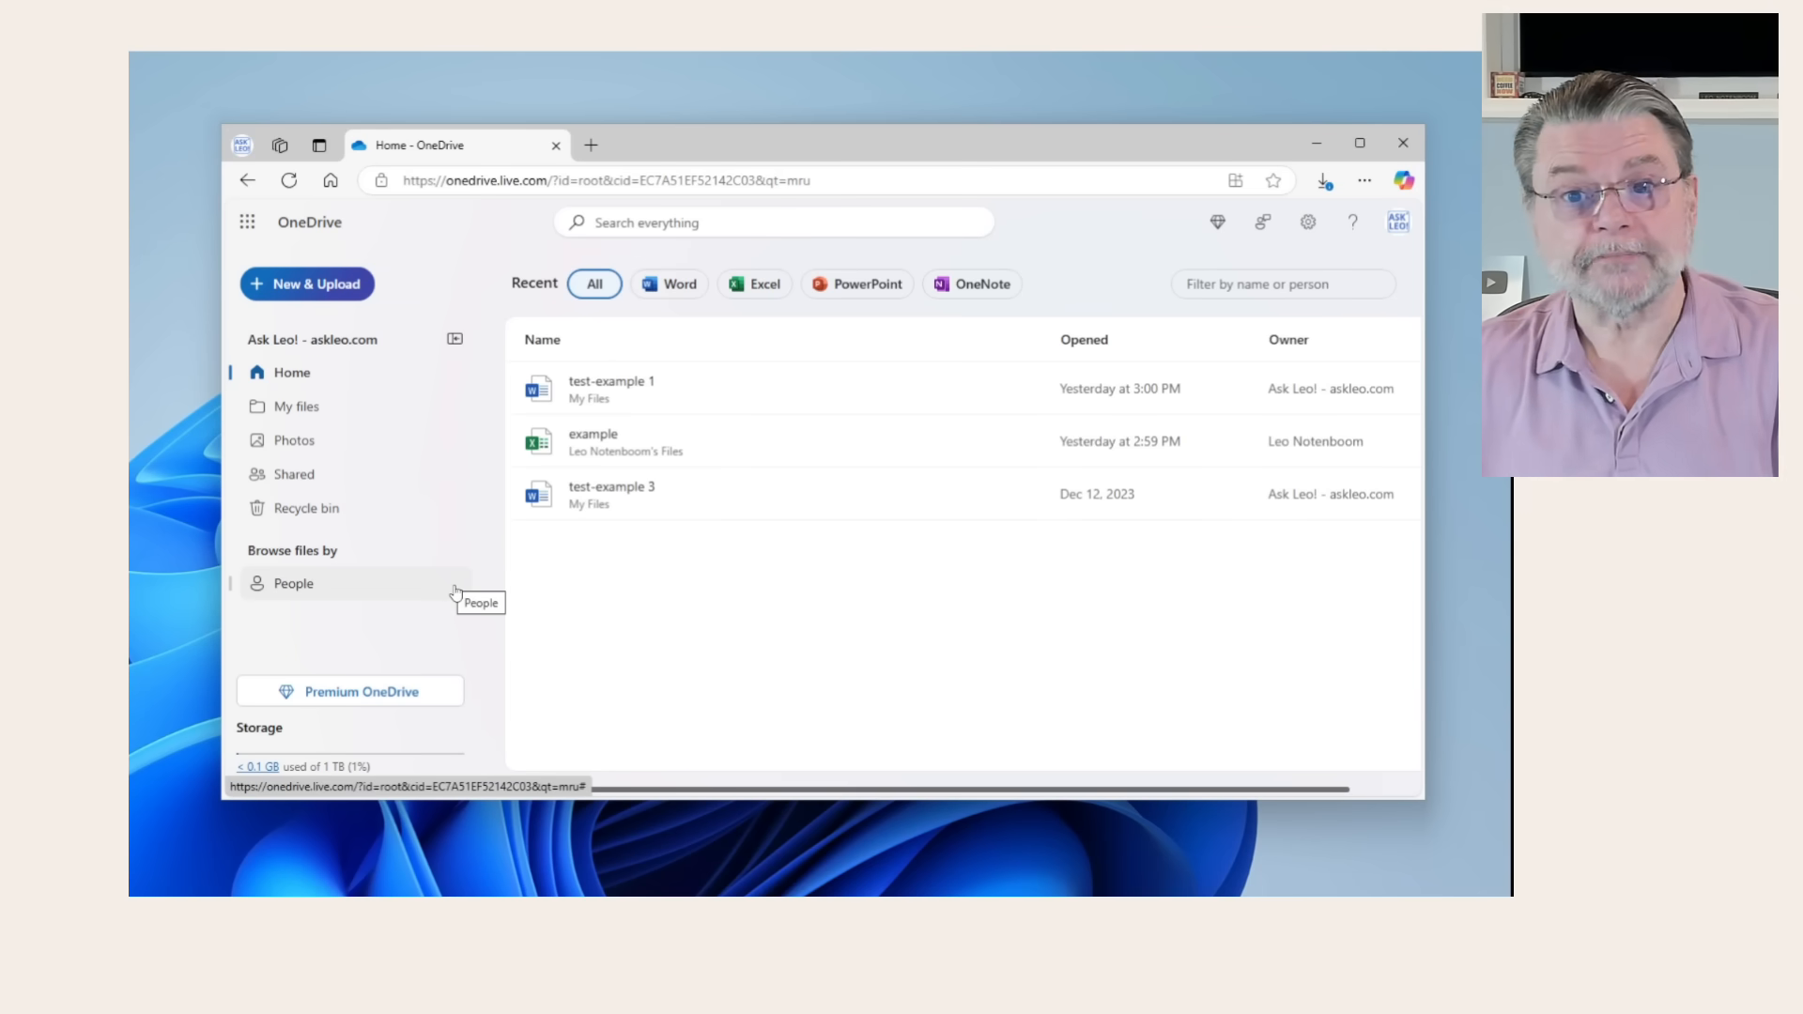
pyautogui.moveTo(336, 394)
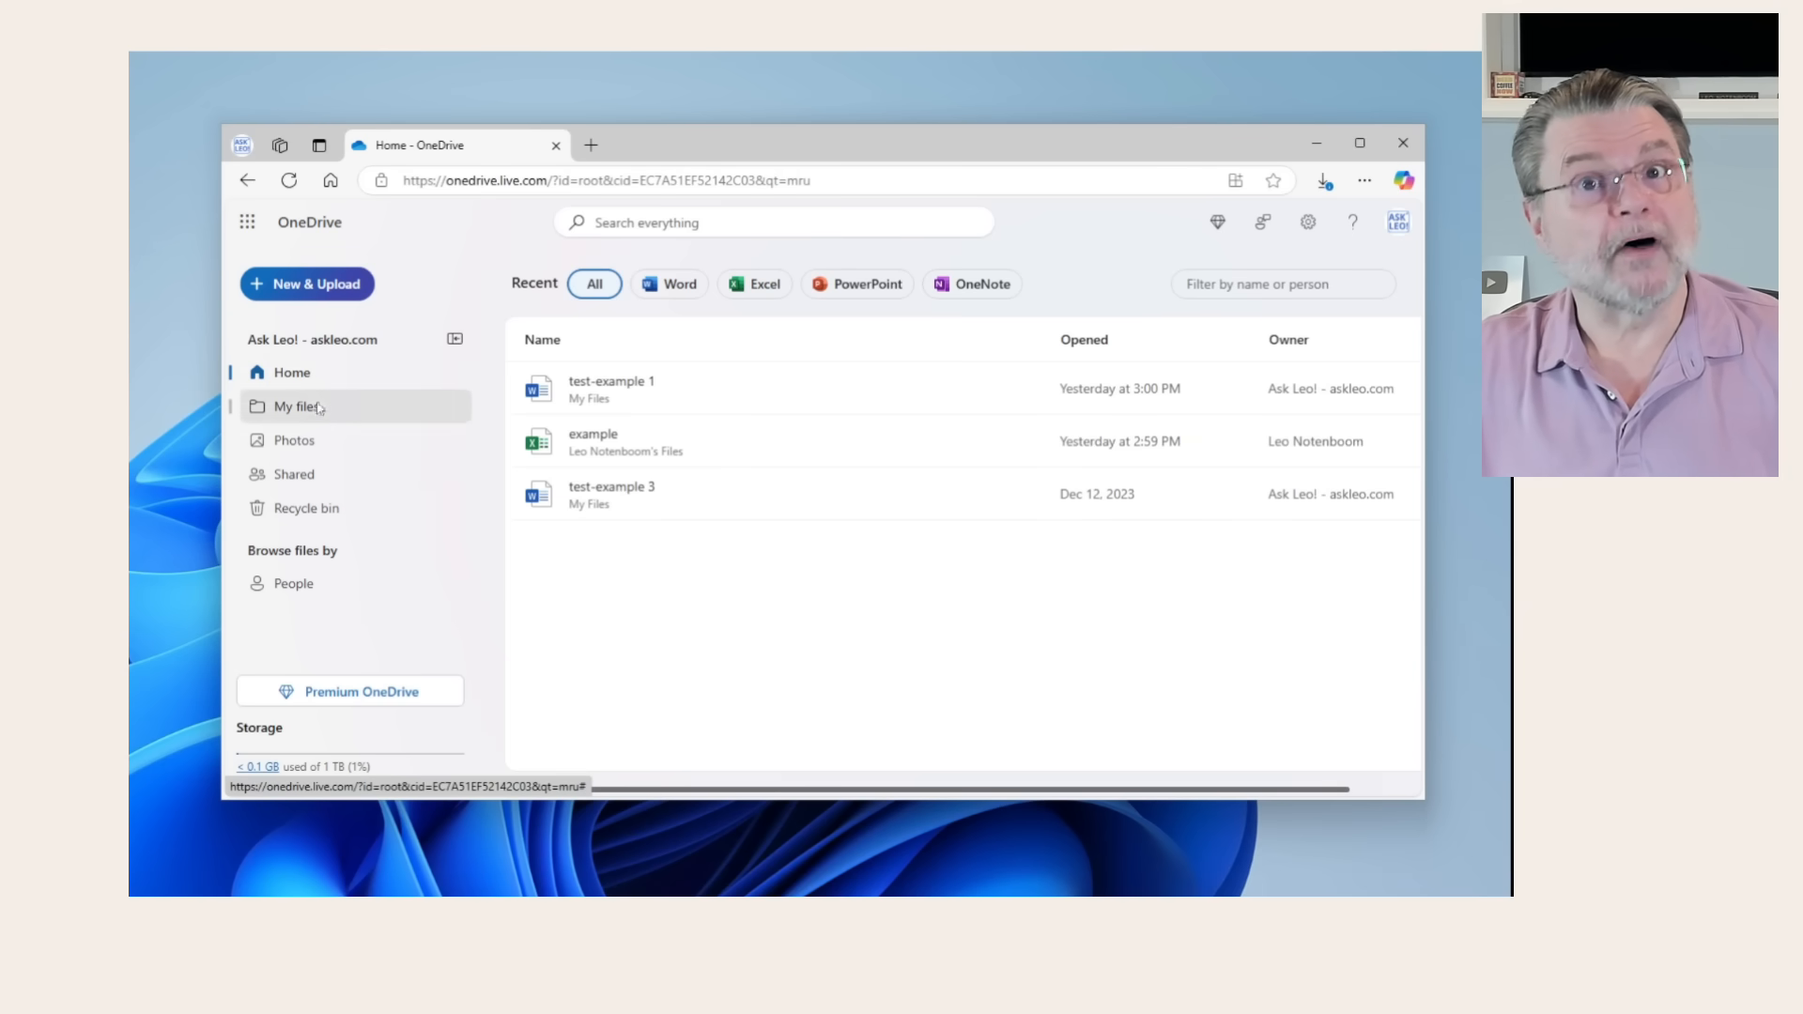
# Show My files, enter the MyWordDocuments folder, and clear the test-example 1.docx selection.
pyautogui.click(293, 406)
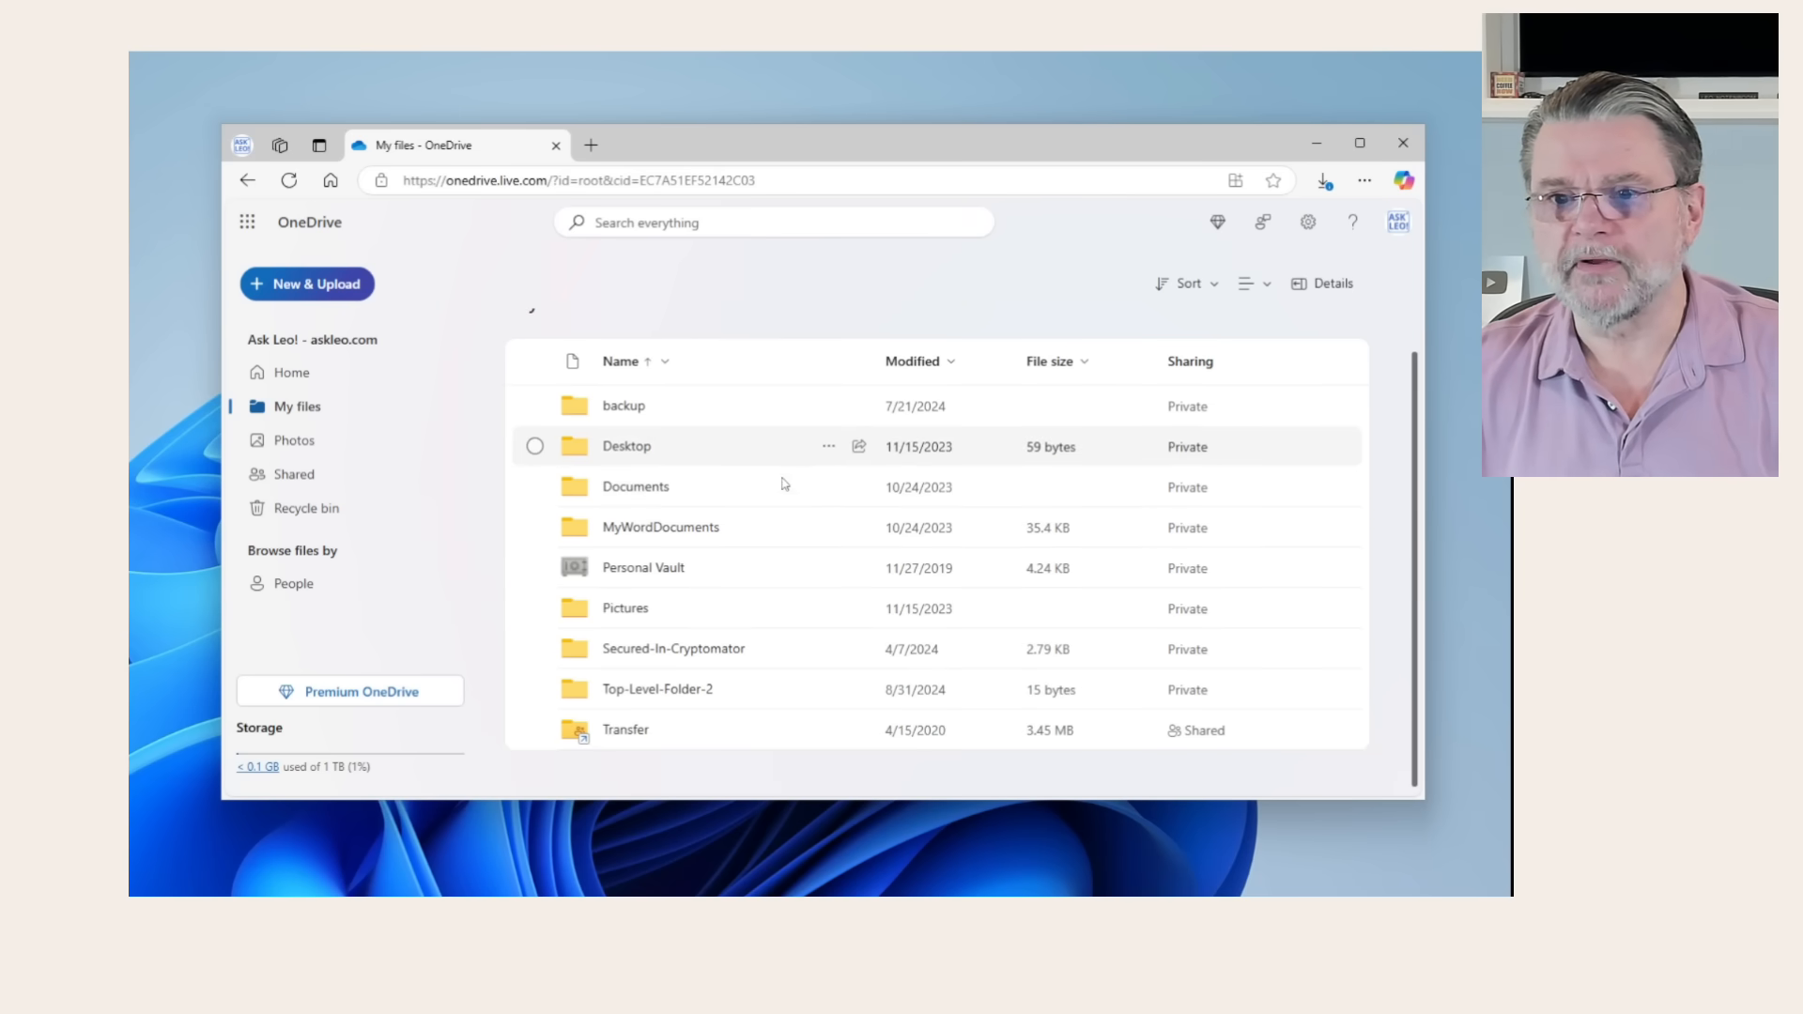
pyautogui.doubleClick(661, 526)
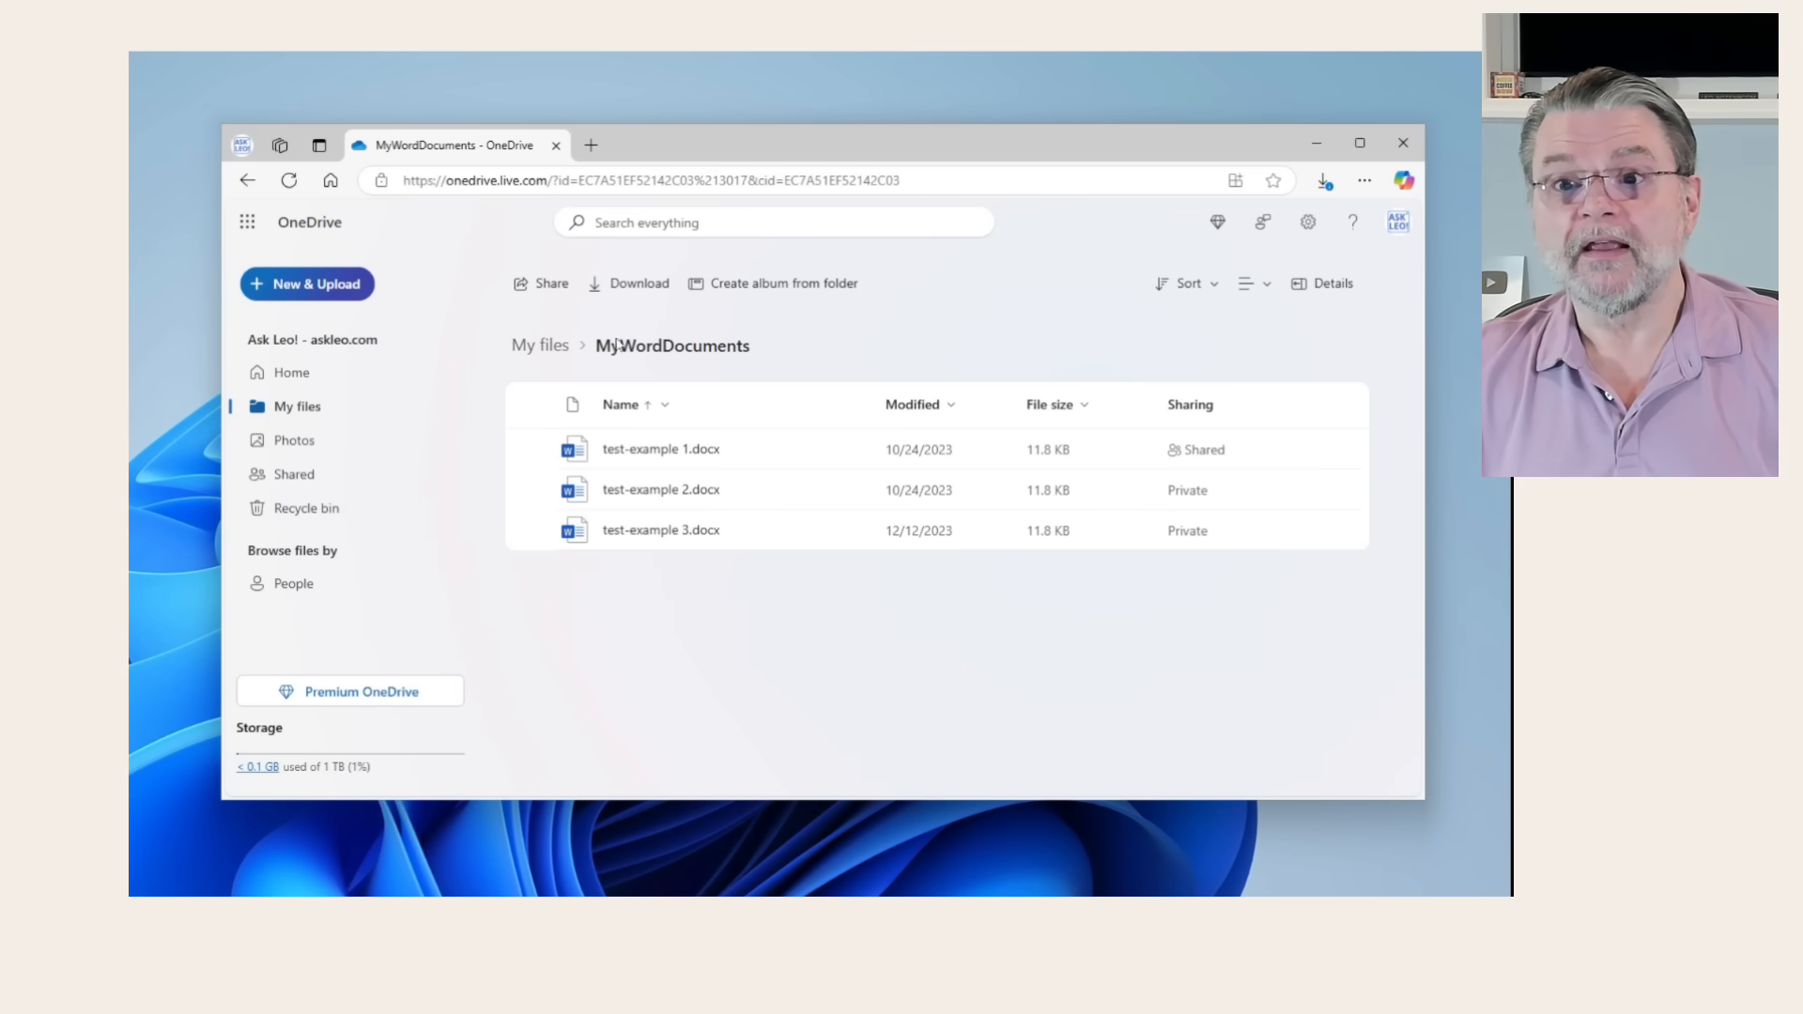
pyautogui.moveTo(649, 362)
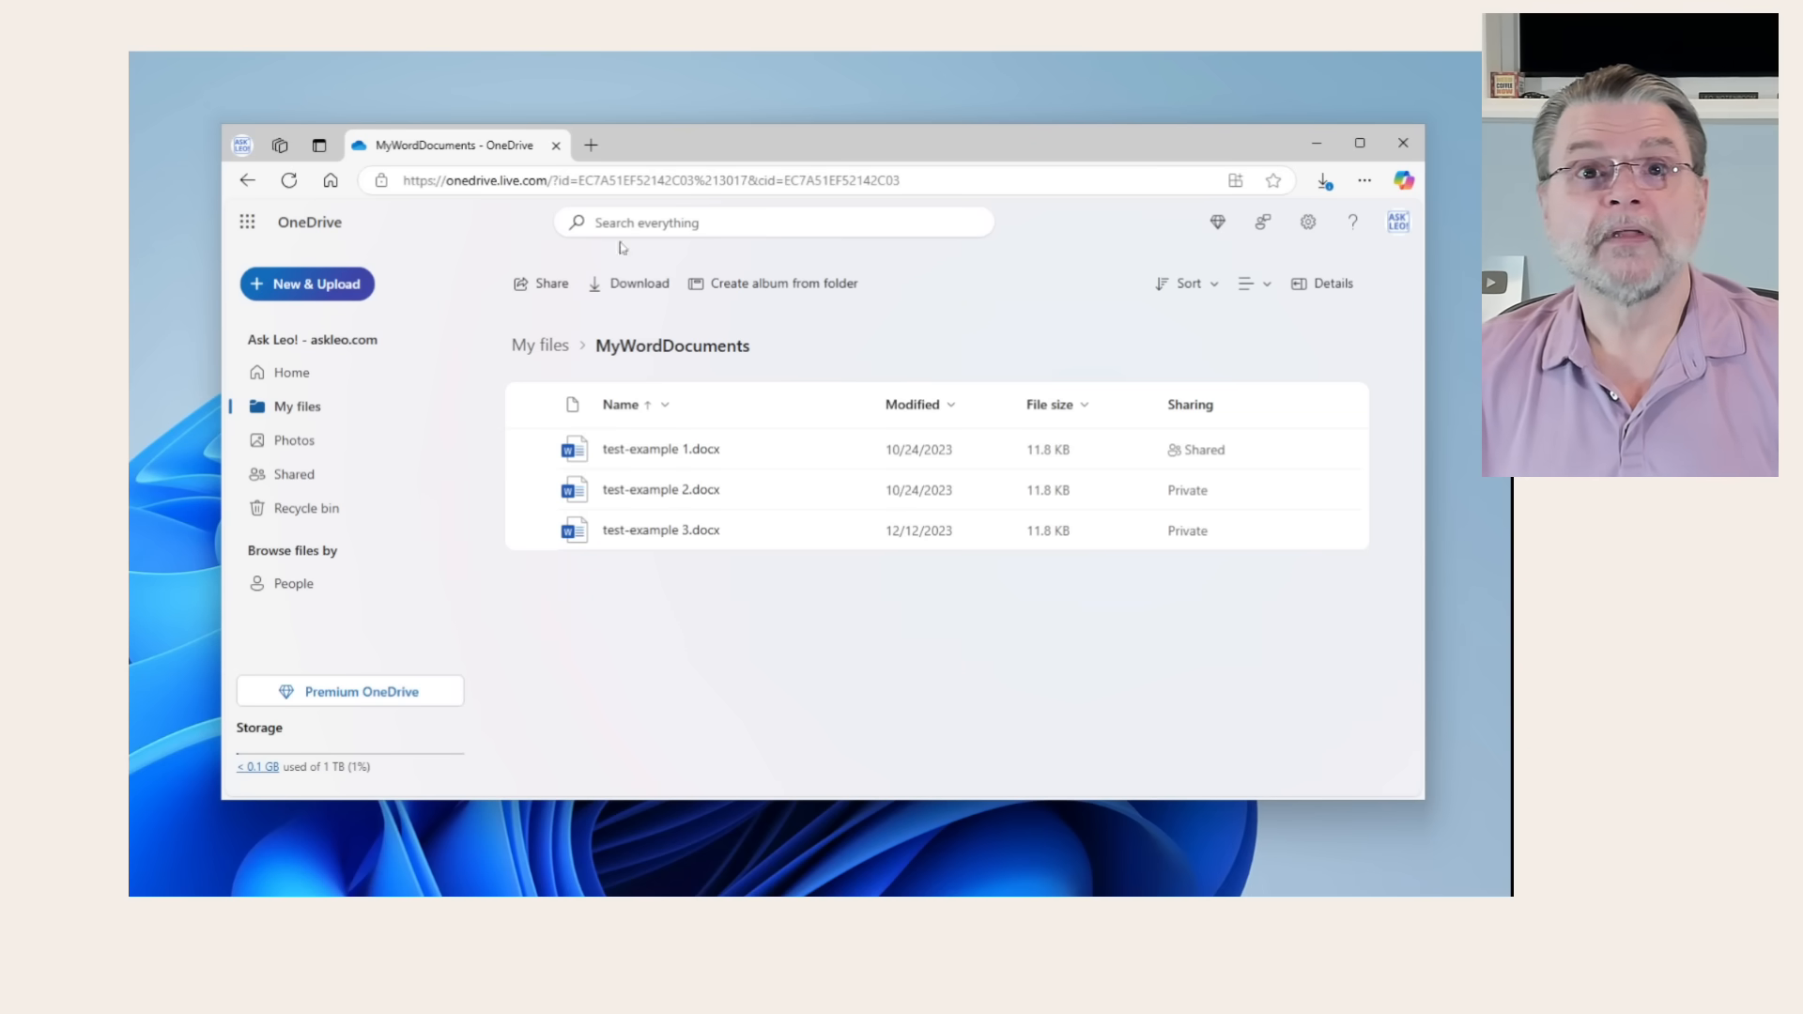
pyautogui.moveTo(706, 453)
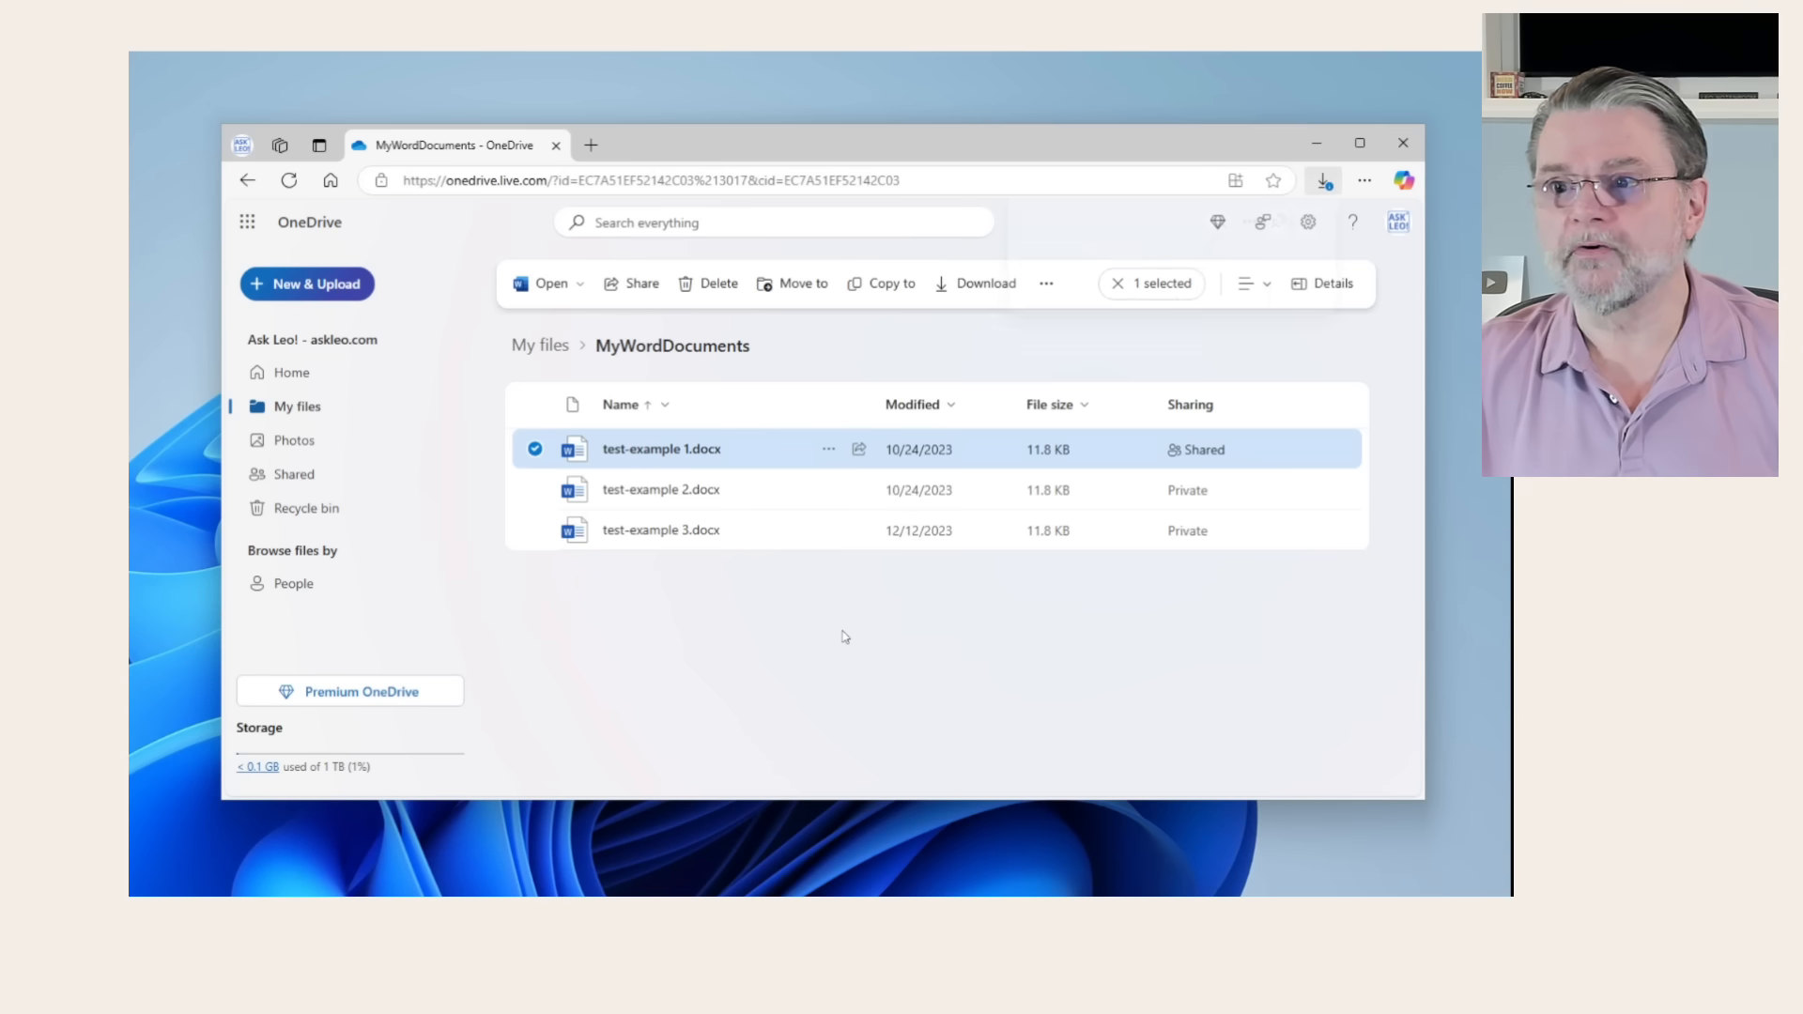
pyautogui.click(1322, 180)
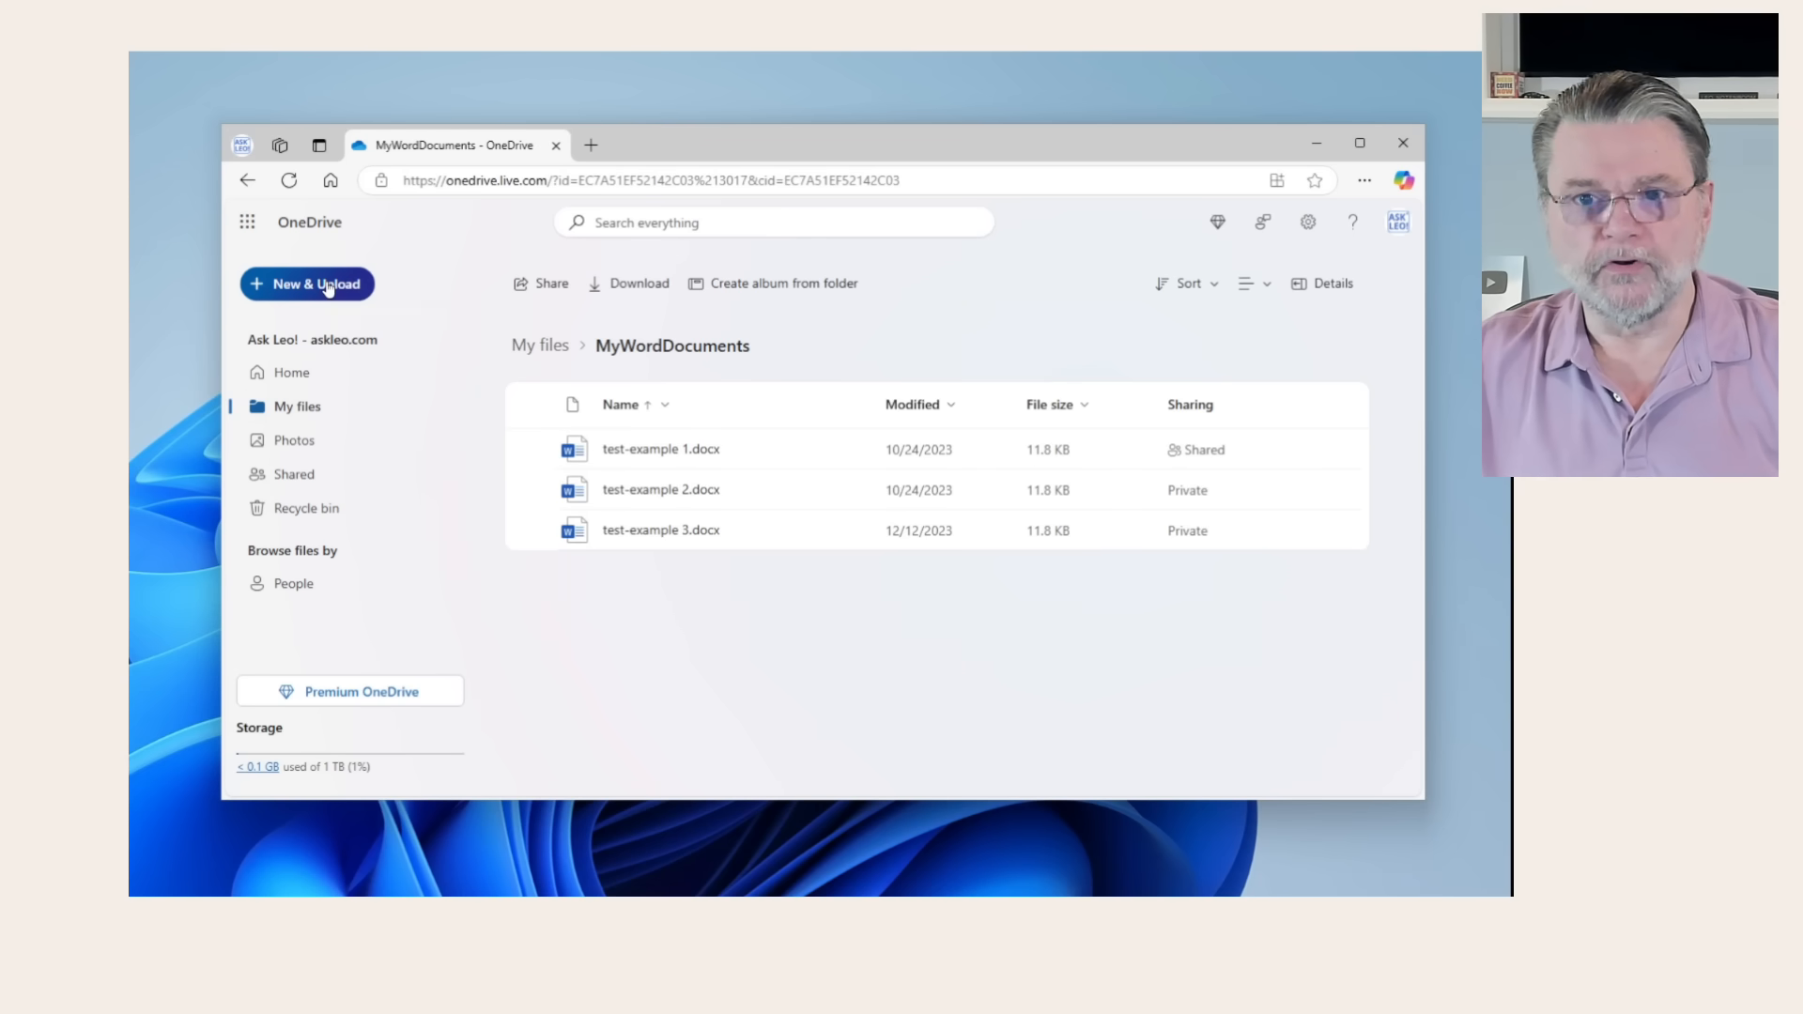
# Upload list.txt from the computer via New & Upload > Files upload.
pyautogui.click(308, 283)
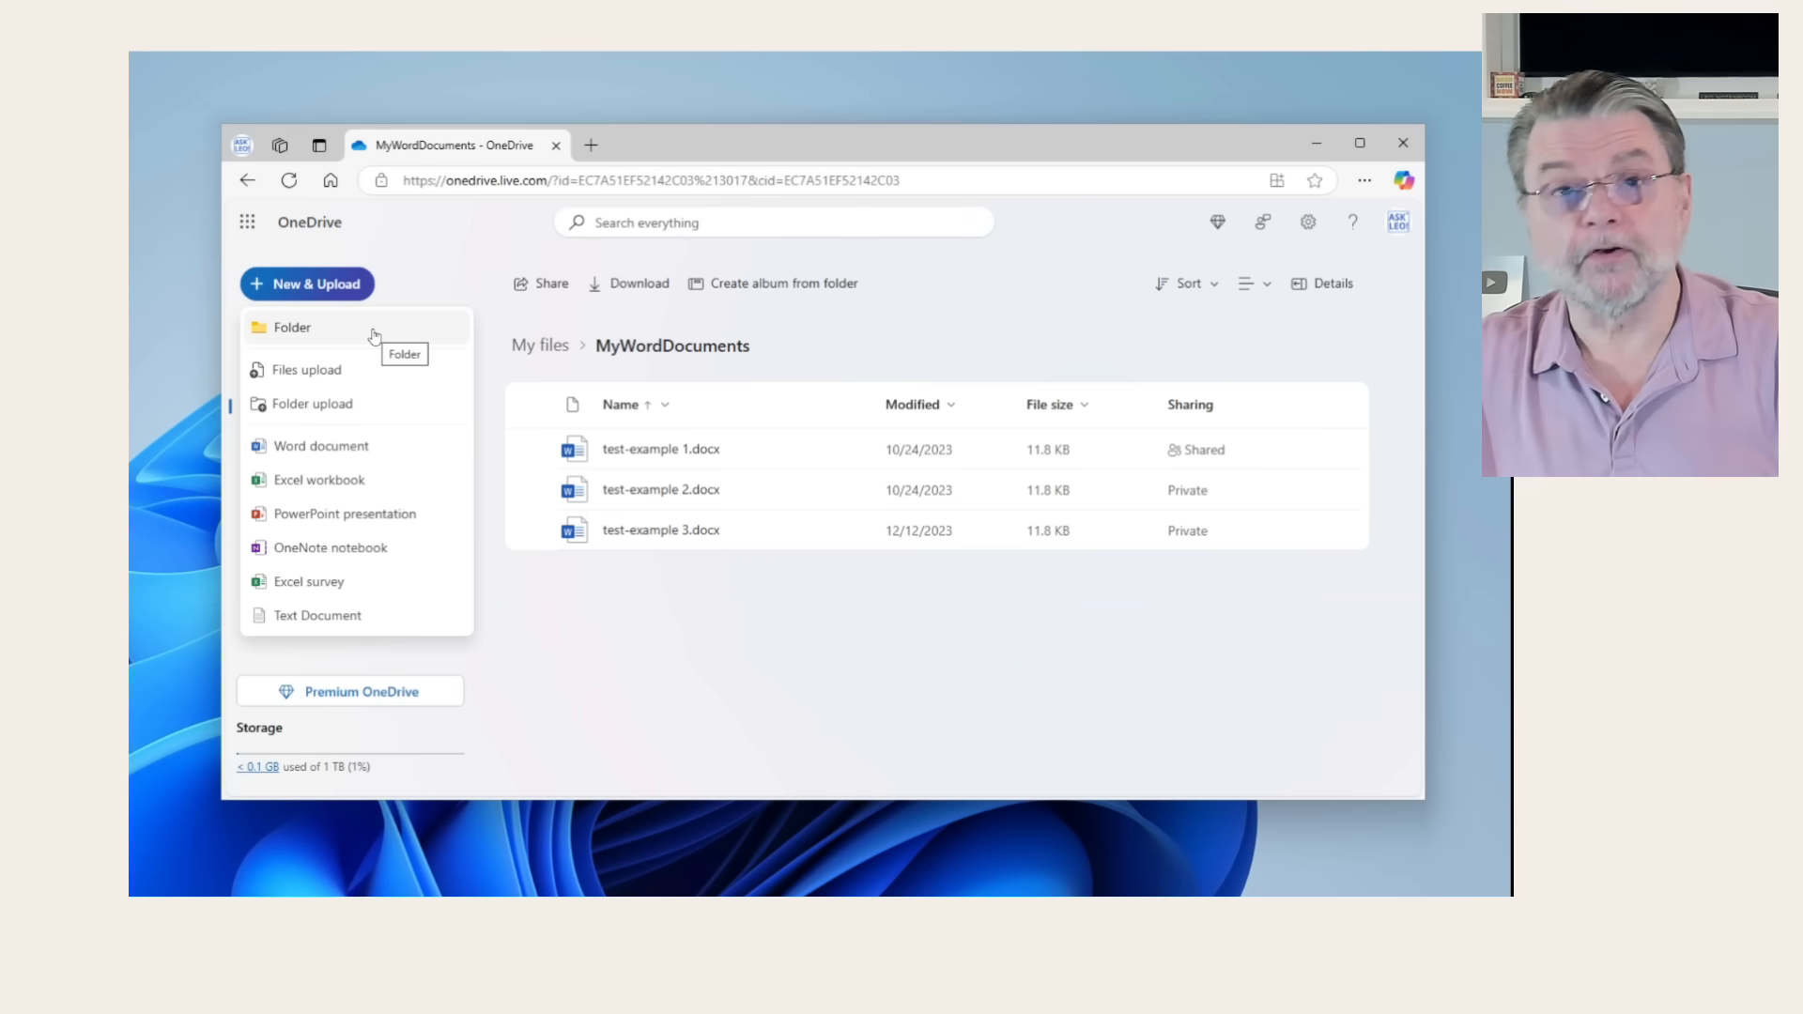
pyautogui.click(306, 370)
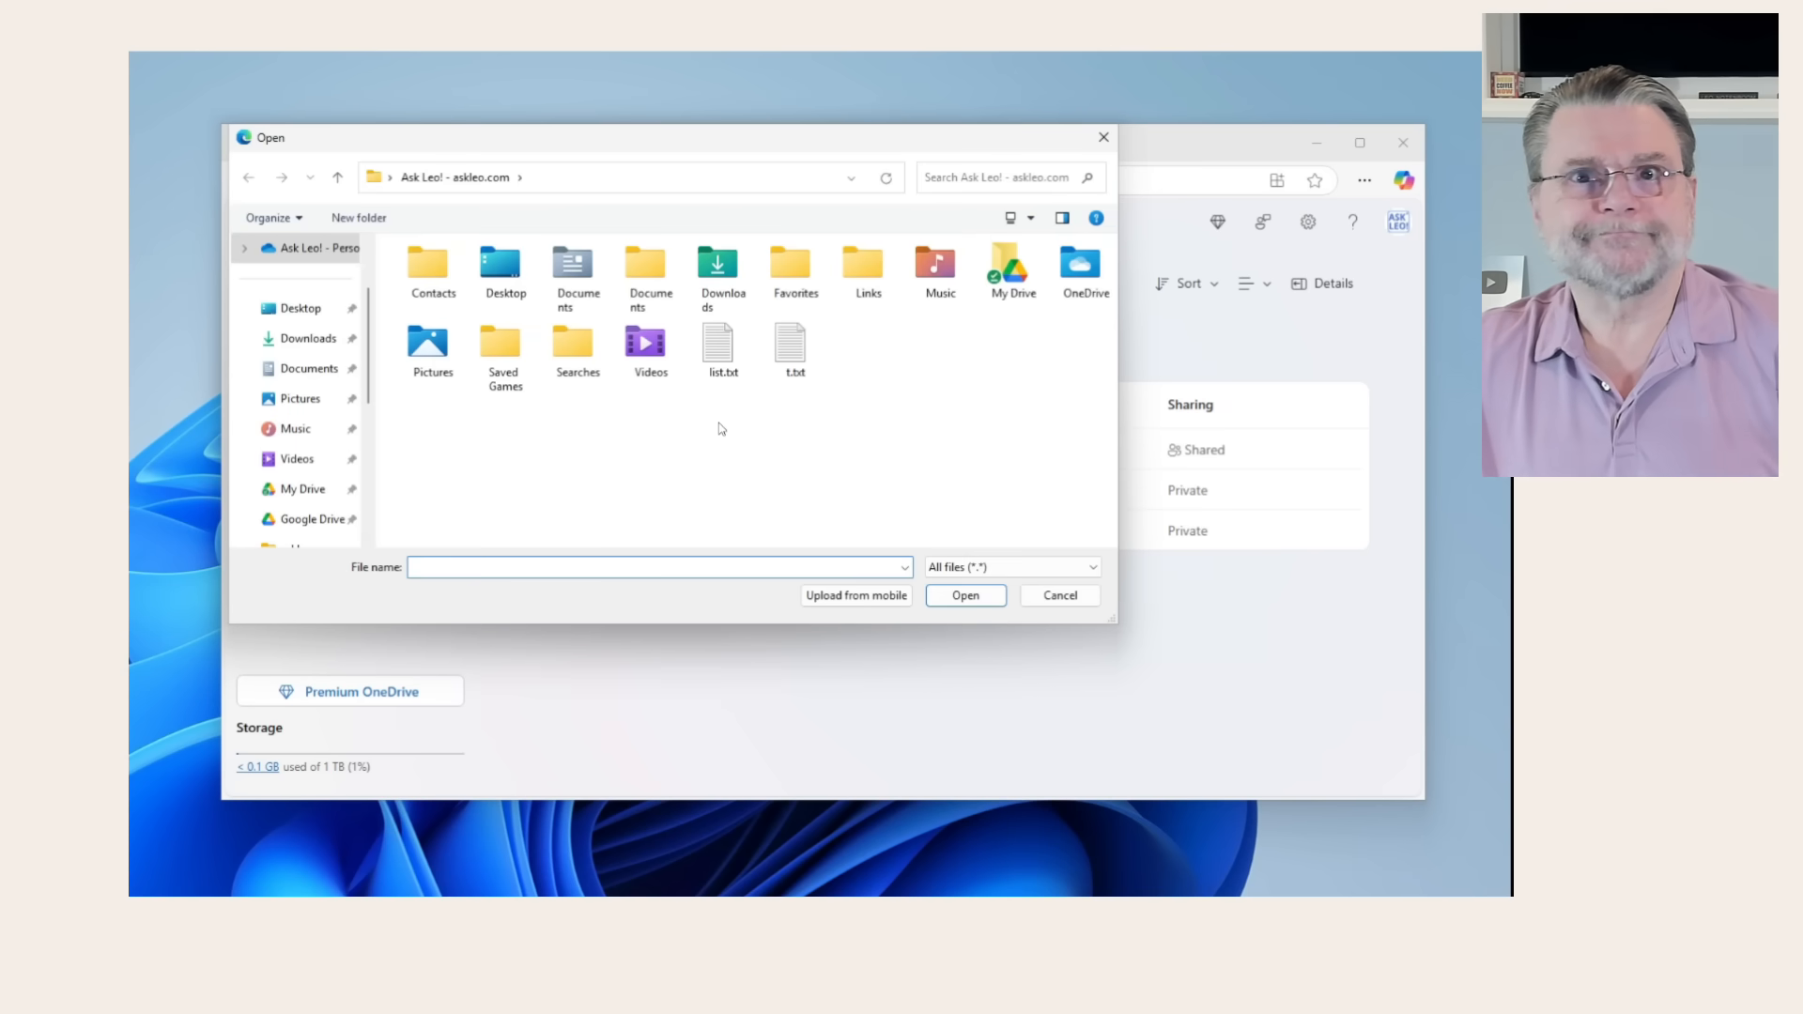
pyautogui.click(722, 343)
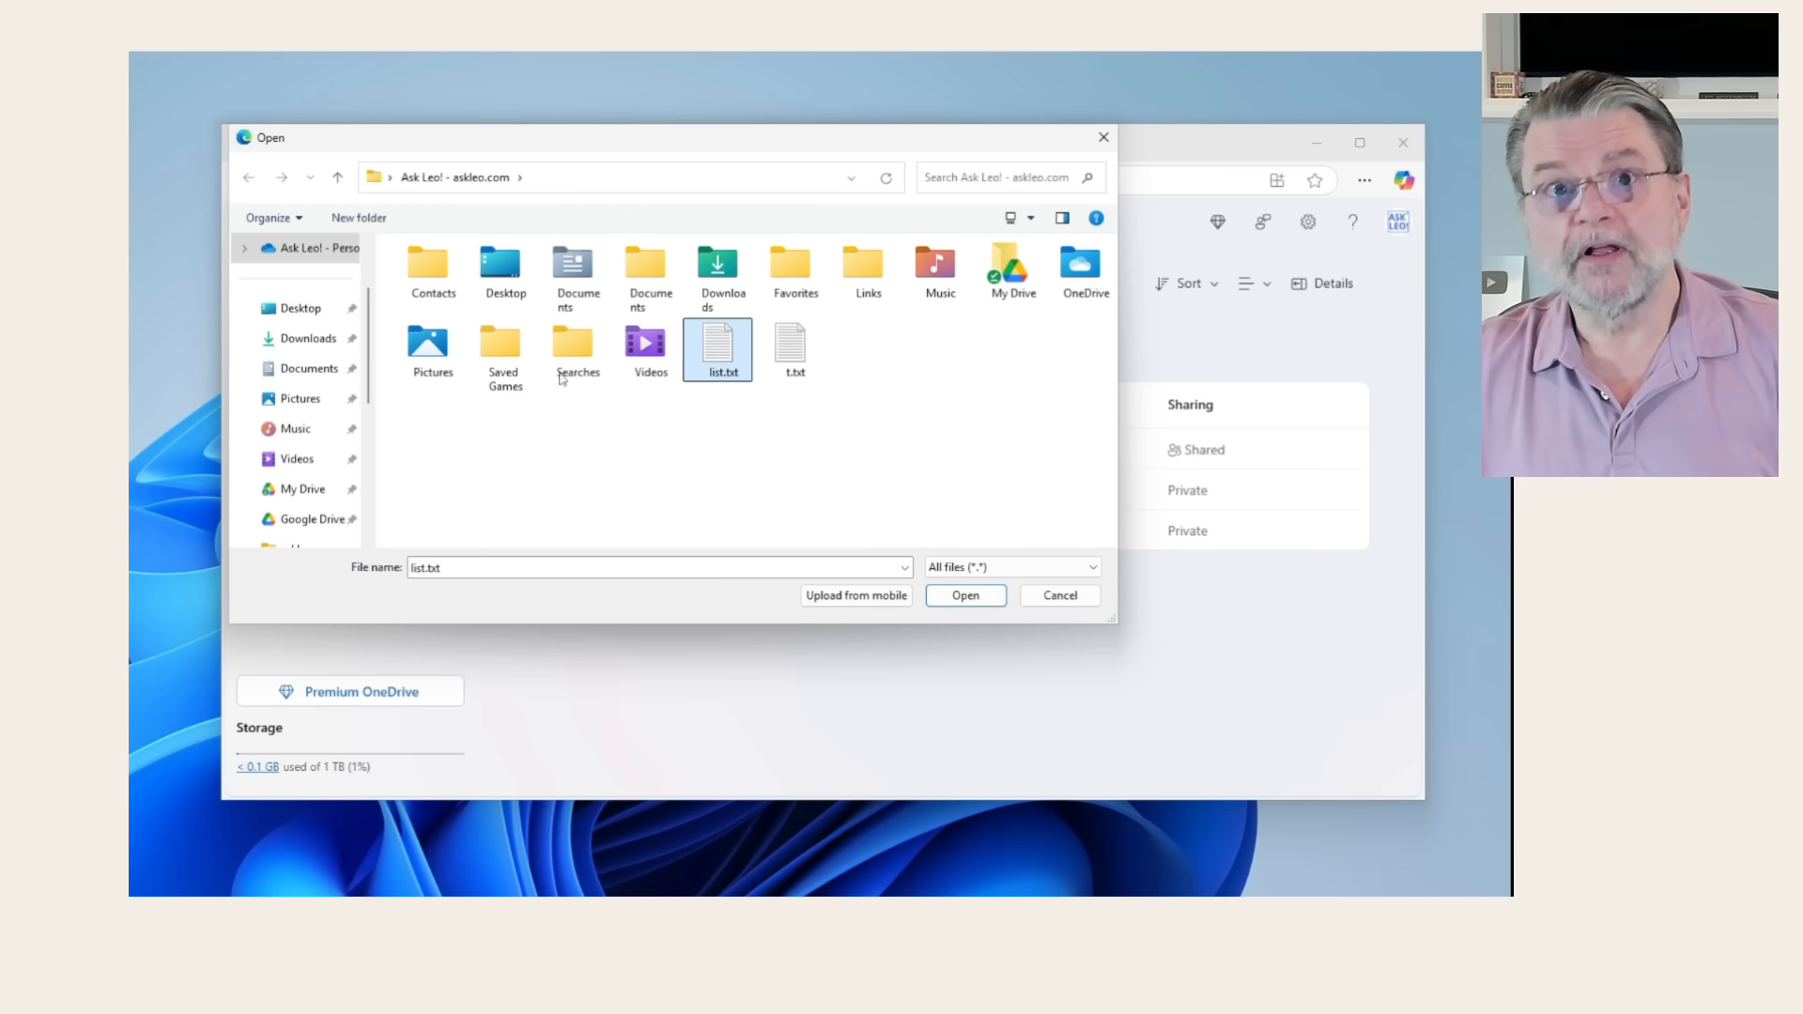
pyautogui.moveTo(529, 413)
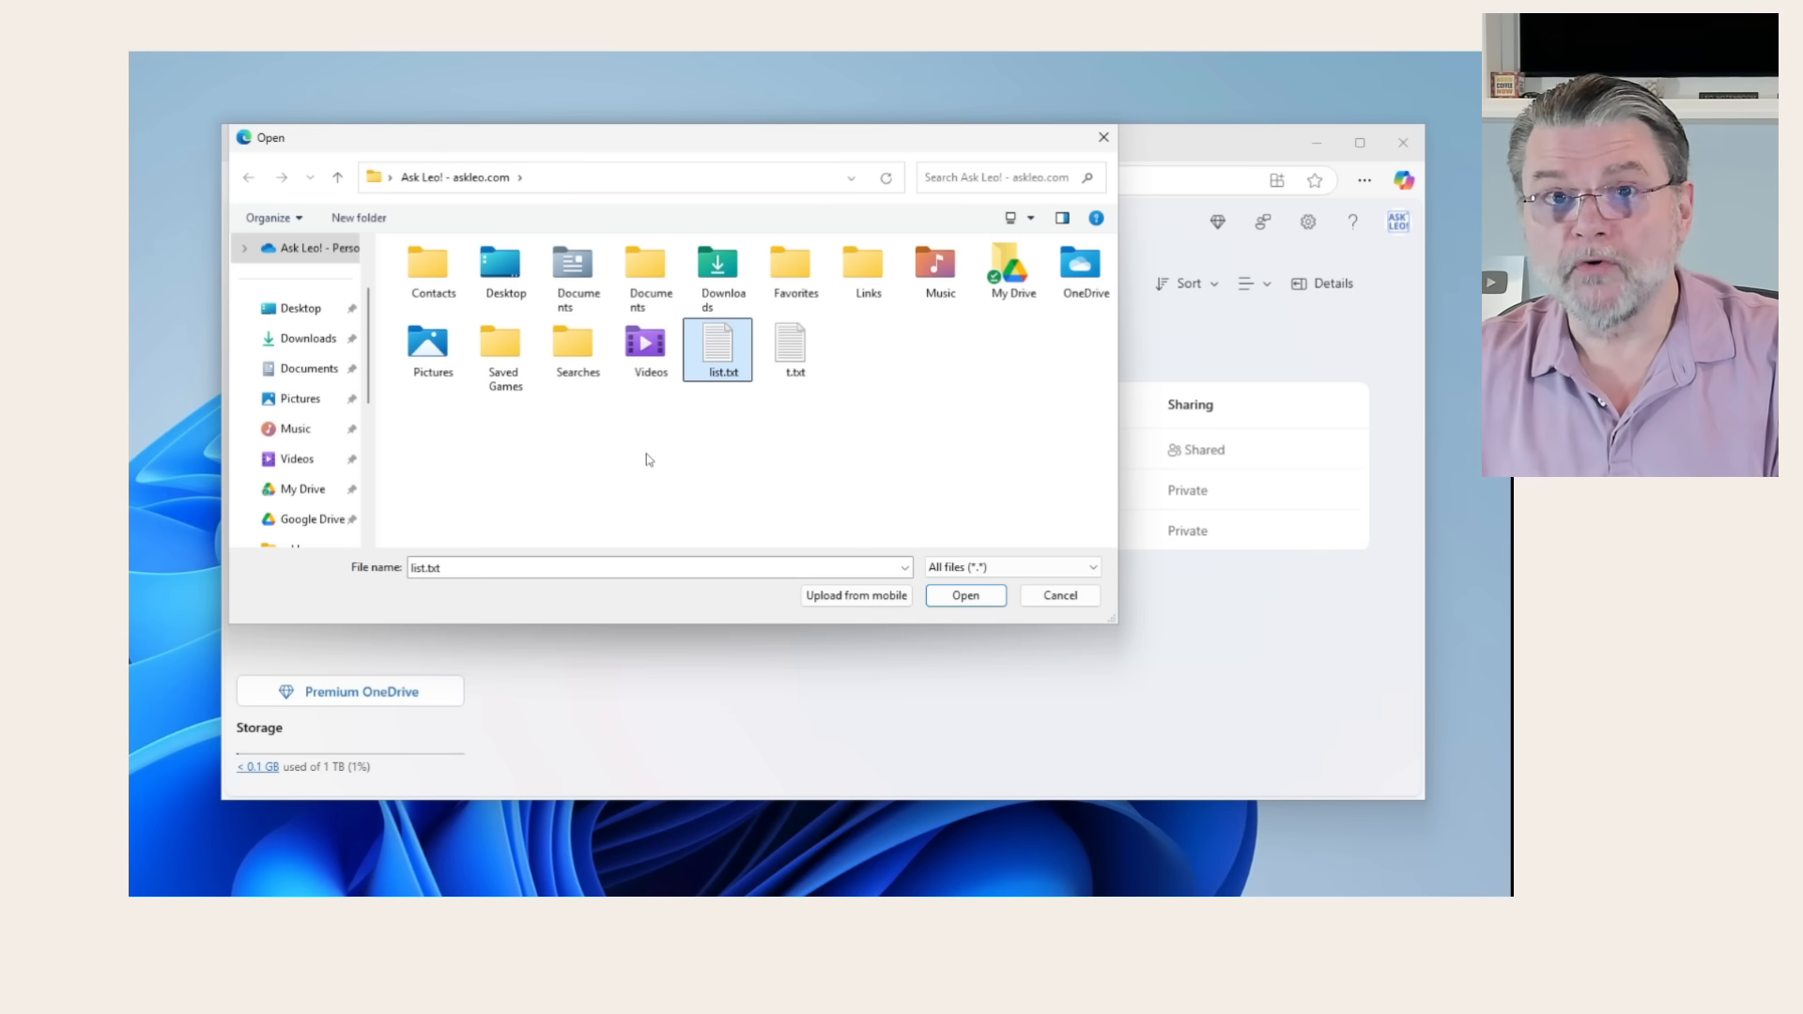
pyautogui.moveTo(640, 460)
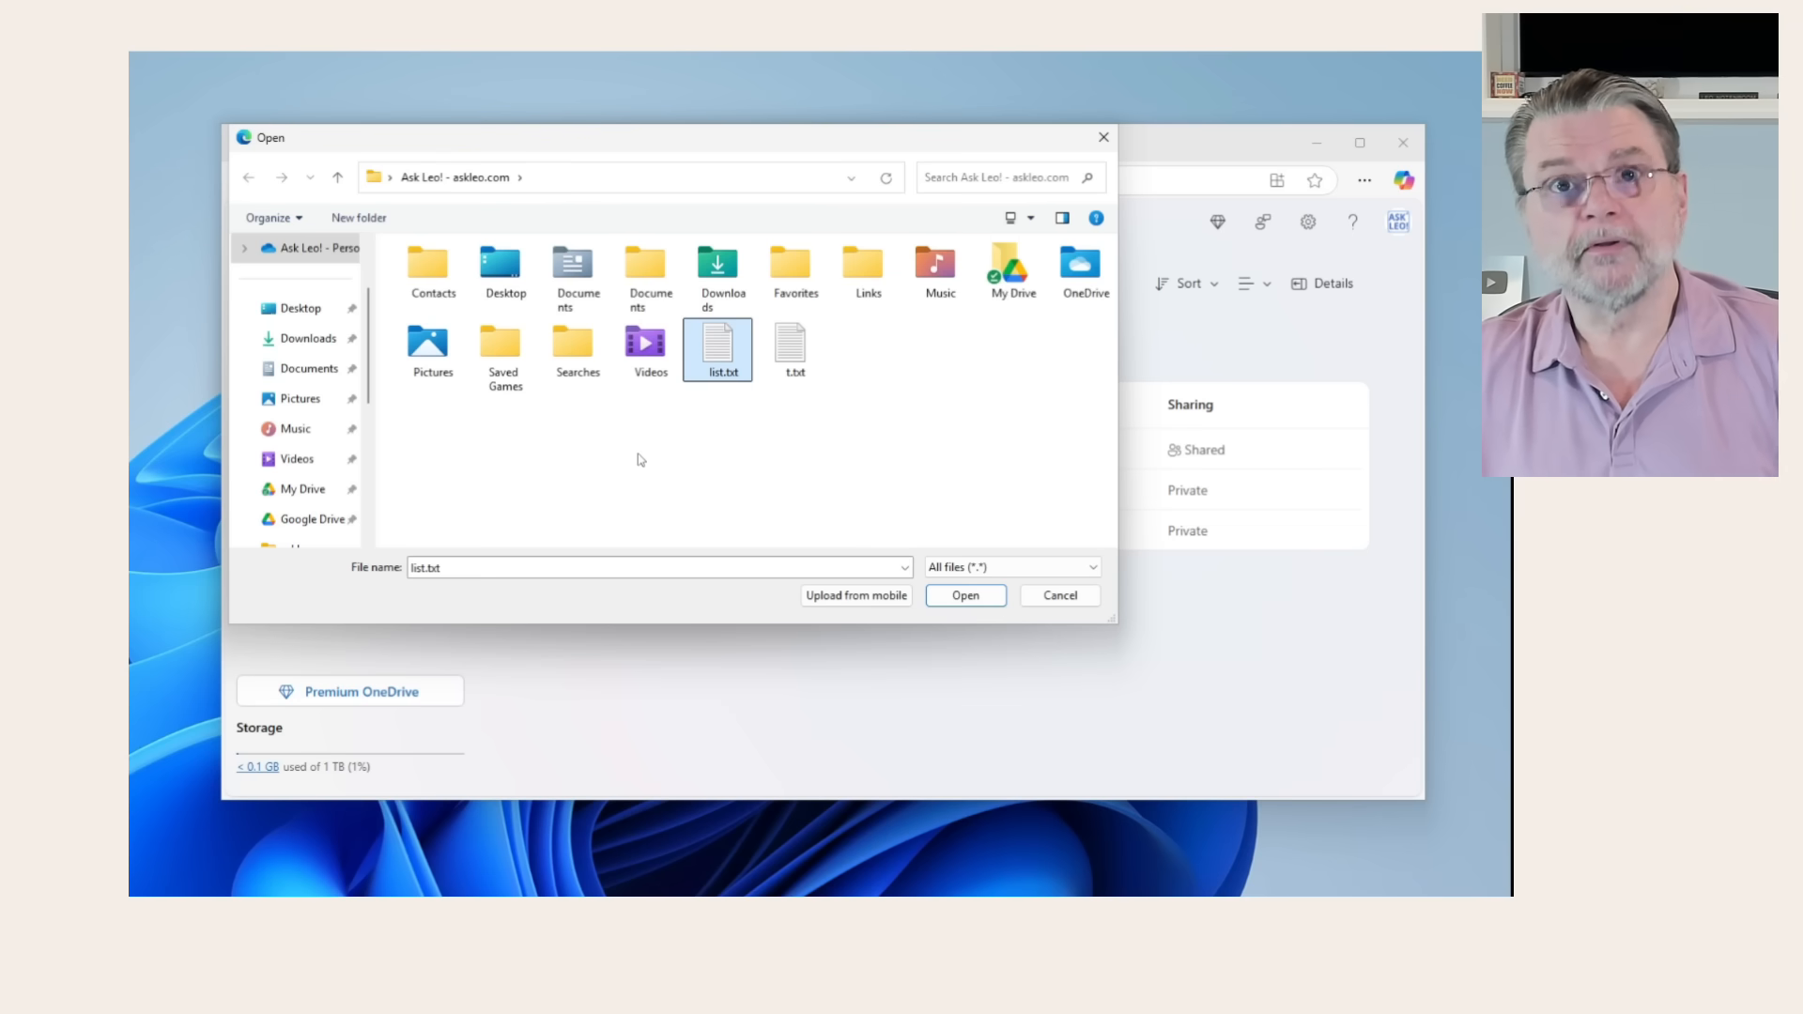
pyautogui.moveTo(732, 401)
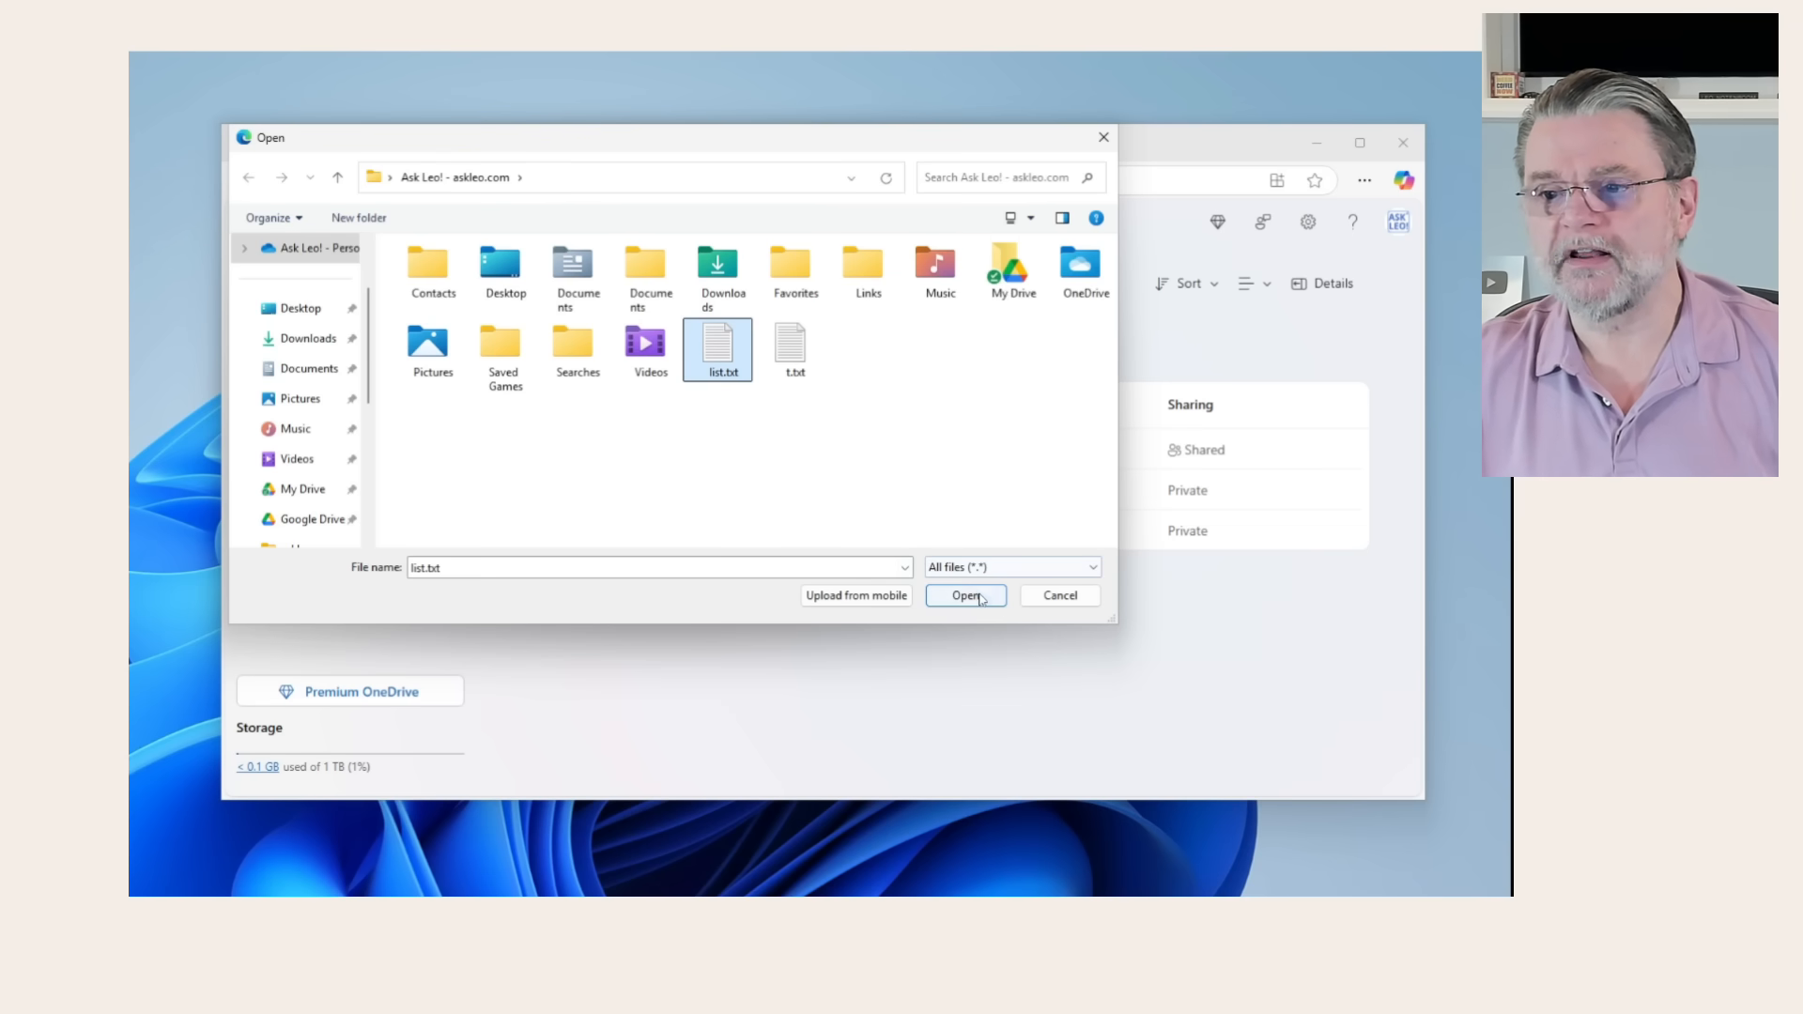
pyautogui.click(965, 595)
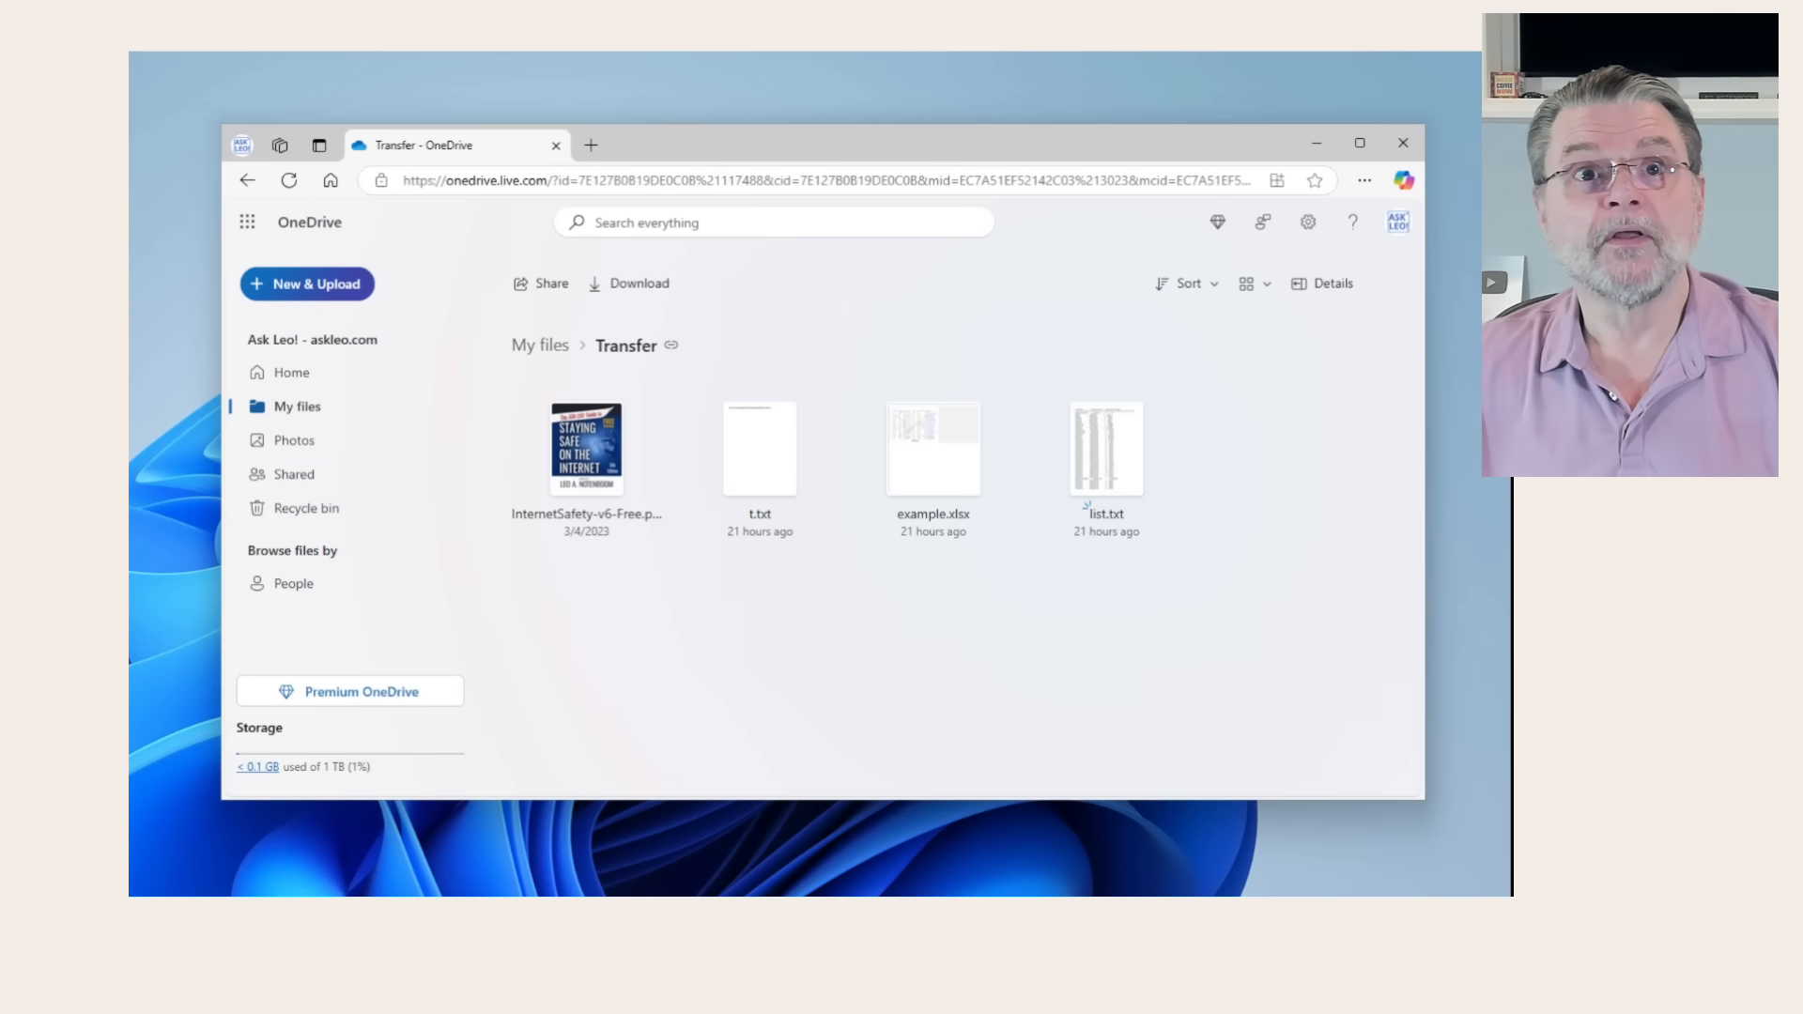
# Share InternetSafety-v6-Free.pdf from its context menu and start adding a link recipient.
pyautogui.rightClick(586, 447)
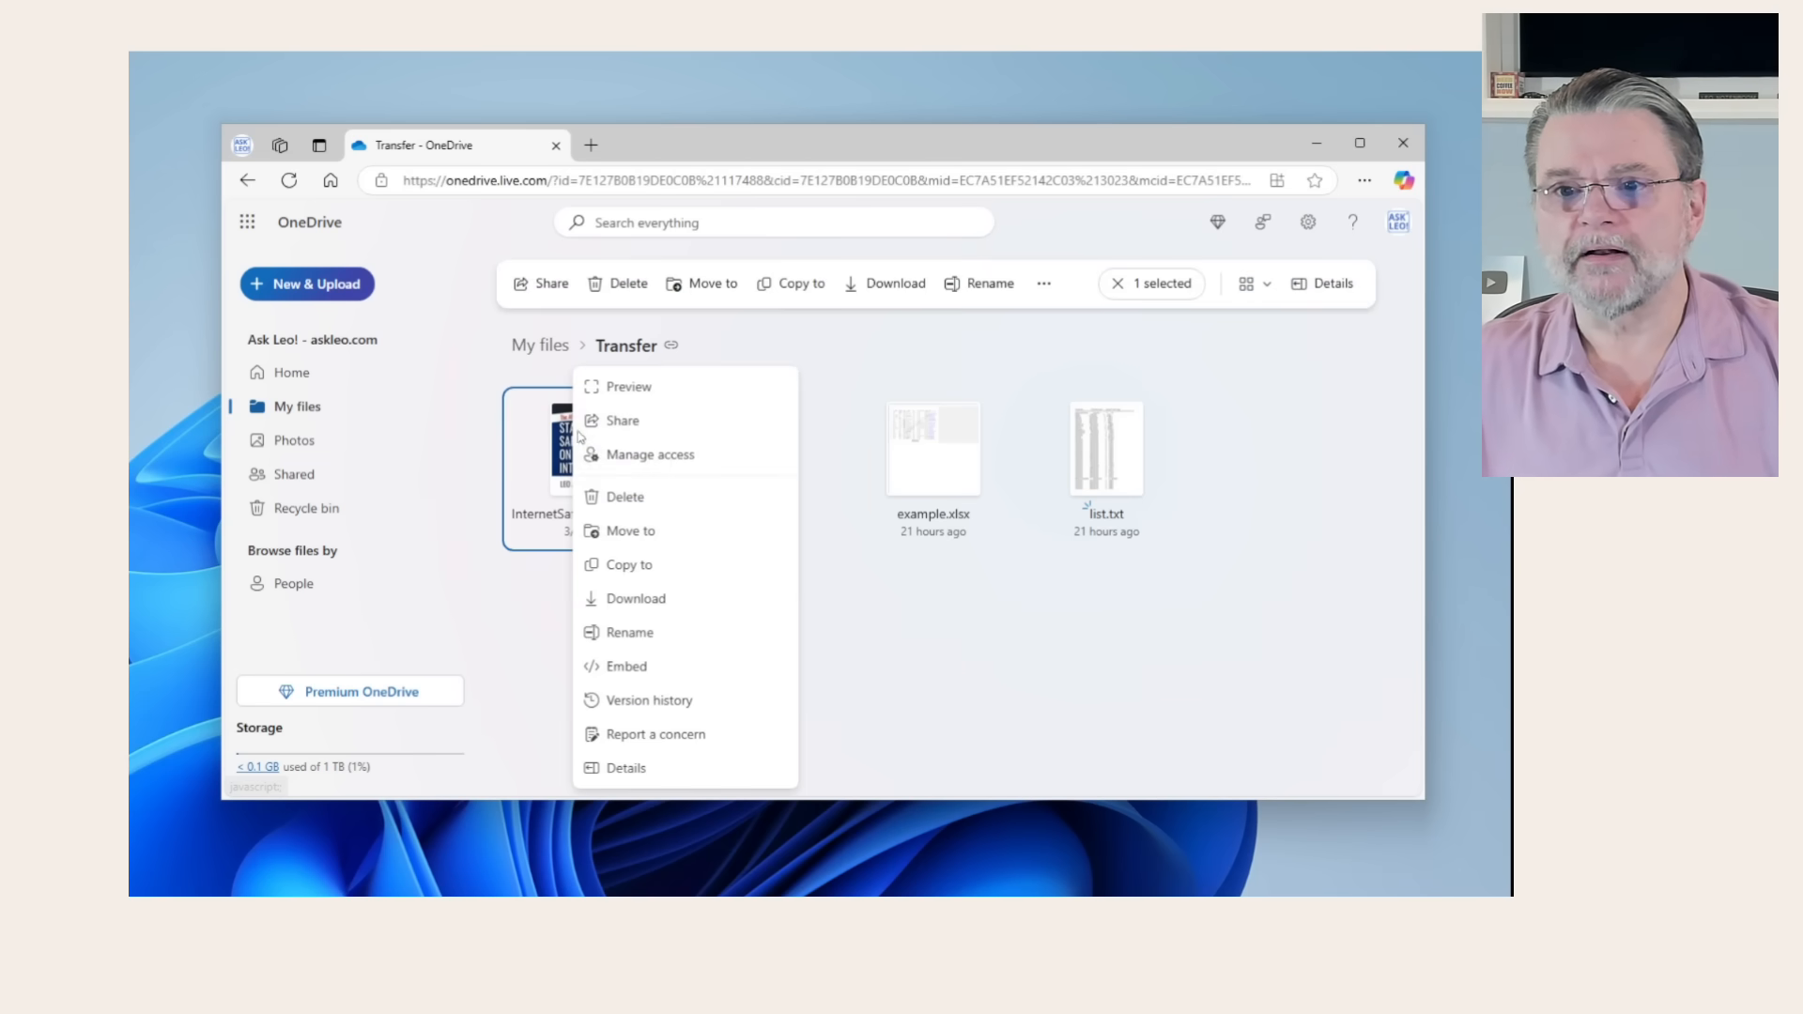
pyautogui.moveTo(624, 426)
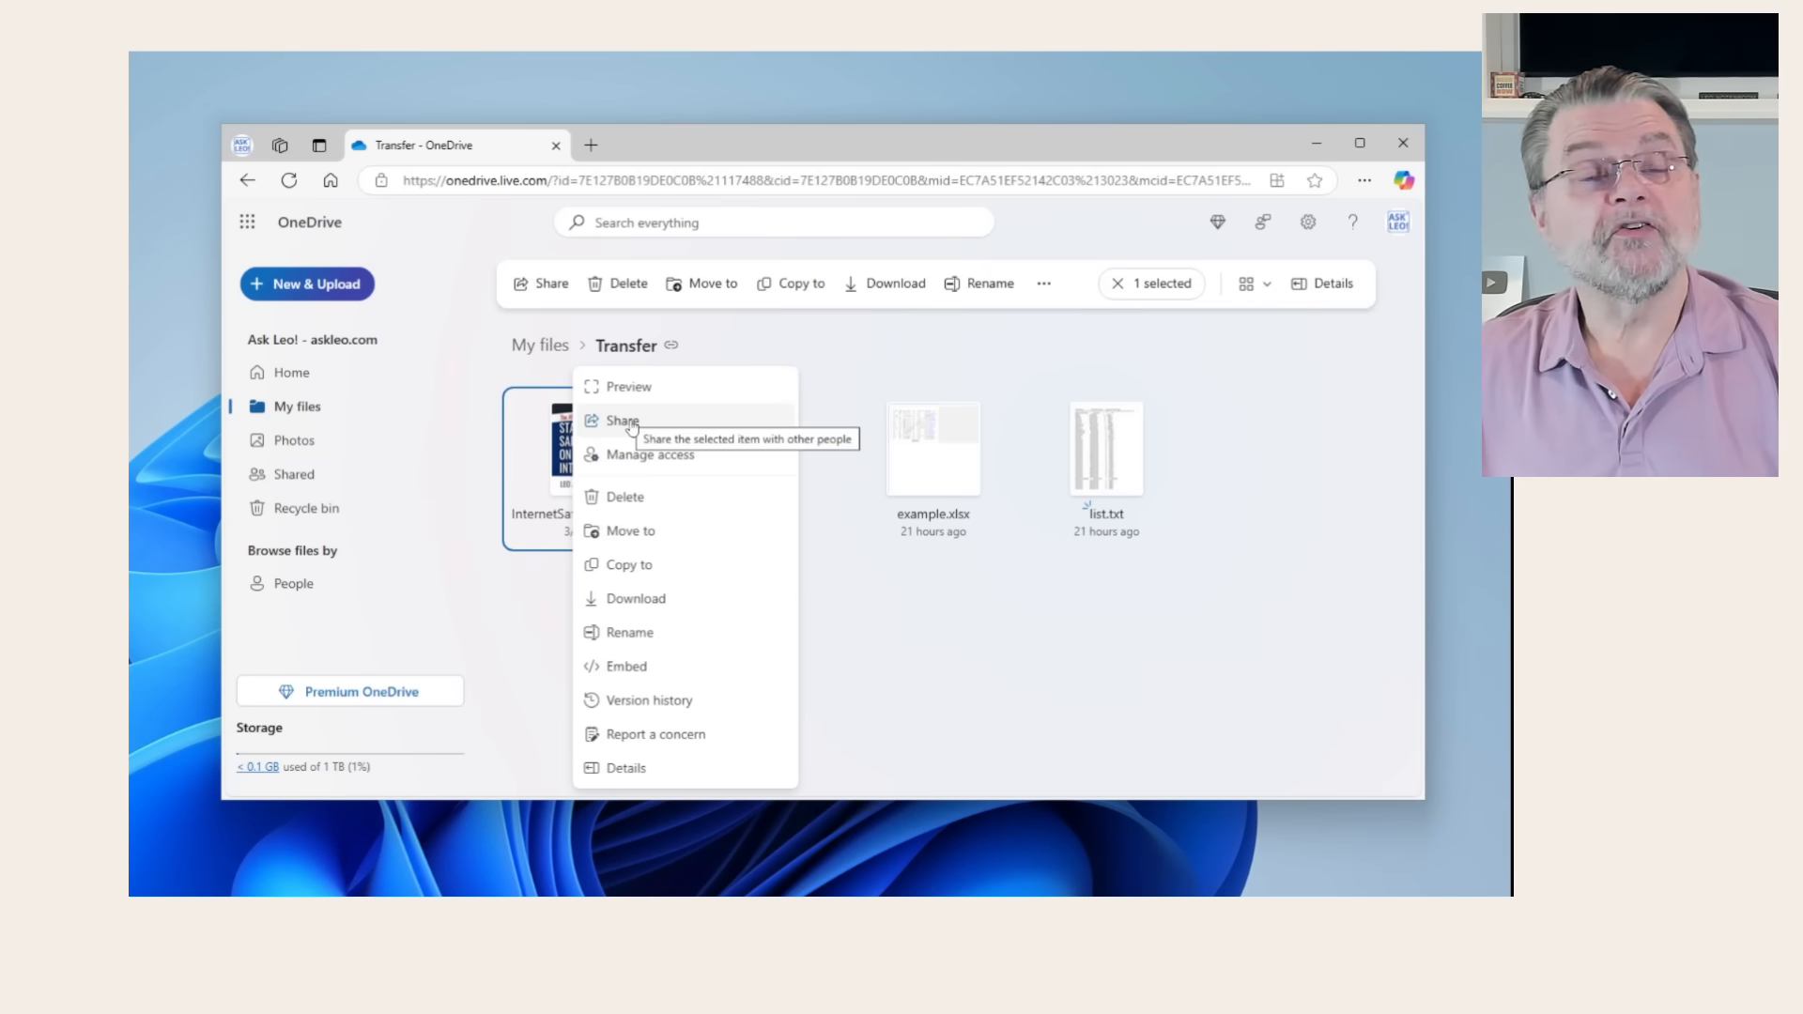
pyautogui.click(622, 421)
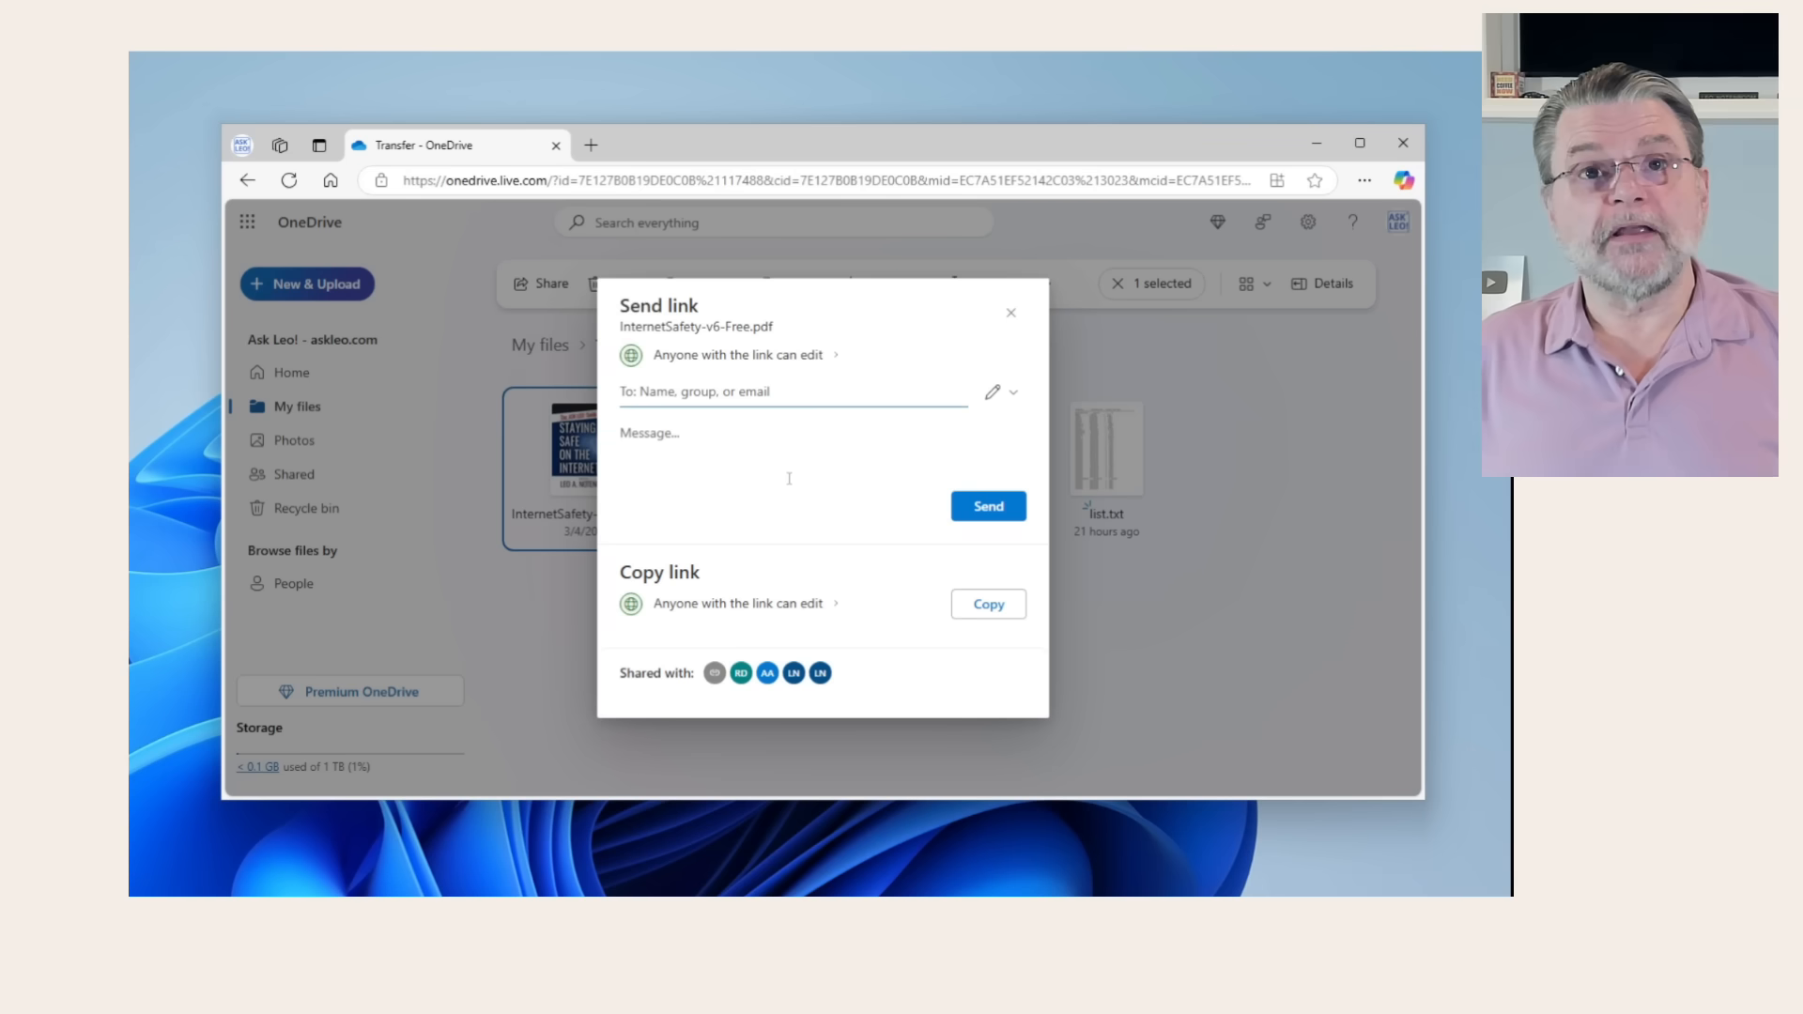
pyautogui.click(840, 391)
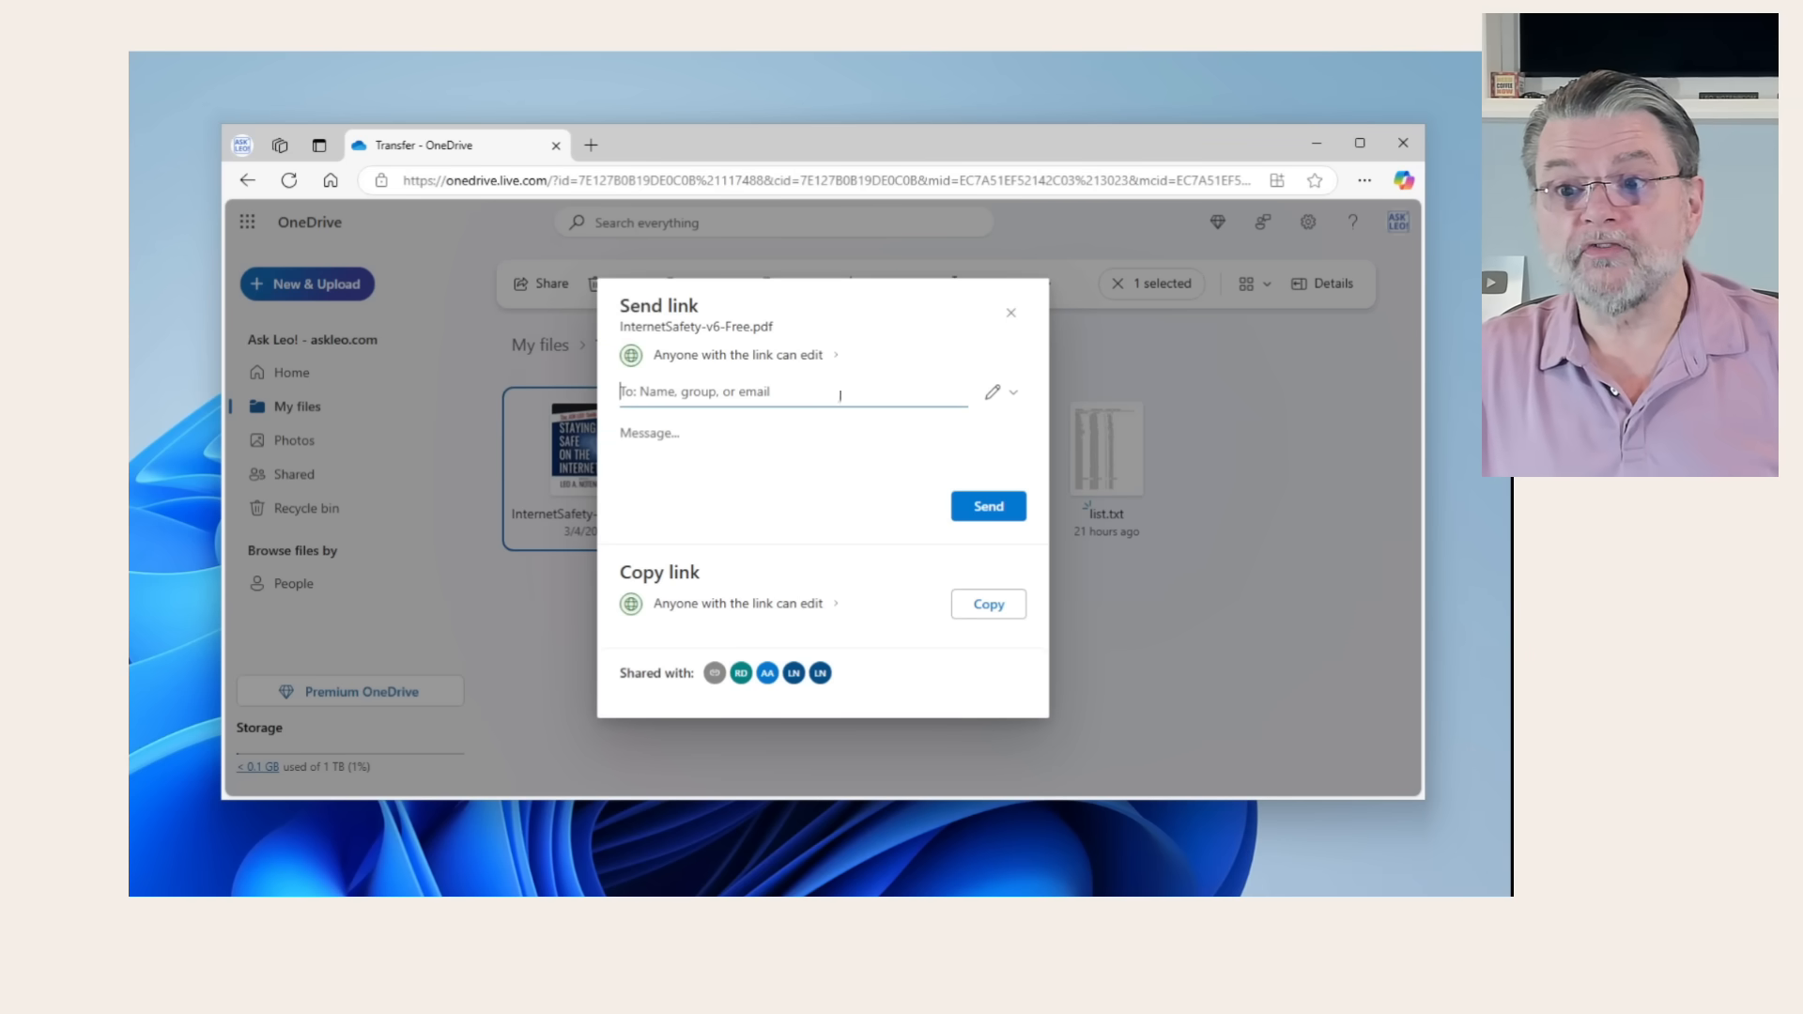
pyautogui.moveTo(815, 390)
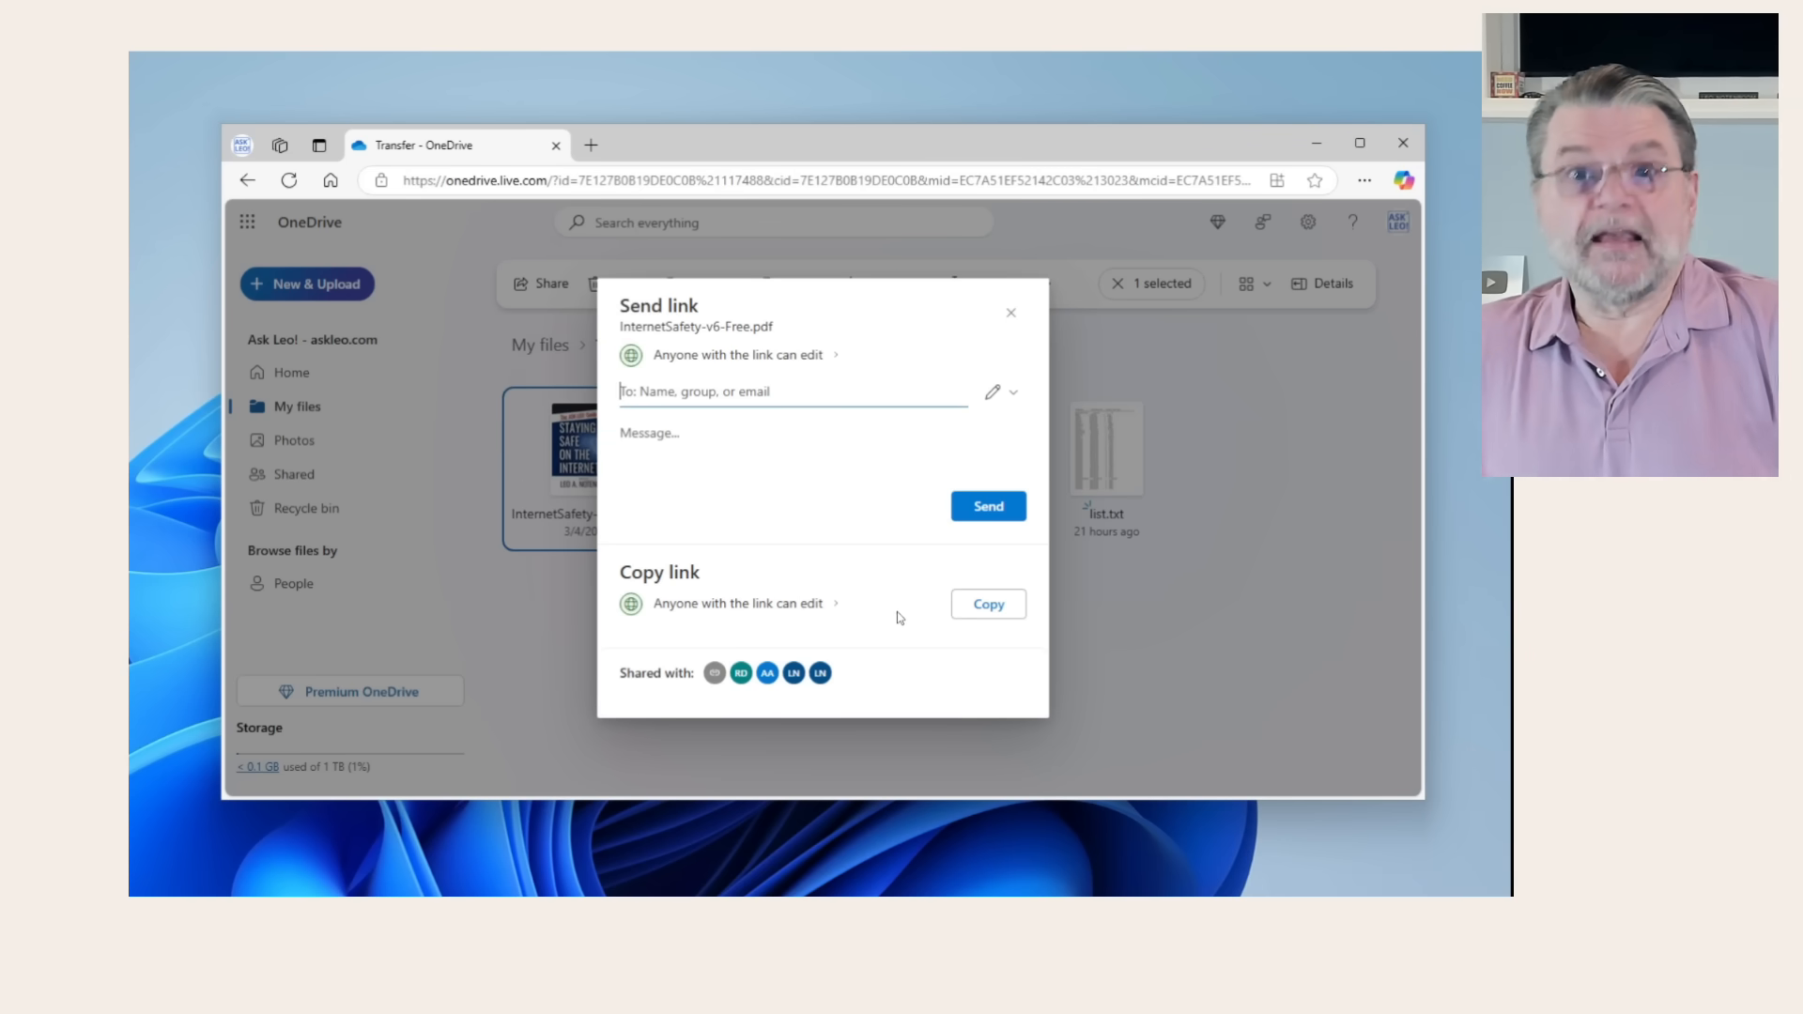
pyautogui.moveTo(888, 631)
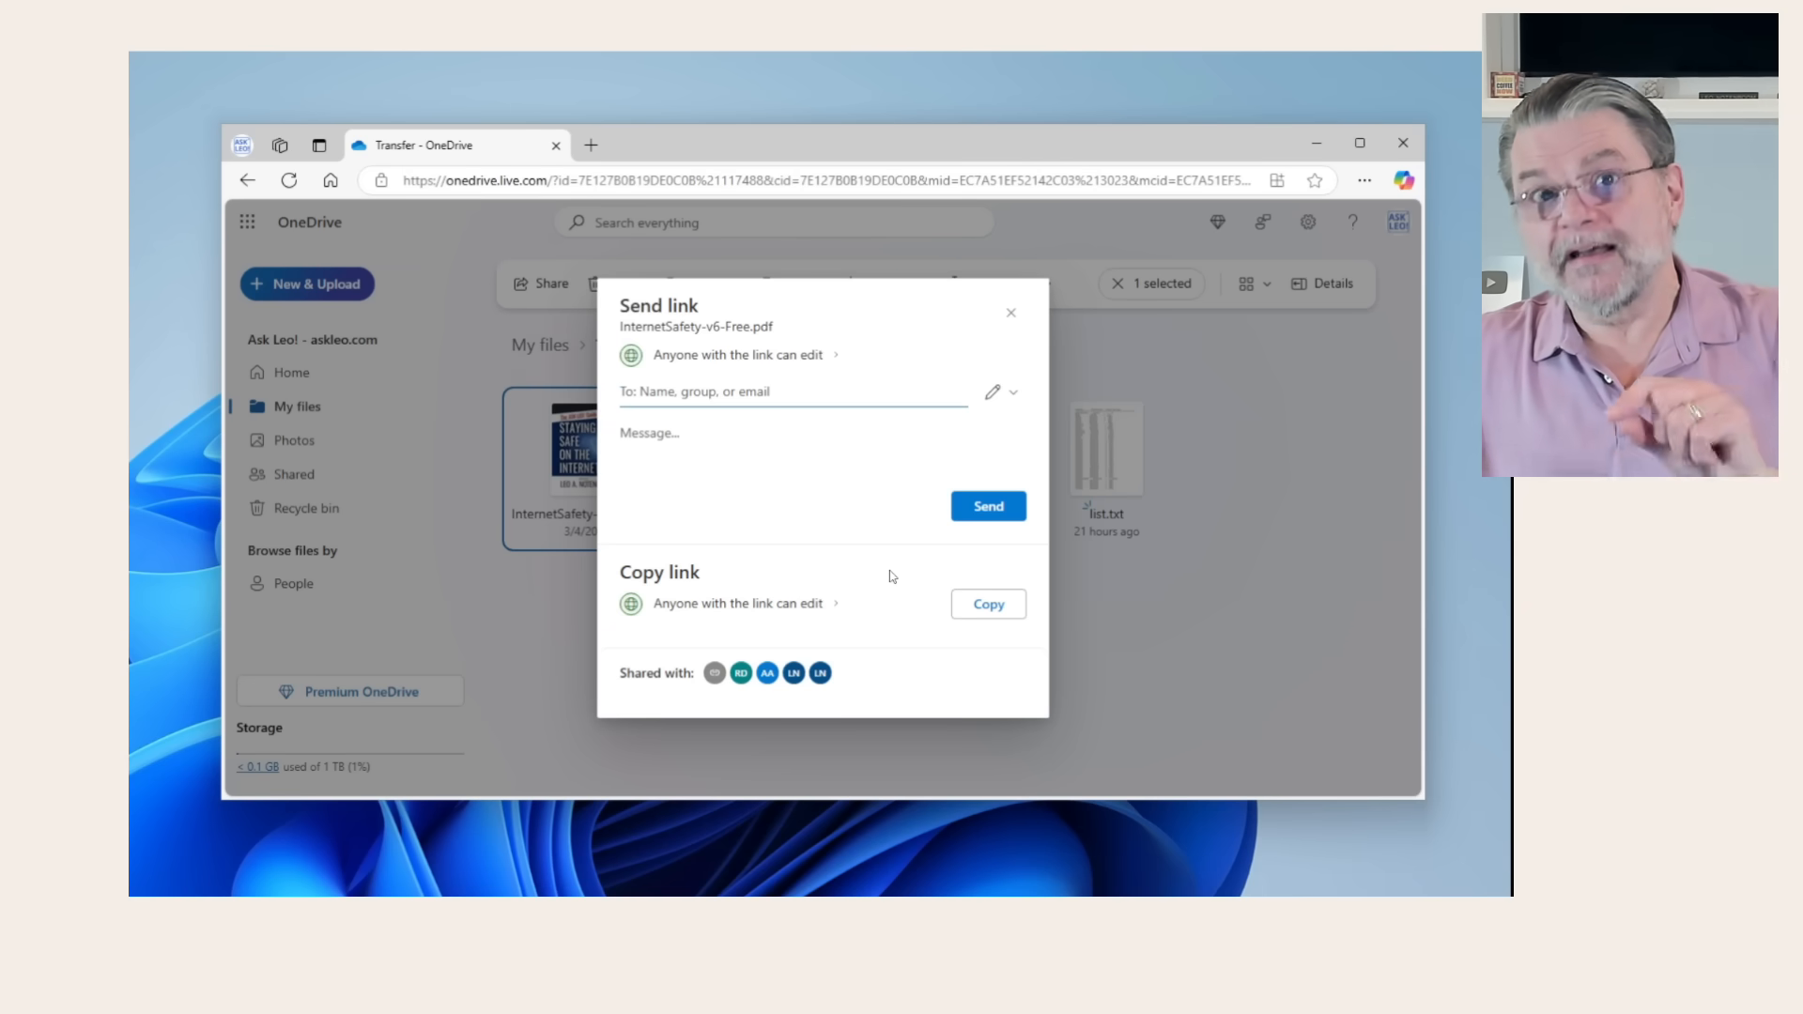
pyautogui.moveTo(837, 507)
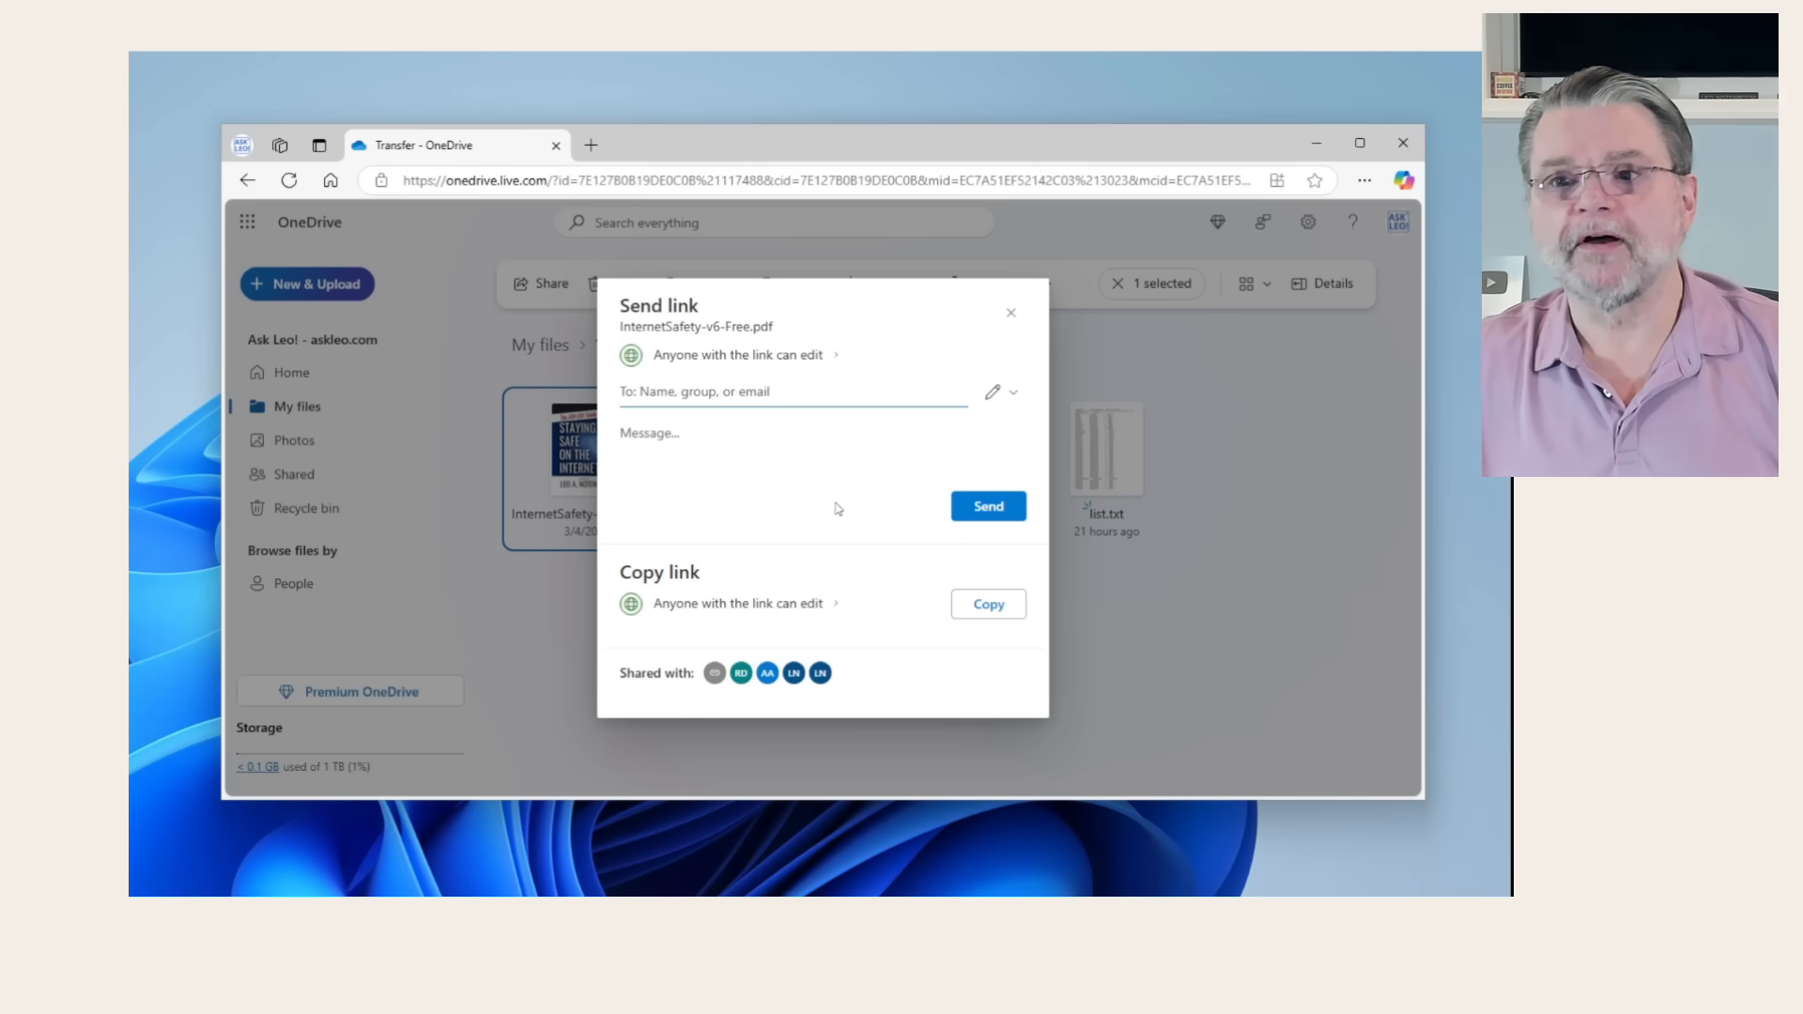
pyautogui.moveTo(869, 693)
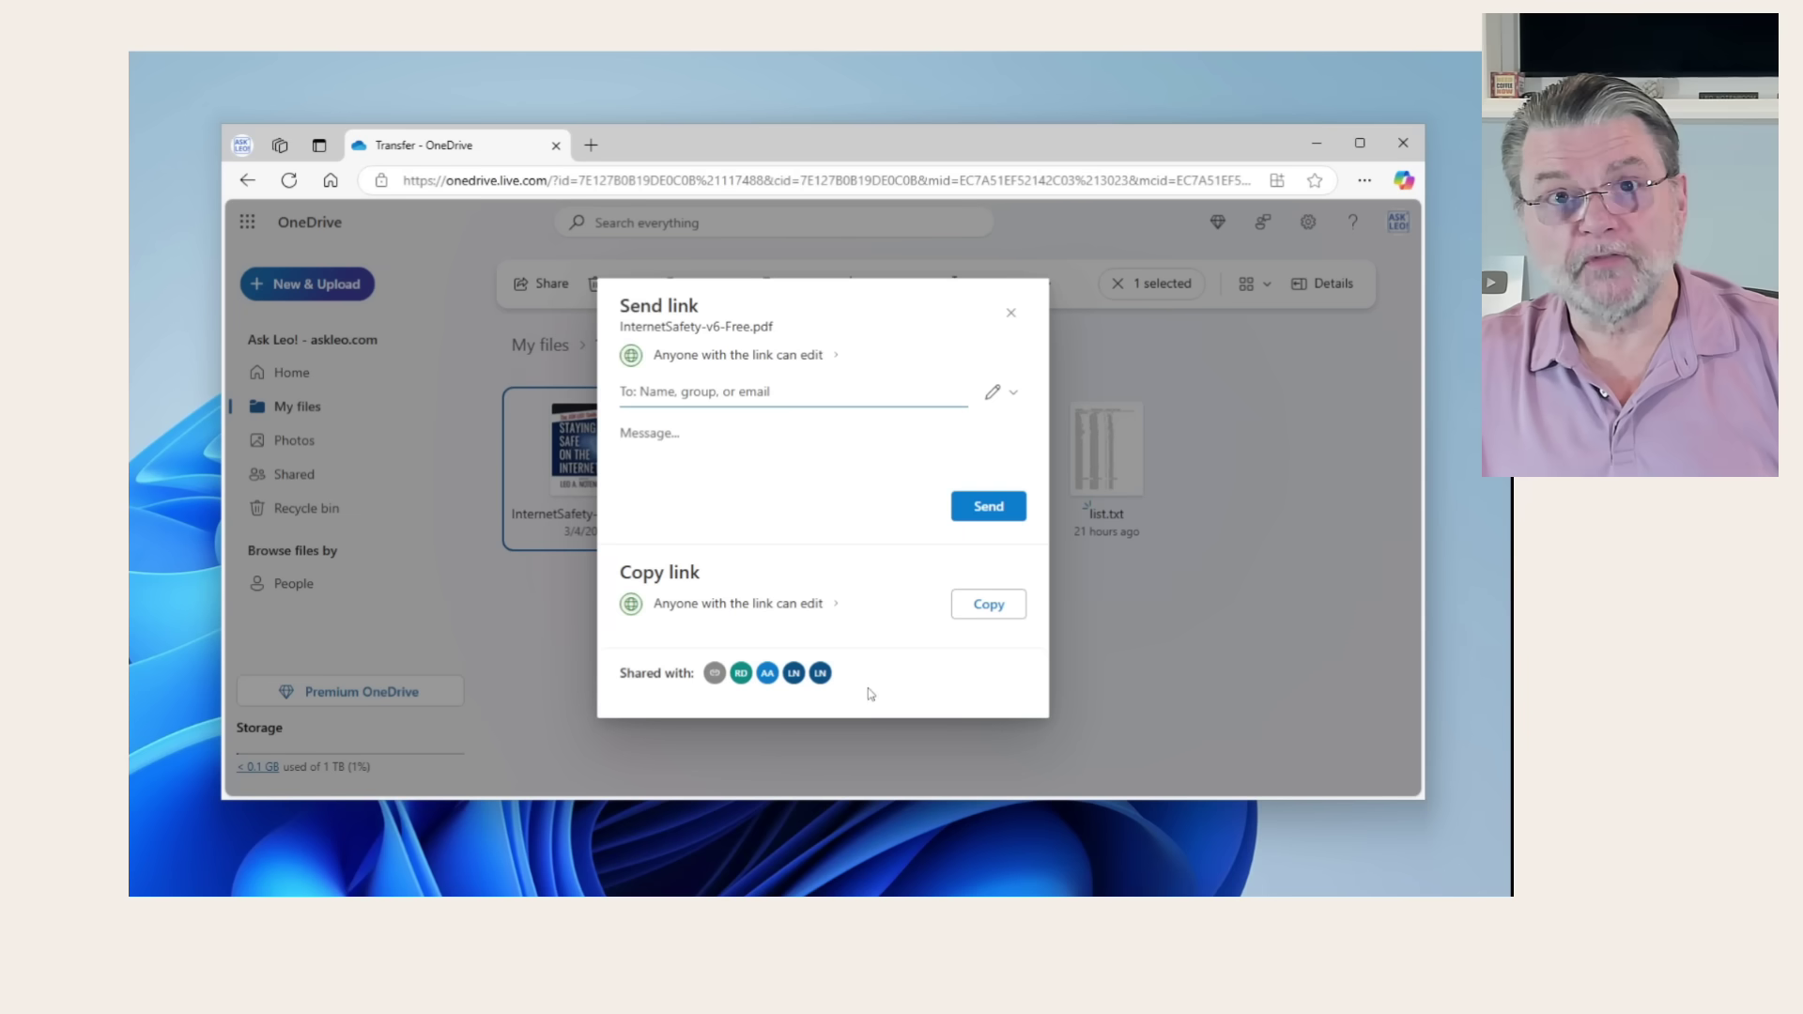
pyautogui.moveTo(710, 616)
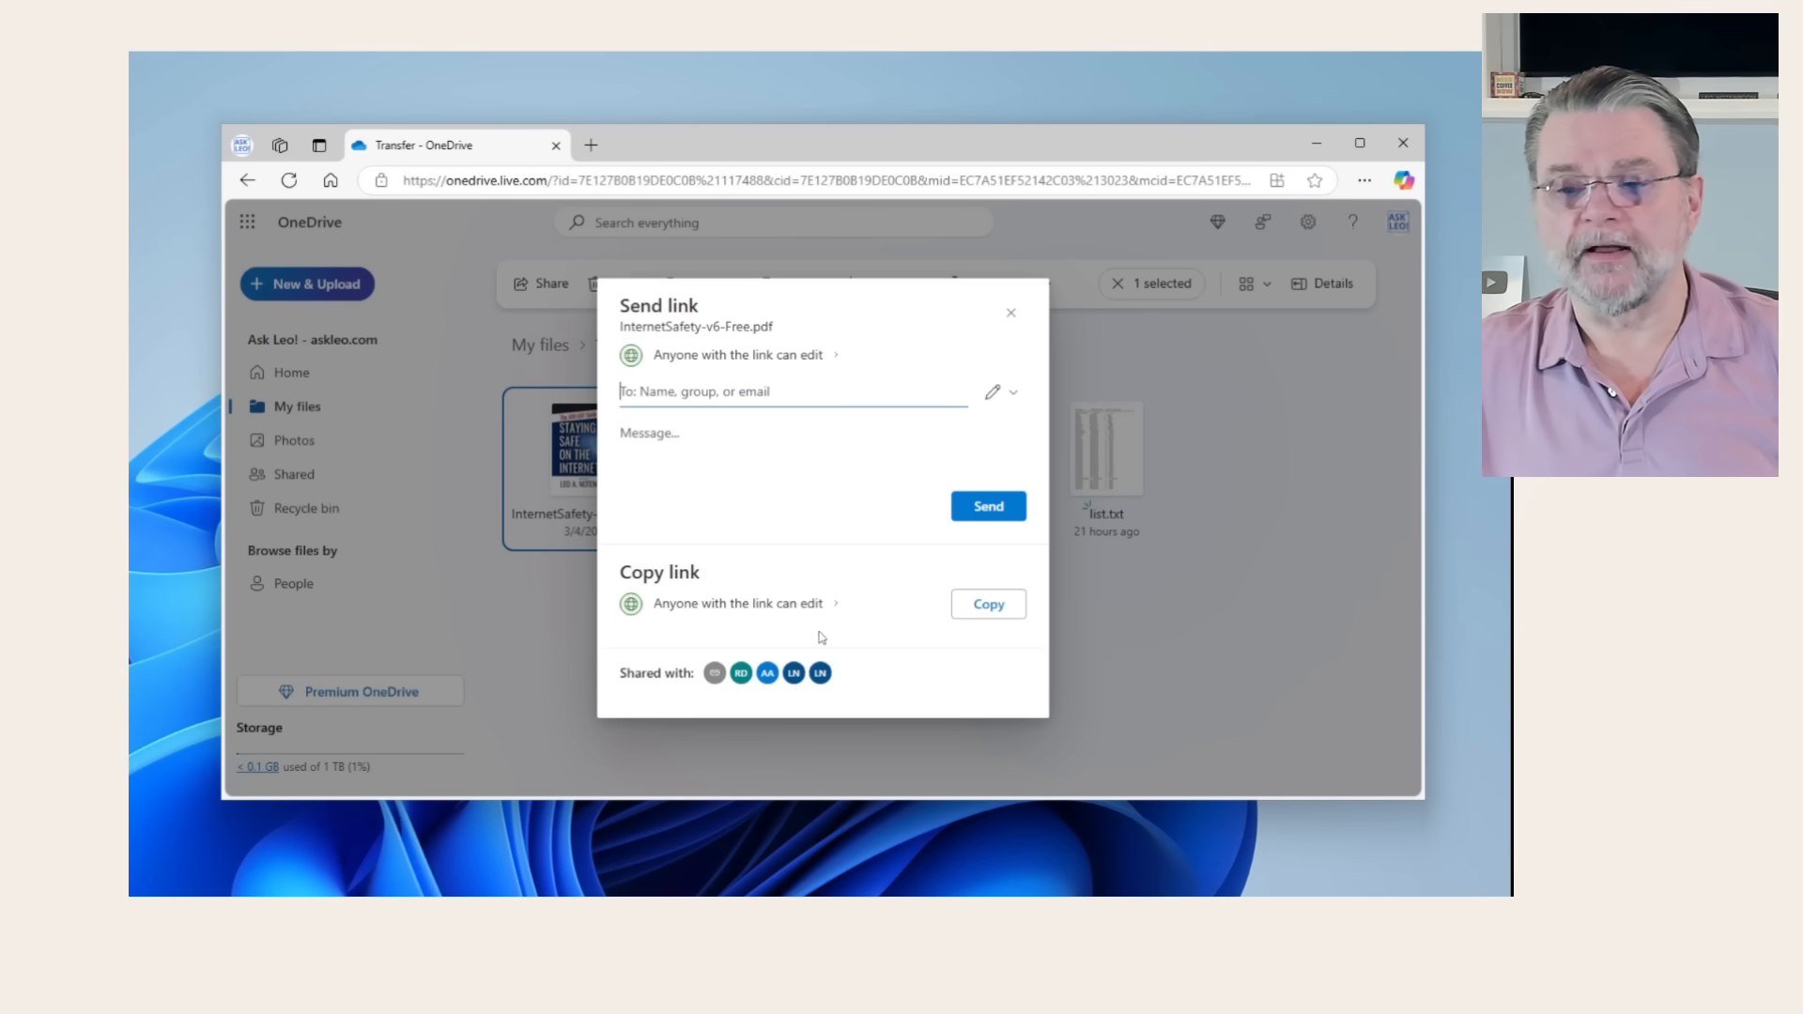
# Change the anyone-link permission from Can edit to Can view, apply it, and copy the link.
pyautogui.click(734, 353)
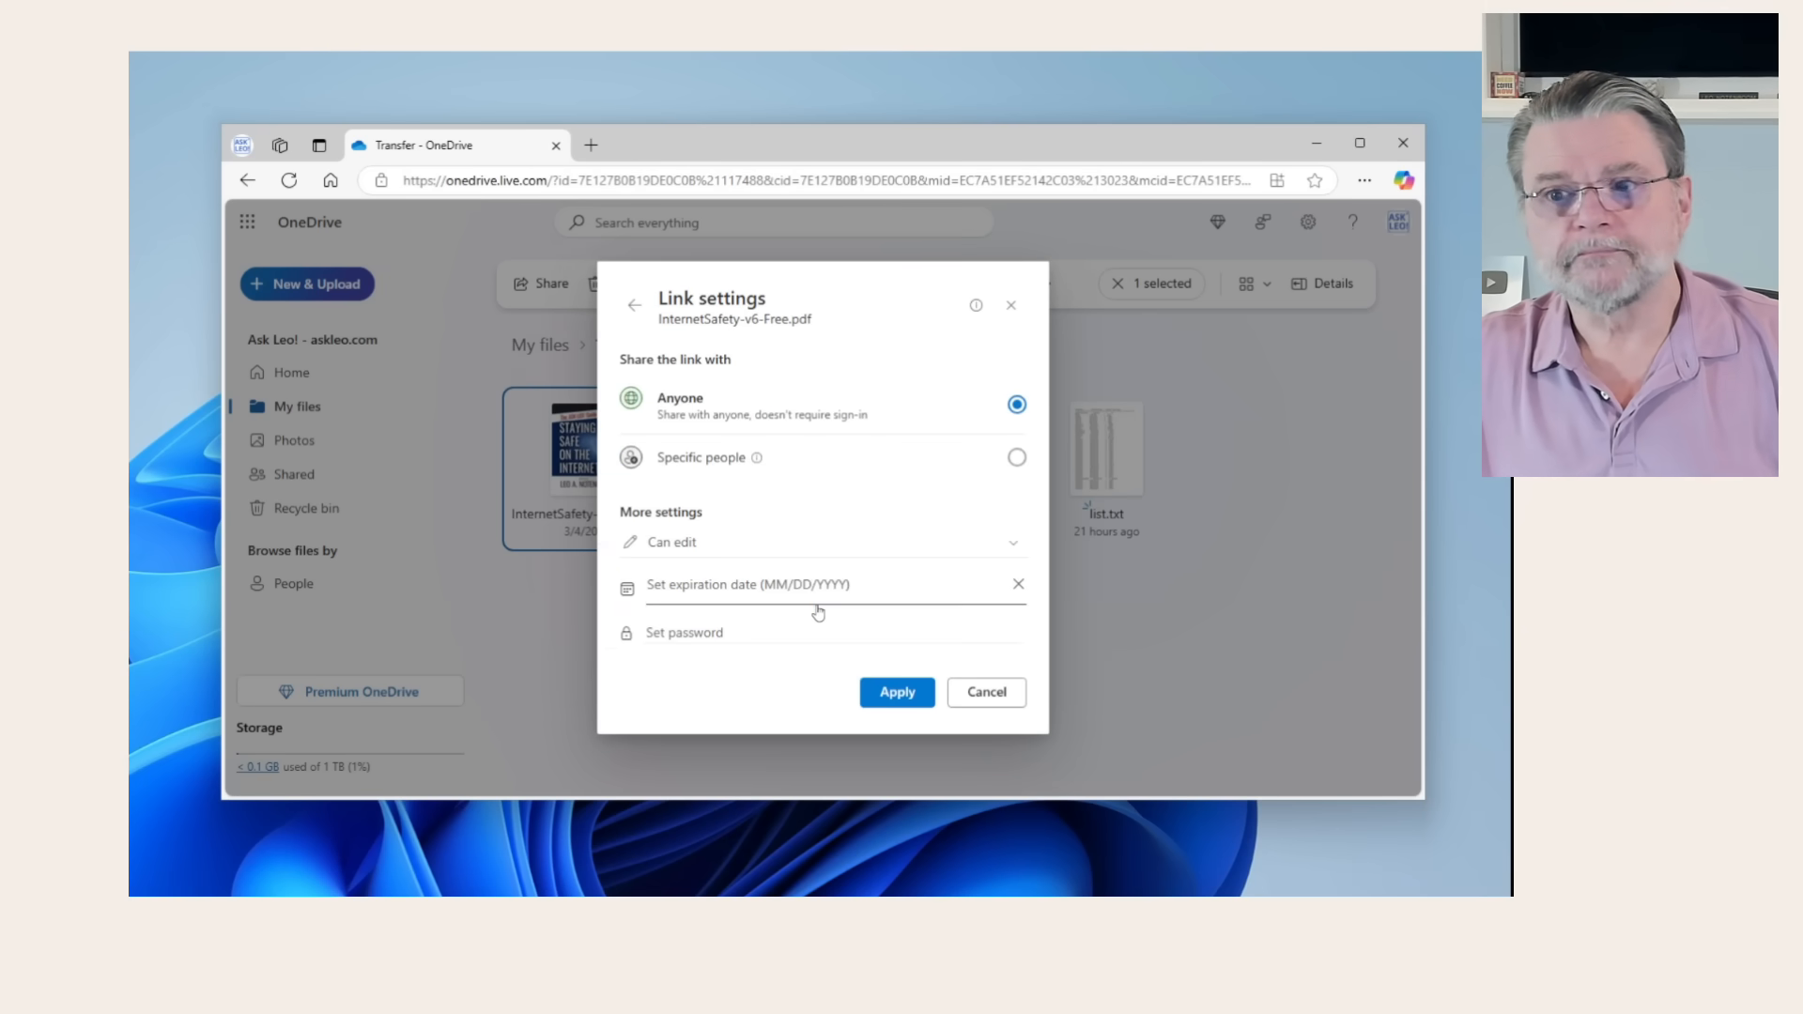
pyautogui.moveTo(836, 466)
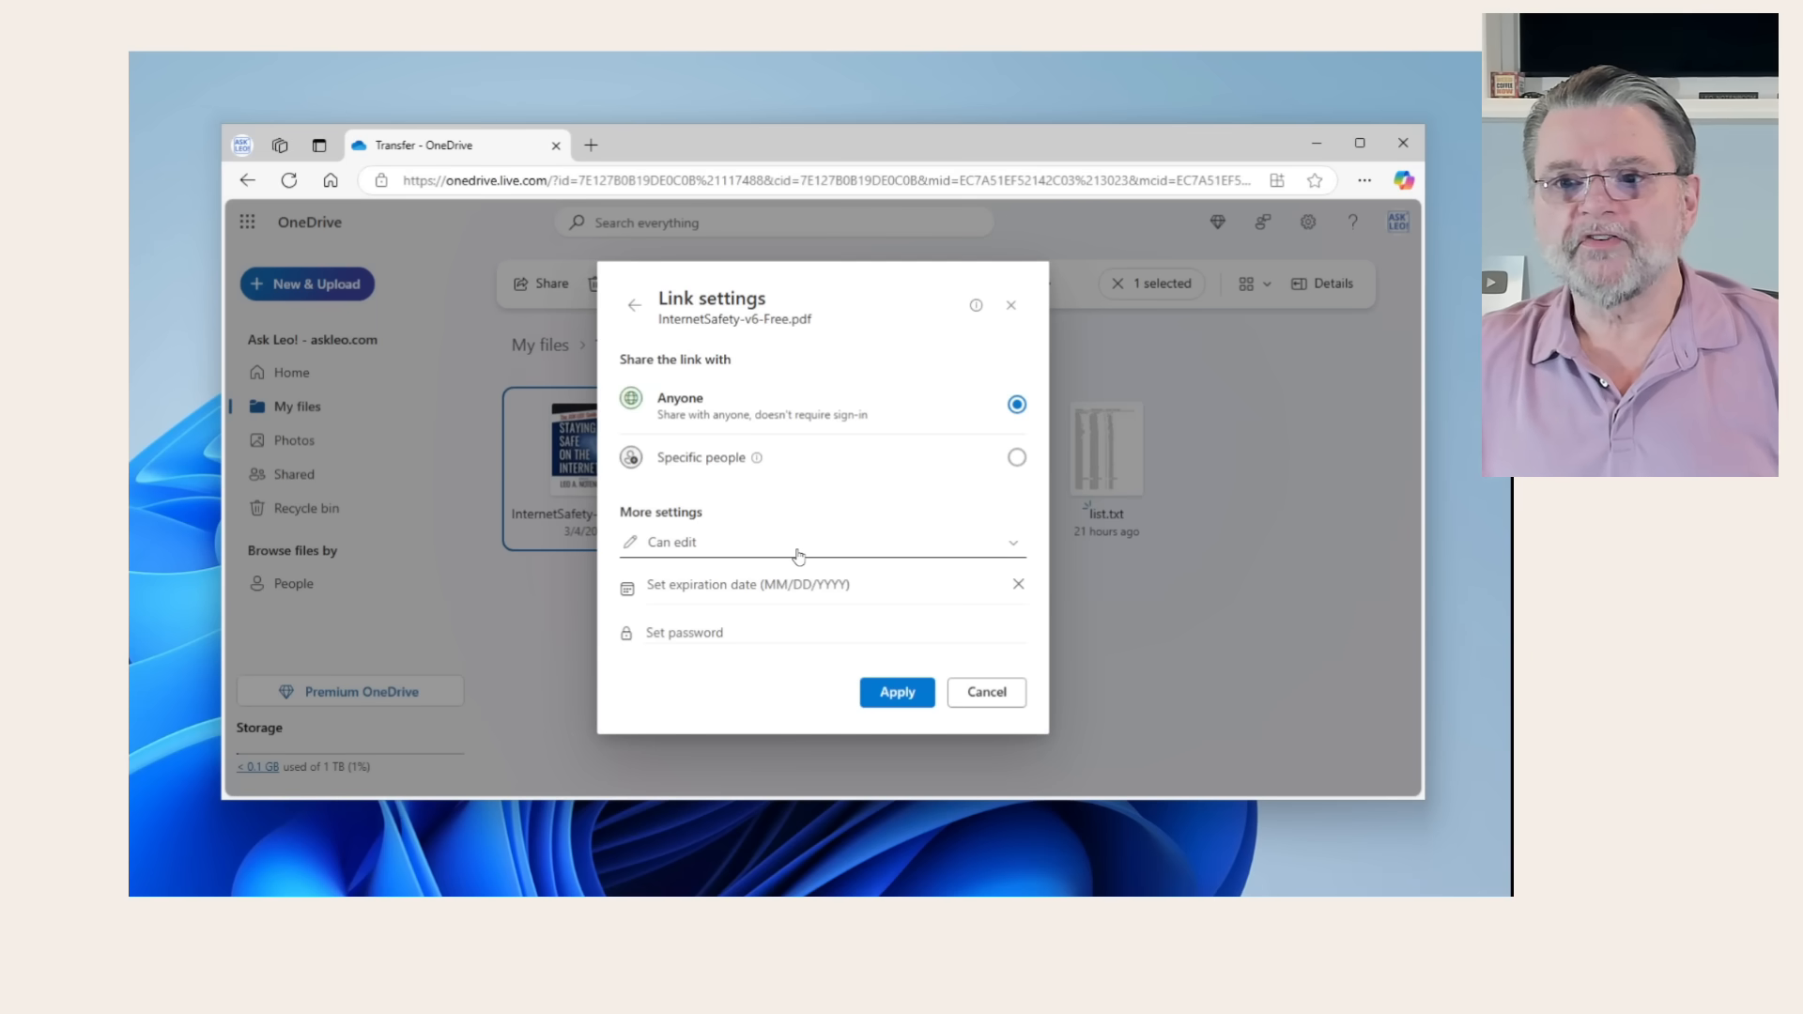
pyautogui.click(822, 540)
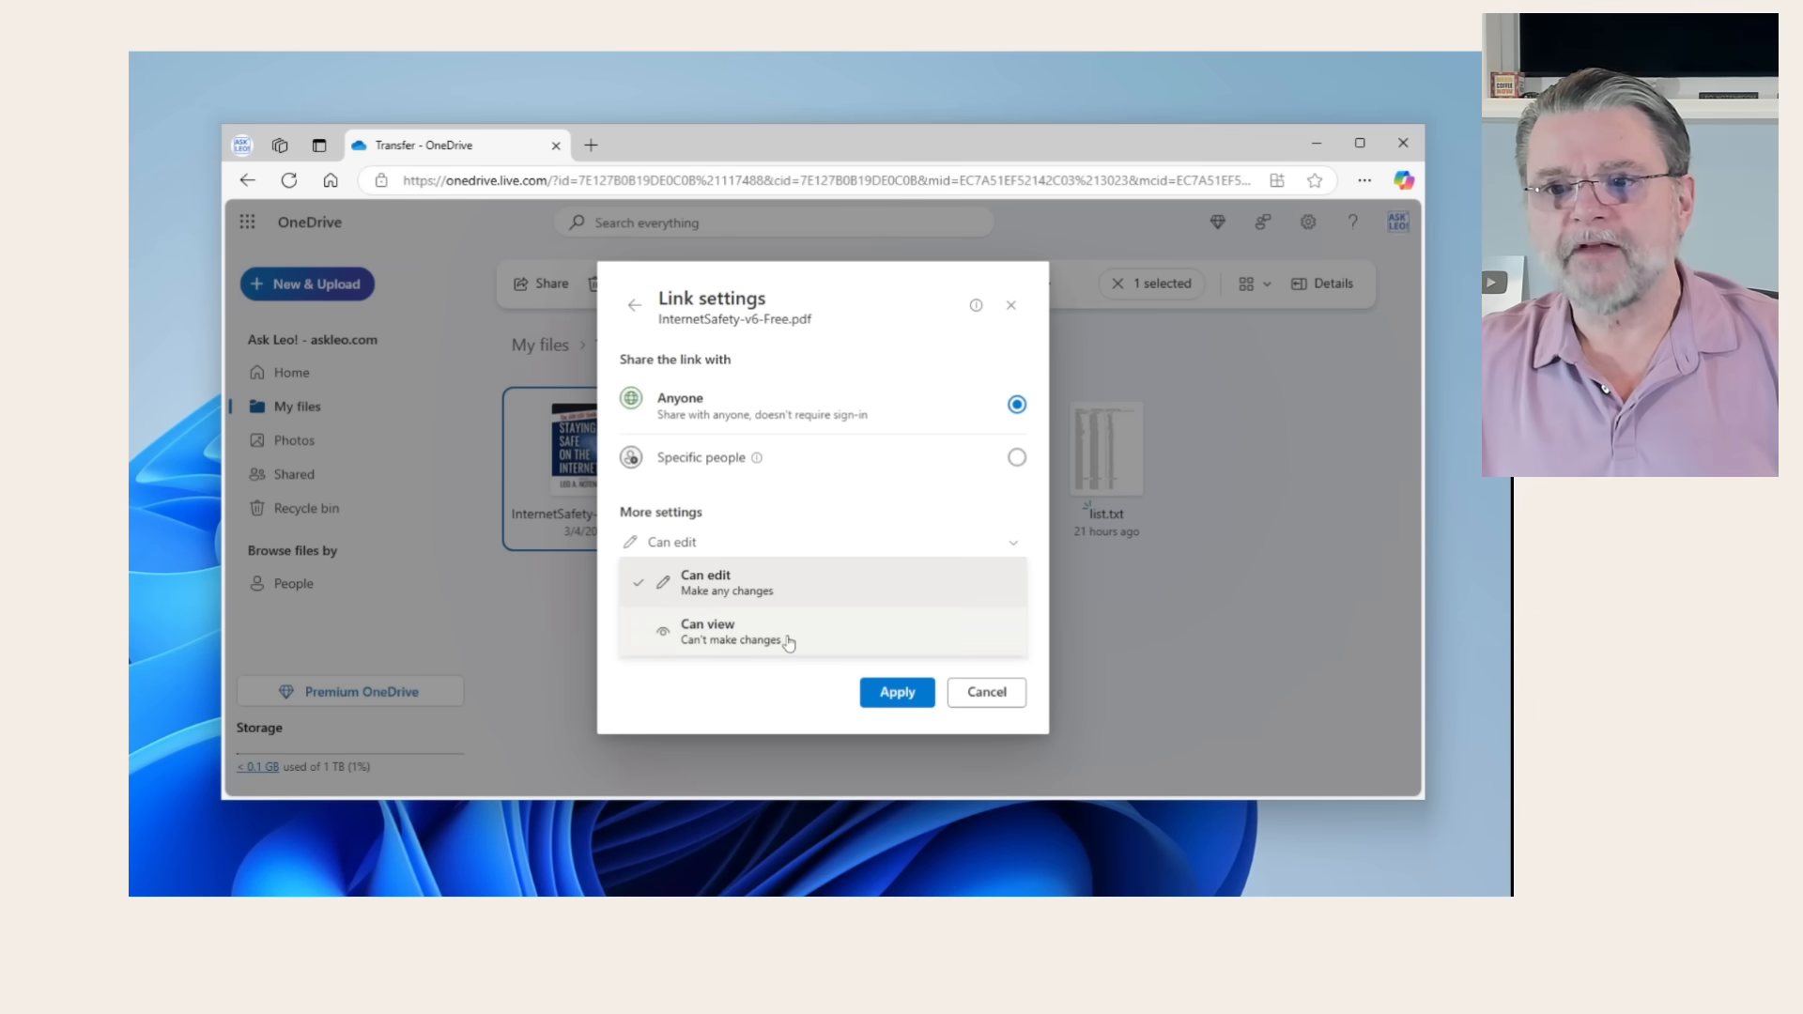
pyautogui.click(706, 631)
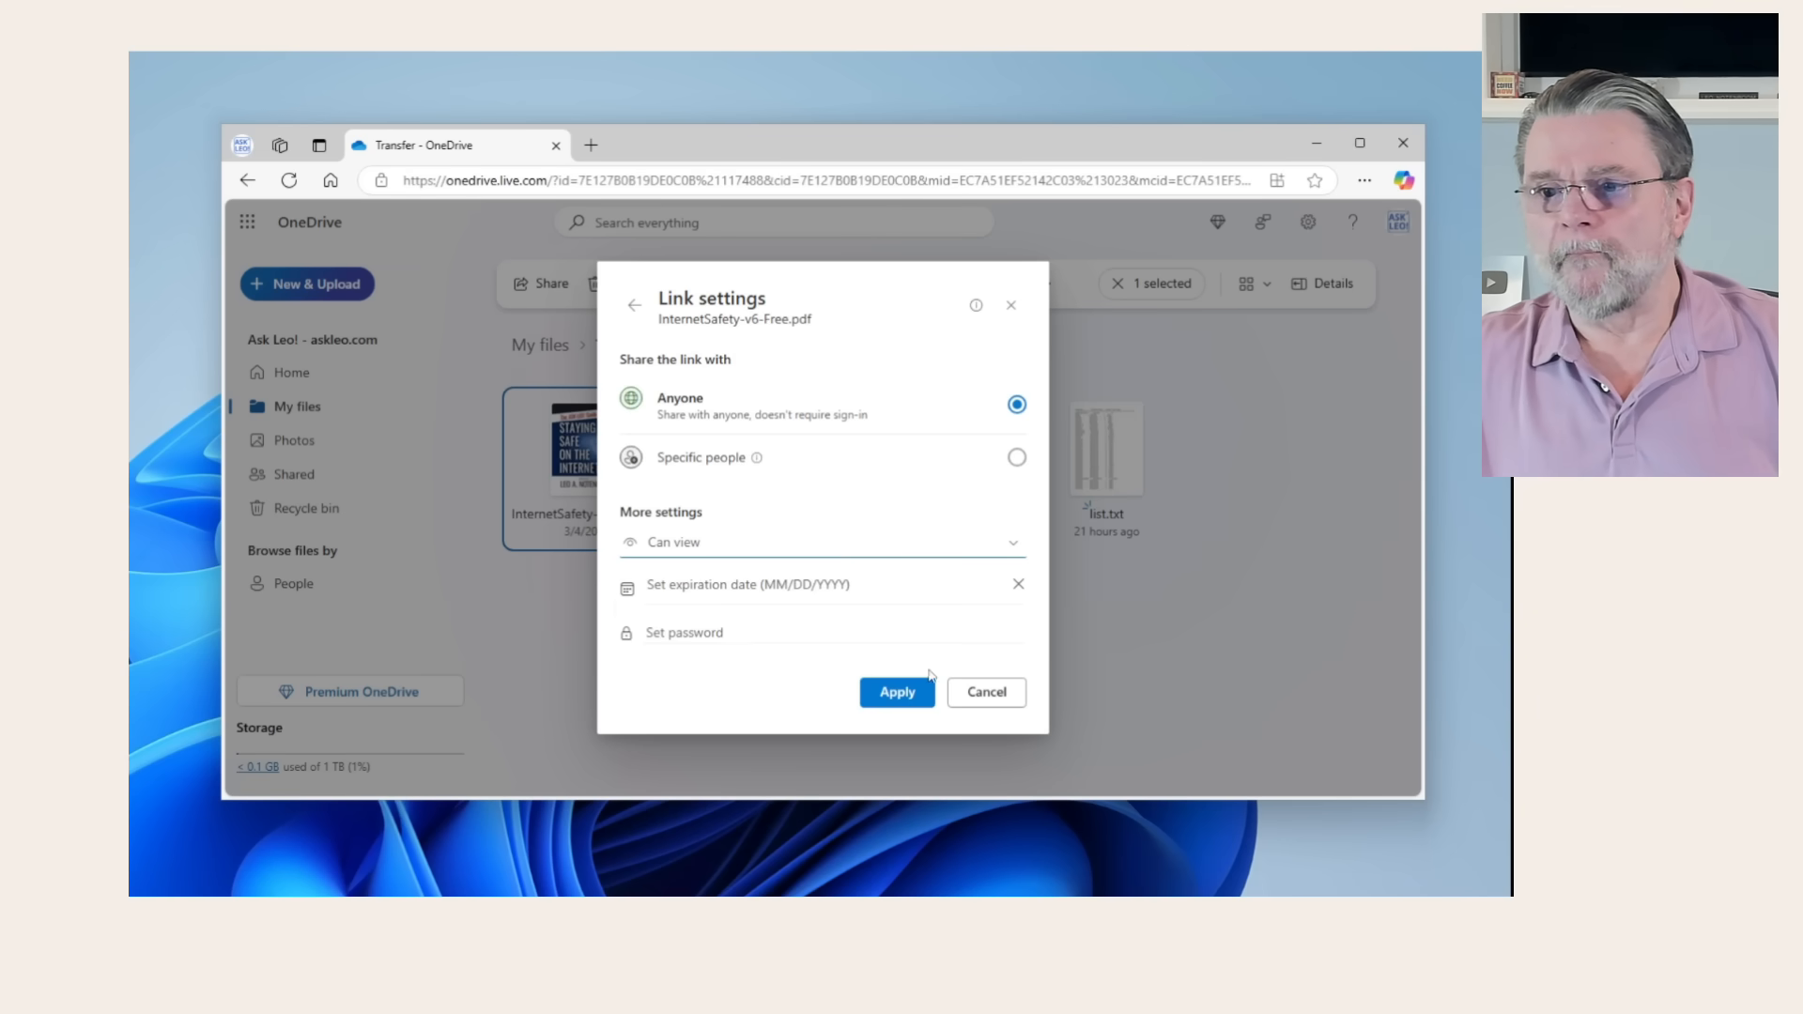
pyautogui.click(898, 691)
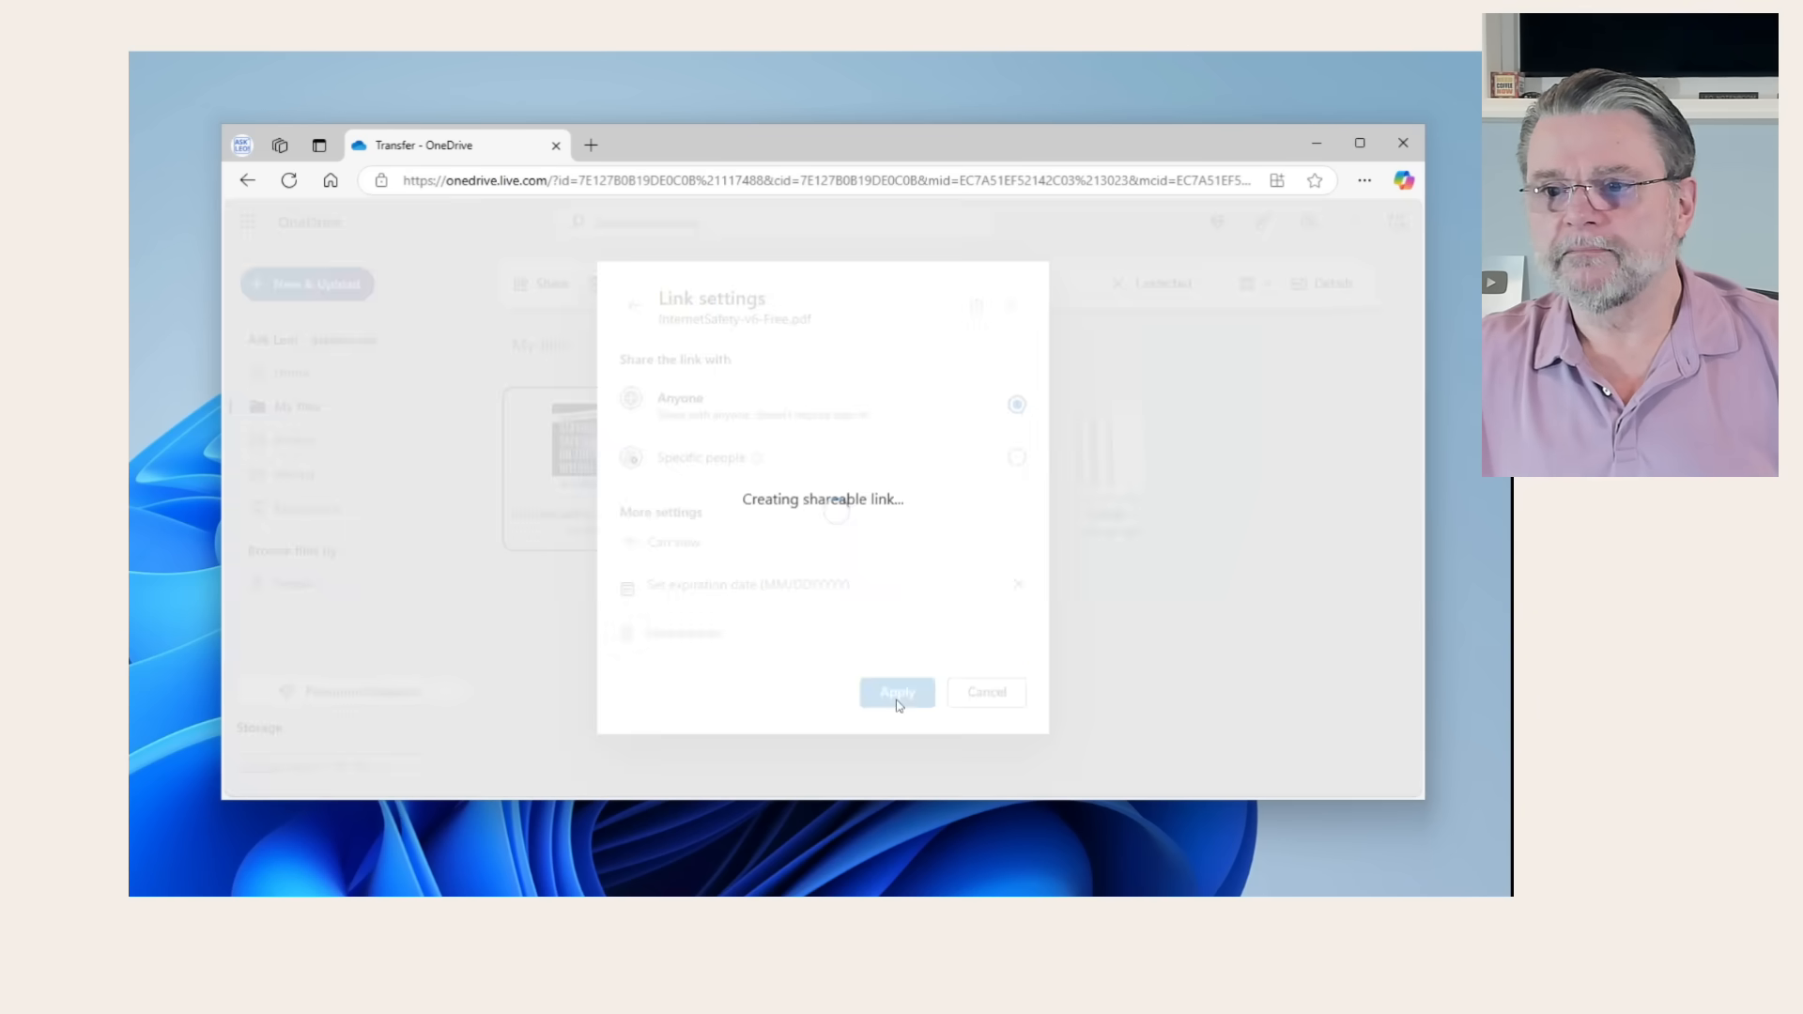
pyautogui.click(898, 691)
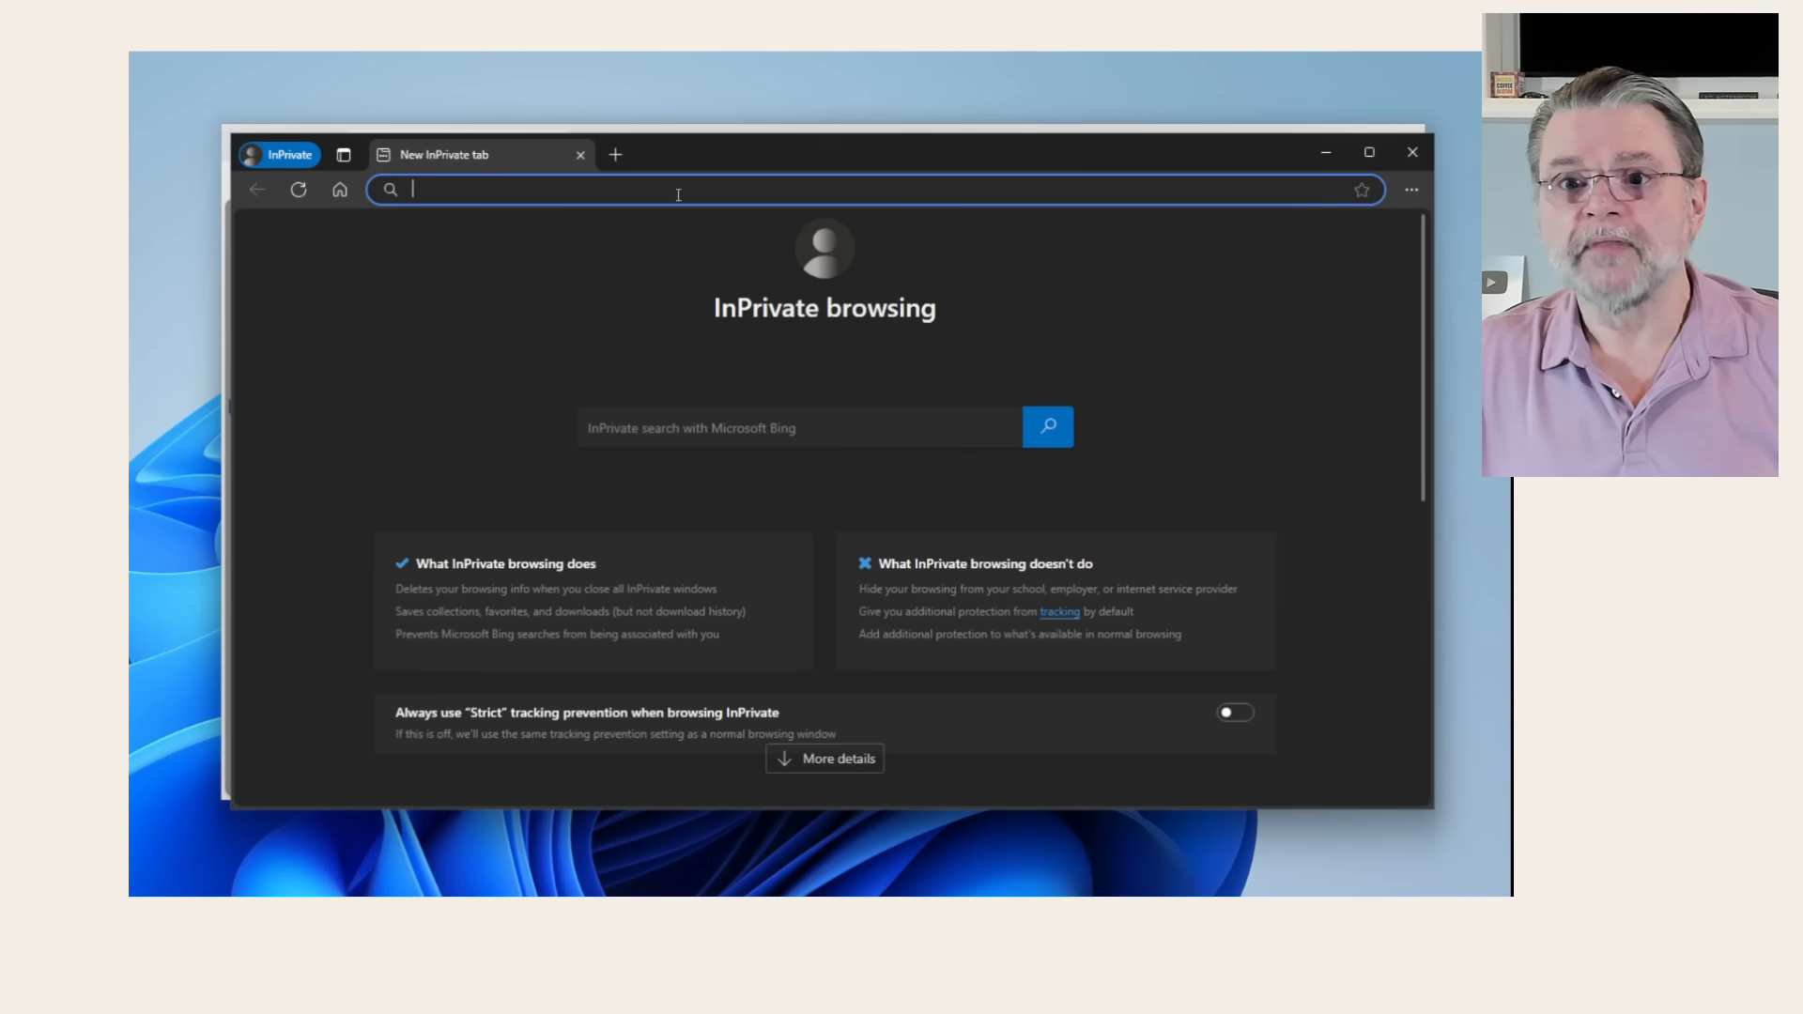
# Visit the copied 1drv.ms link in the InPrivate window and open the shared PDF from its Open options.
pyautogui.write('https://1drv.ms/b/s!AgsM3hkLexJ-i8V9H8mIHrHN8EU80Q?e=bPbLOQ')
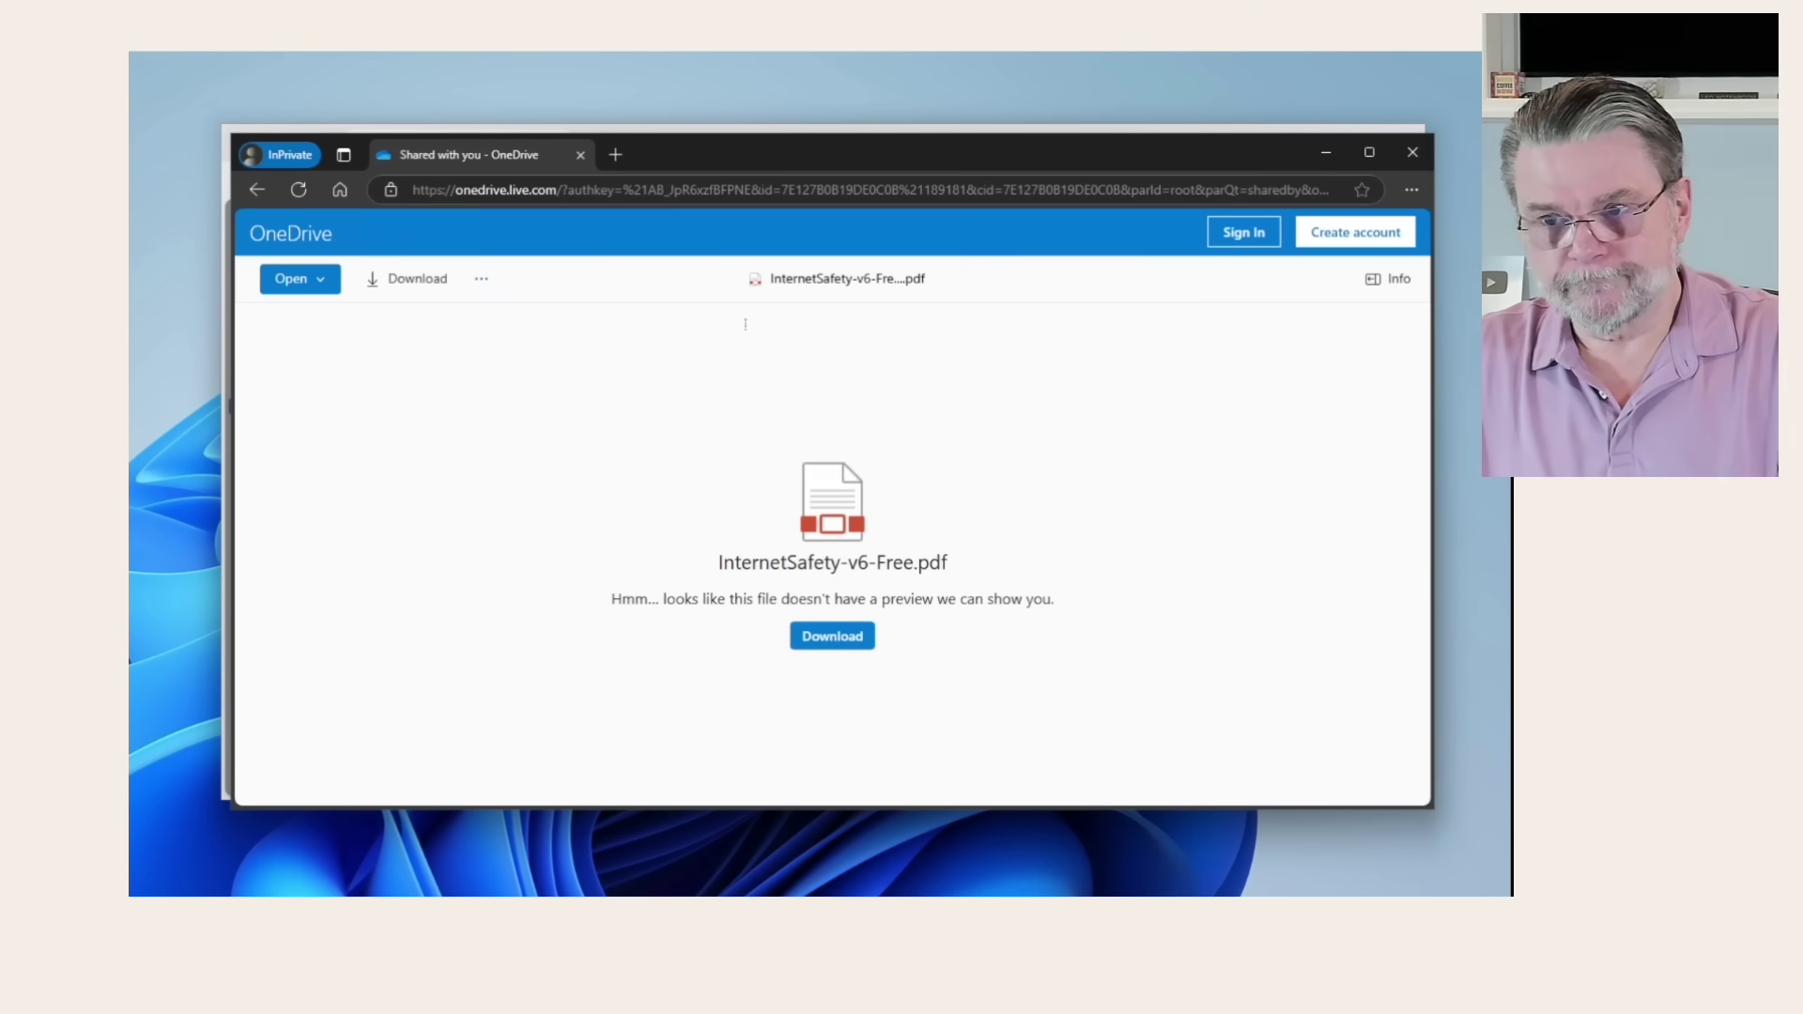
pyautogui.moveTo(1029, 559)
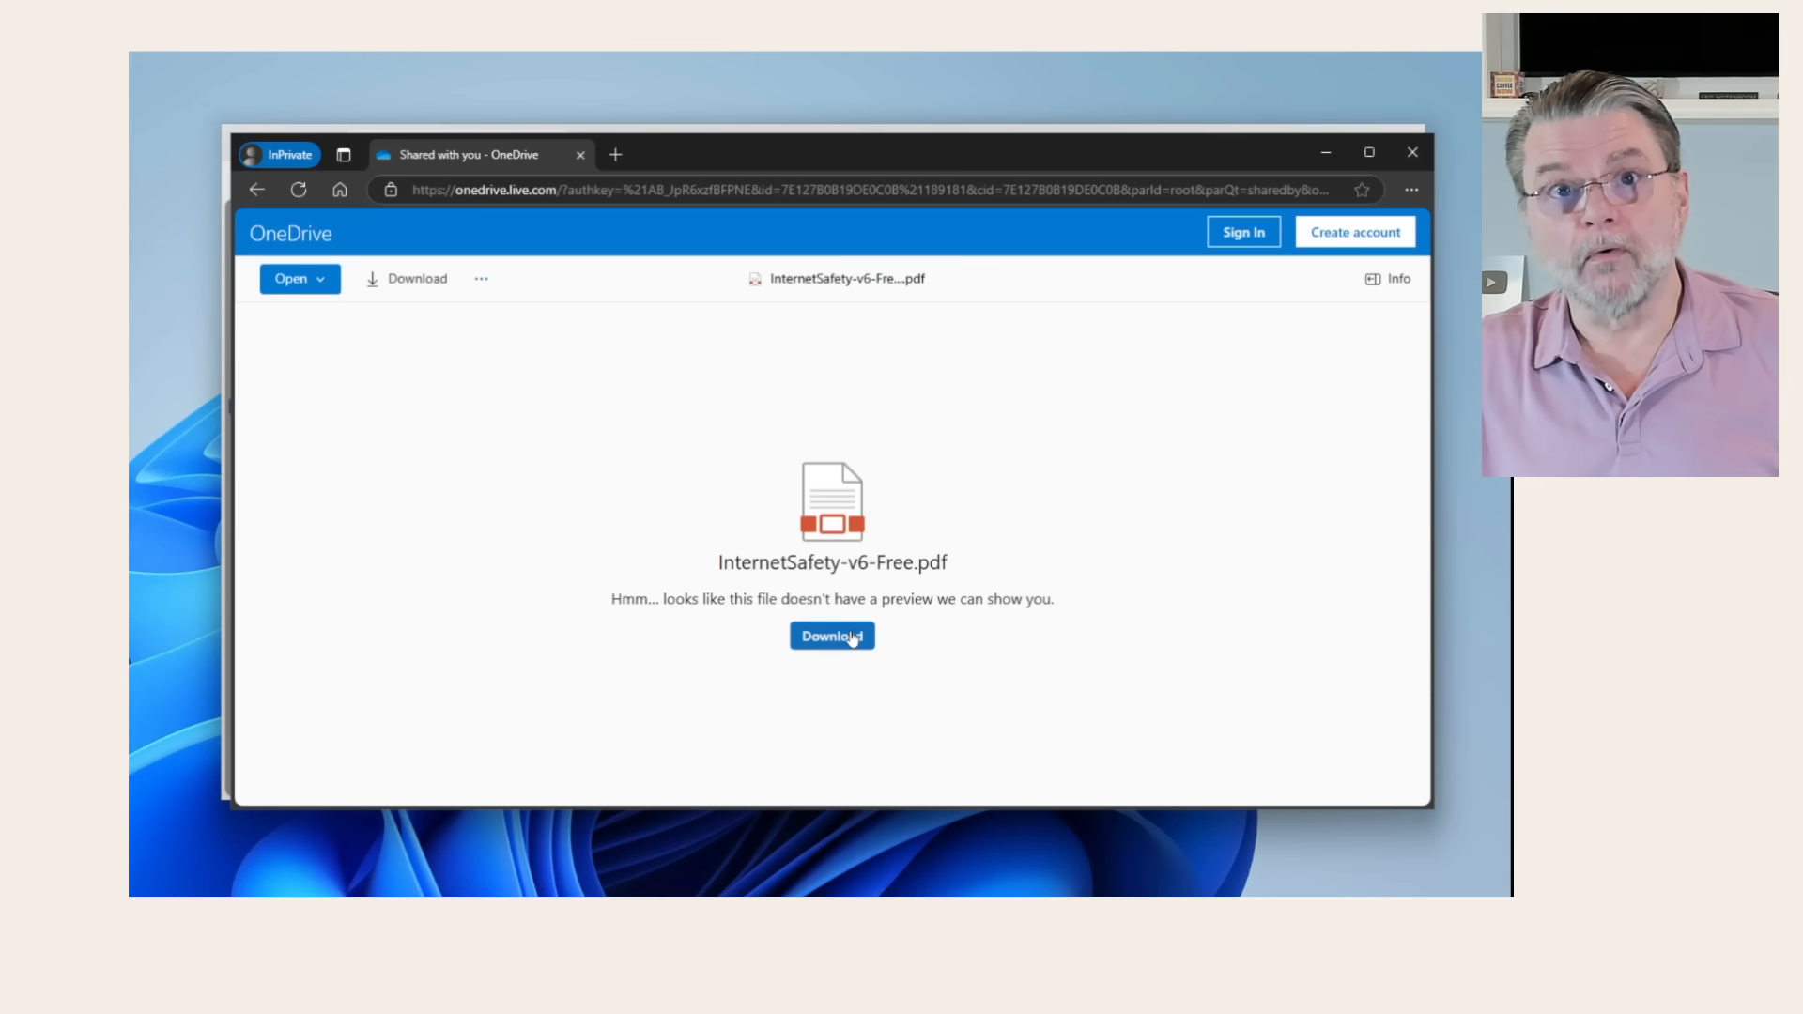
pyautogui.click(299, 278)
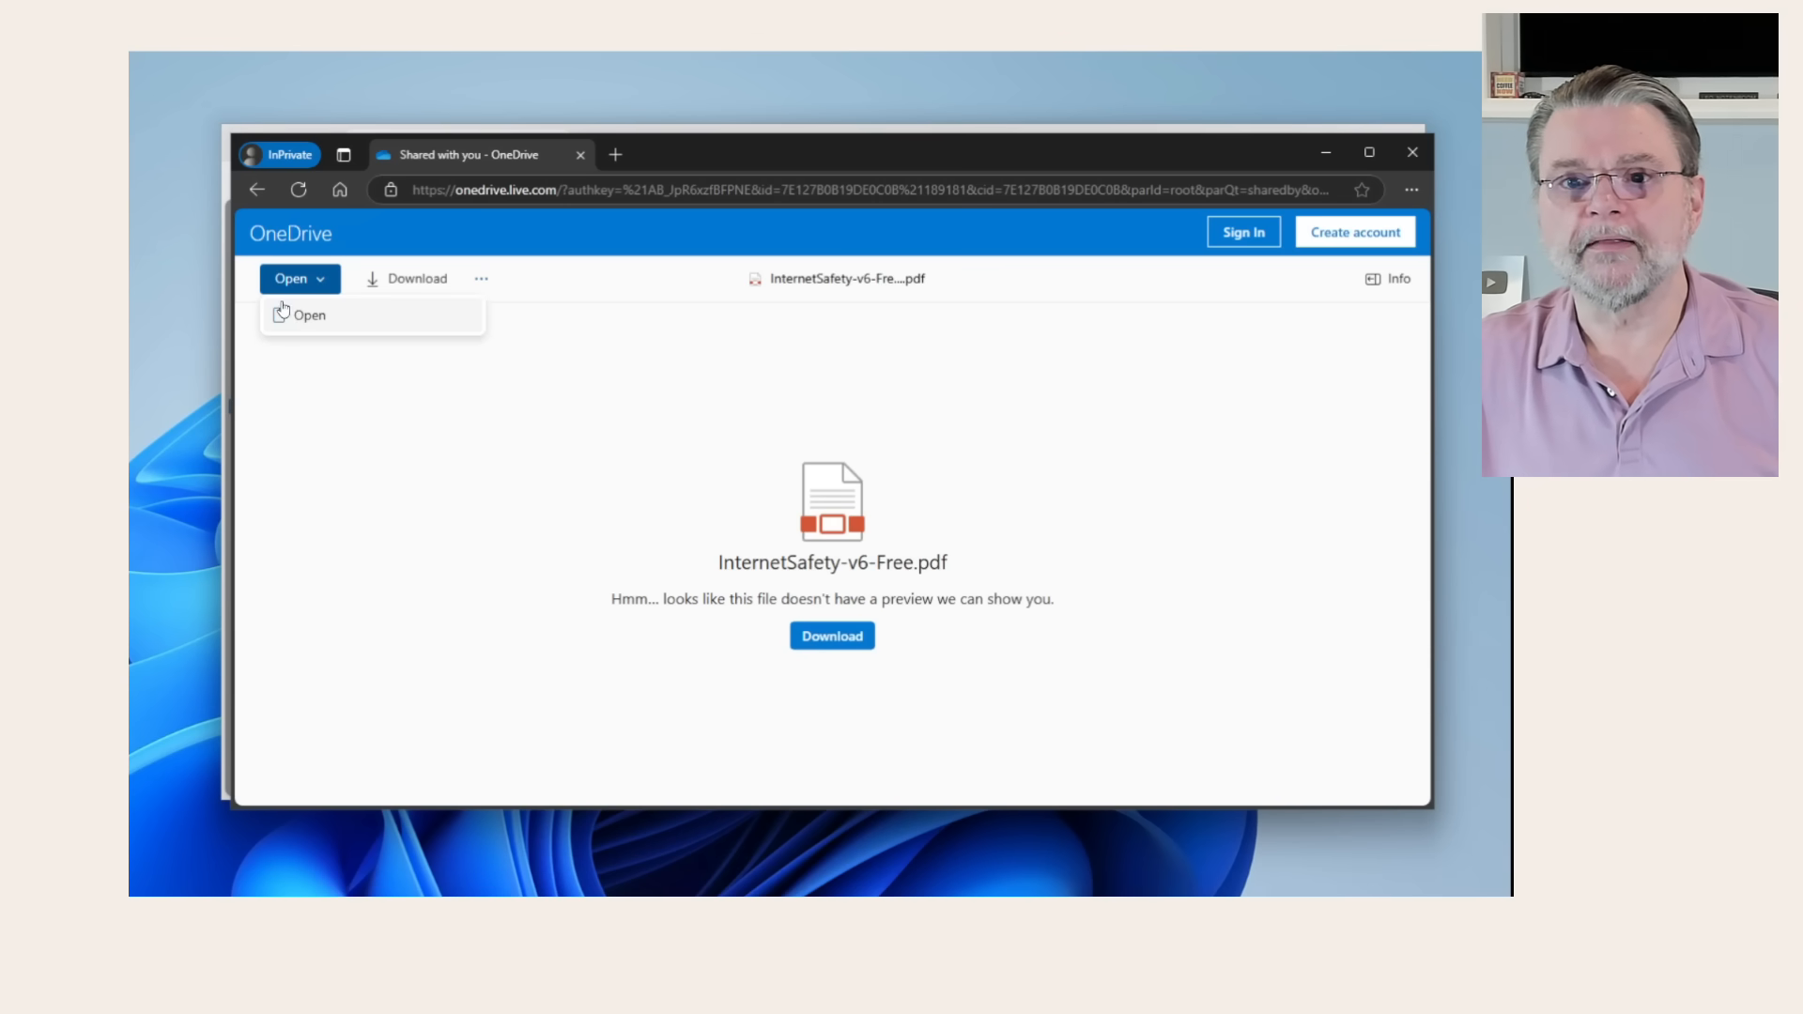
pyautogui.click(310, 316)
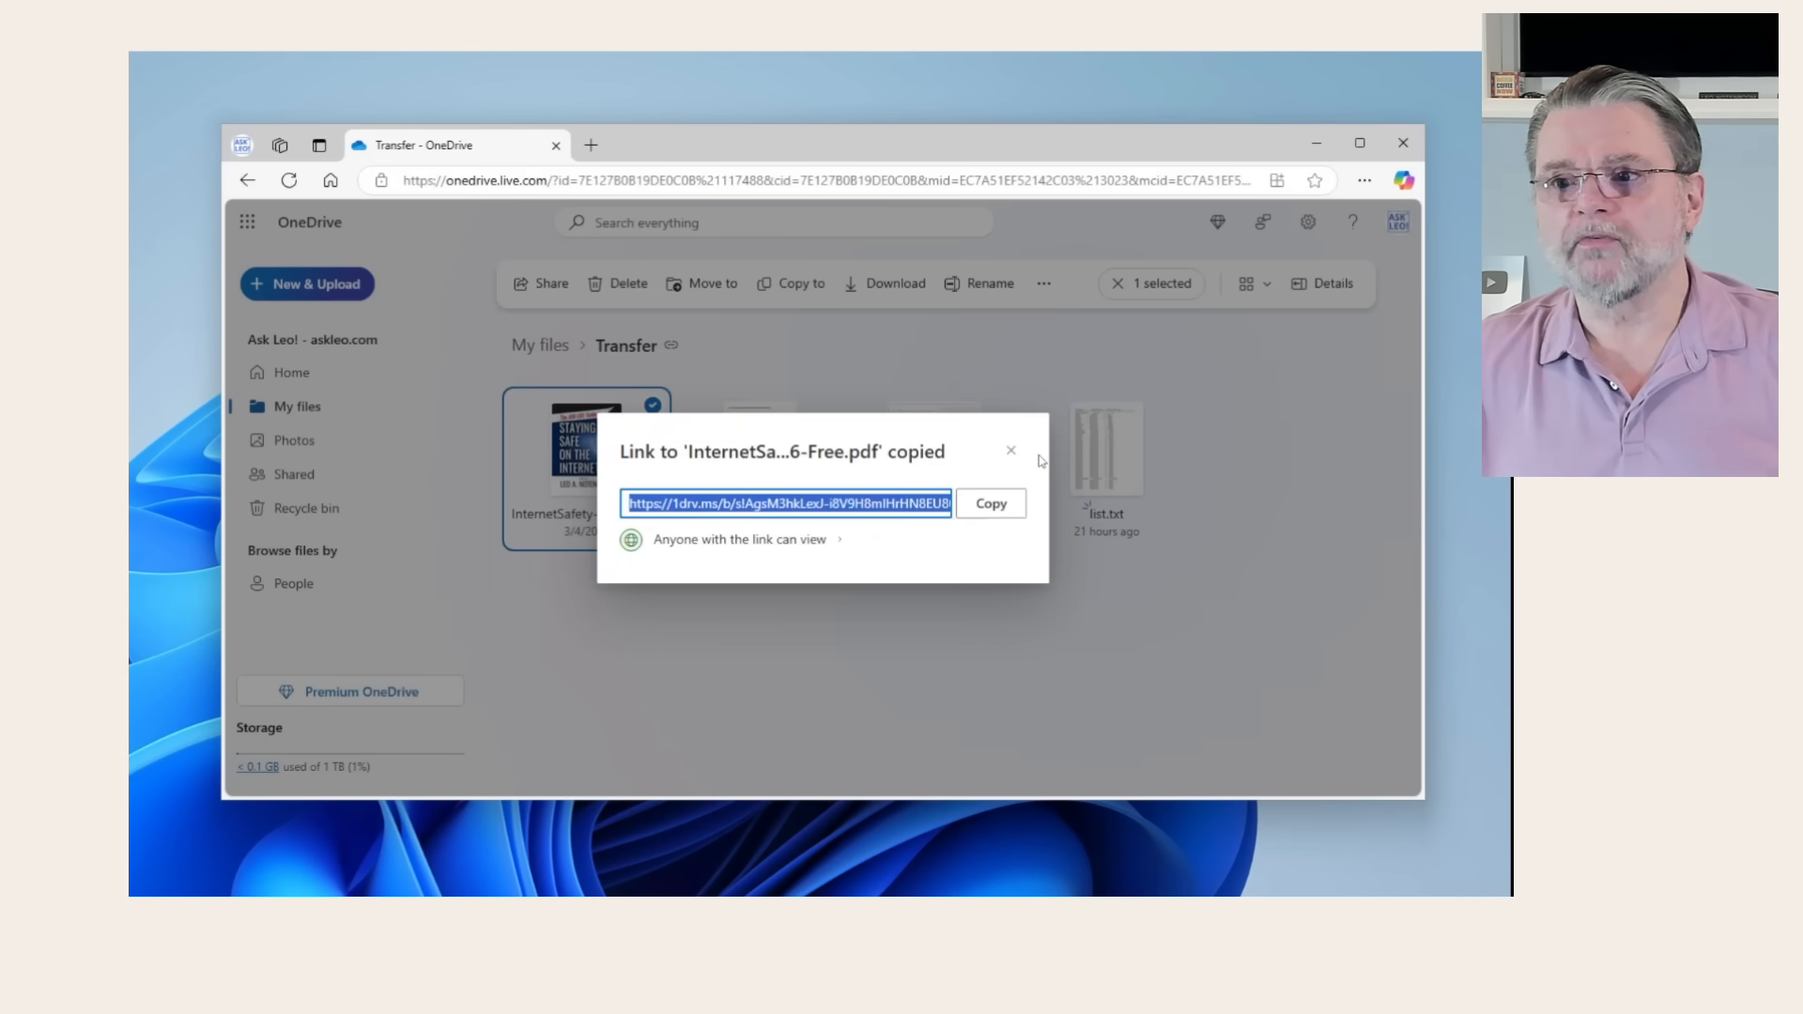
# Dismiss the 'Link copied' confirmation dialog.
pyautogui.click(1010, 451)
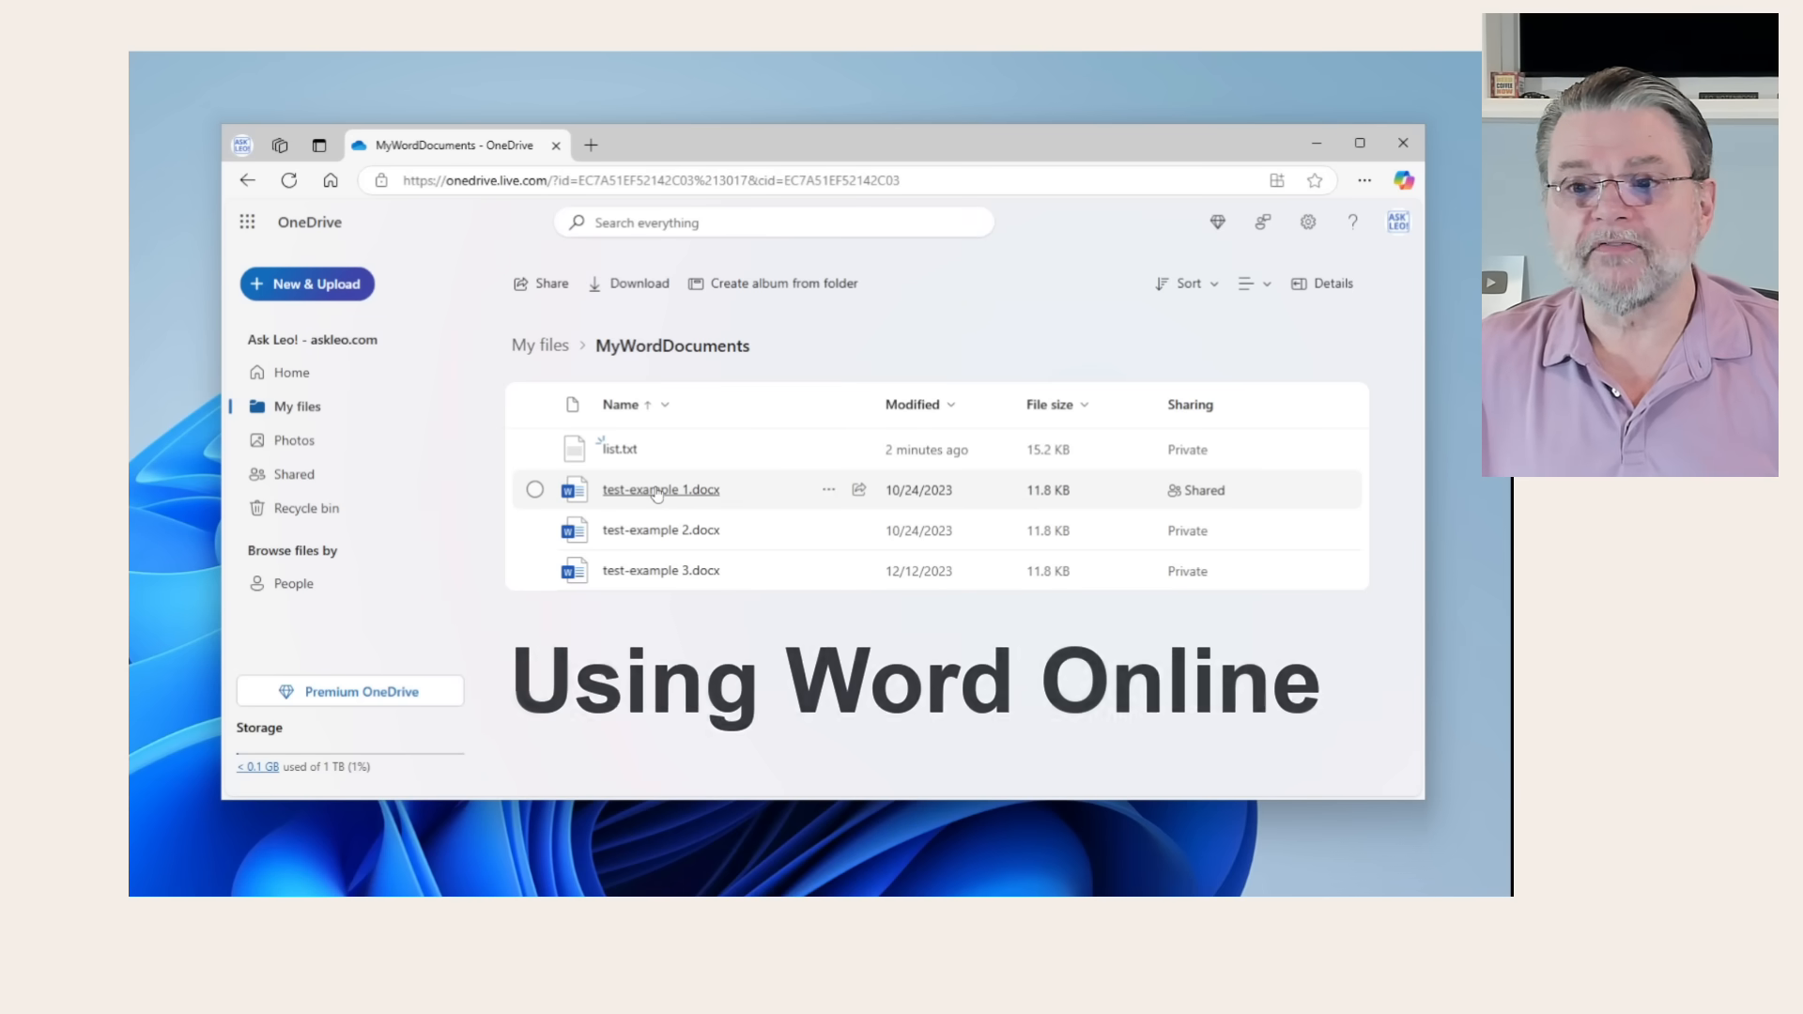
pyautogui.click(661, 488)
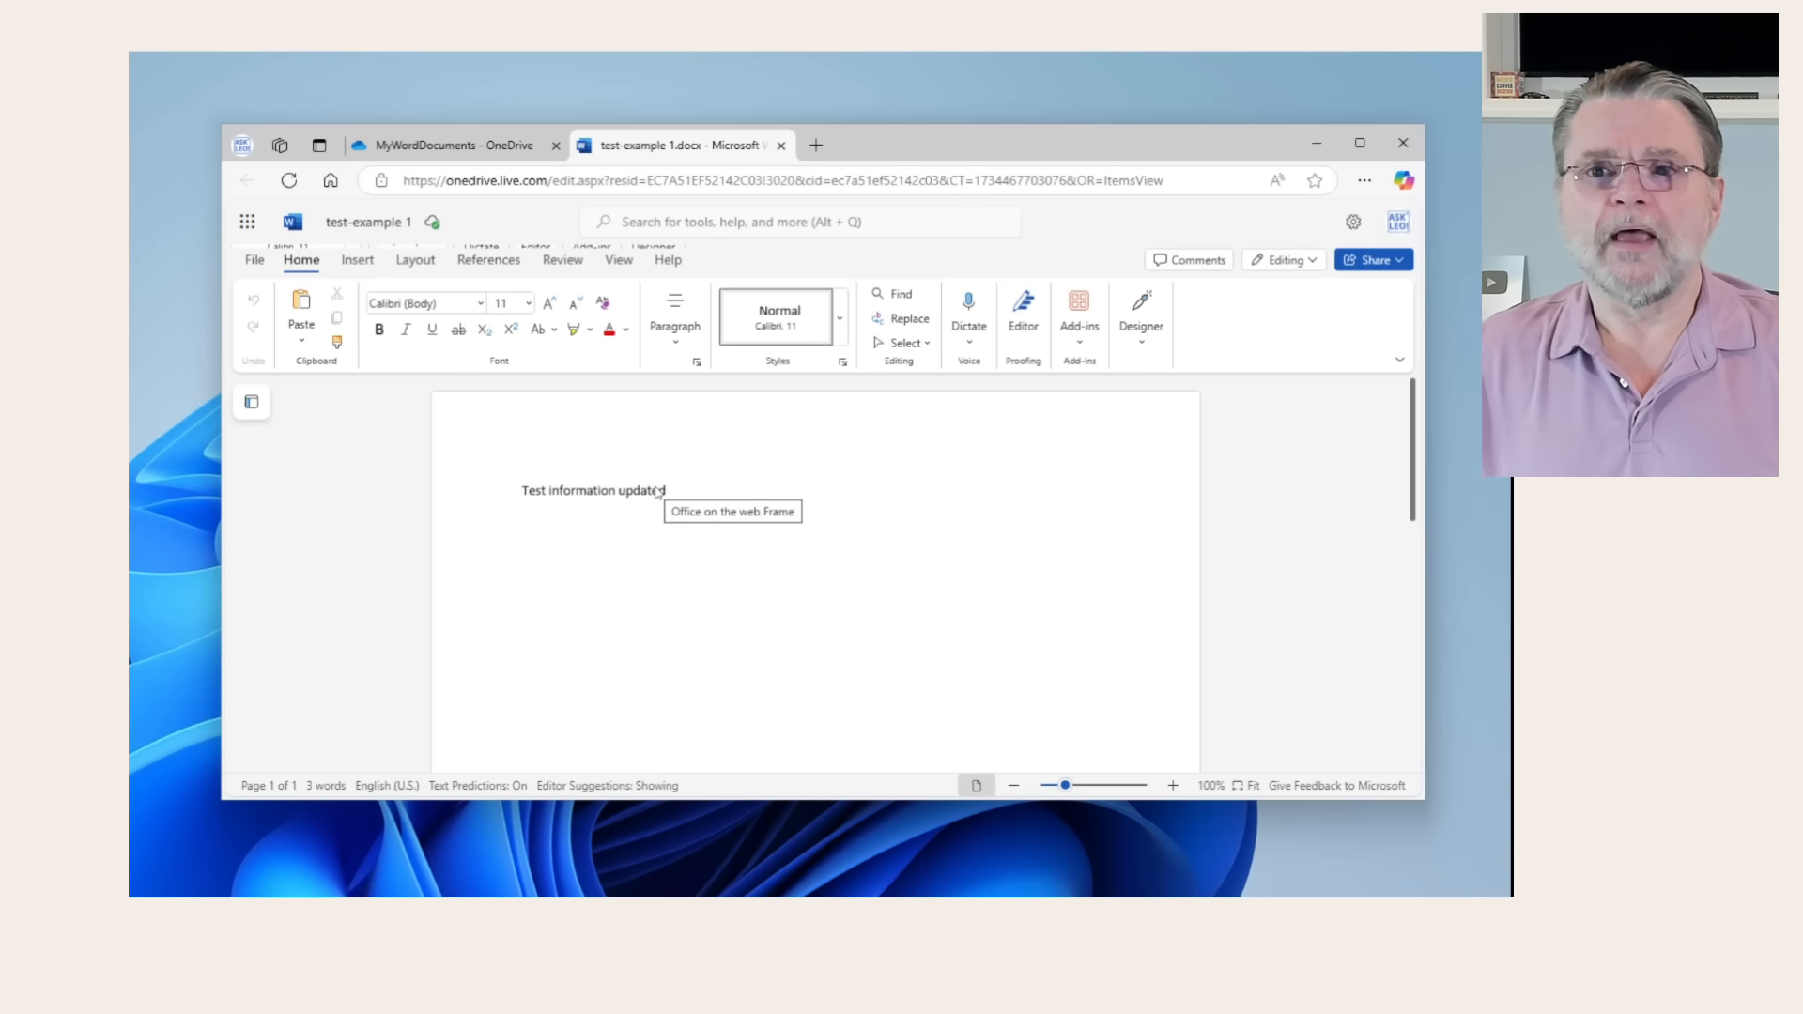
pyautogui.click(447, 145)
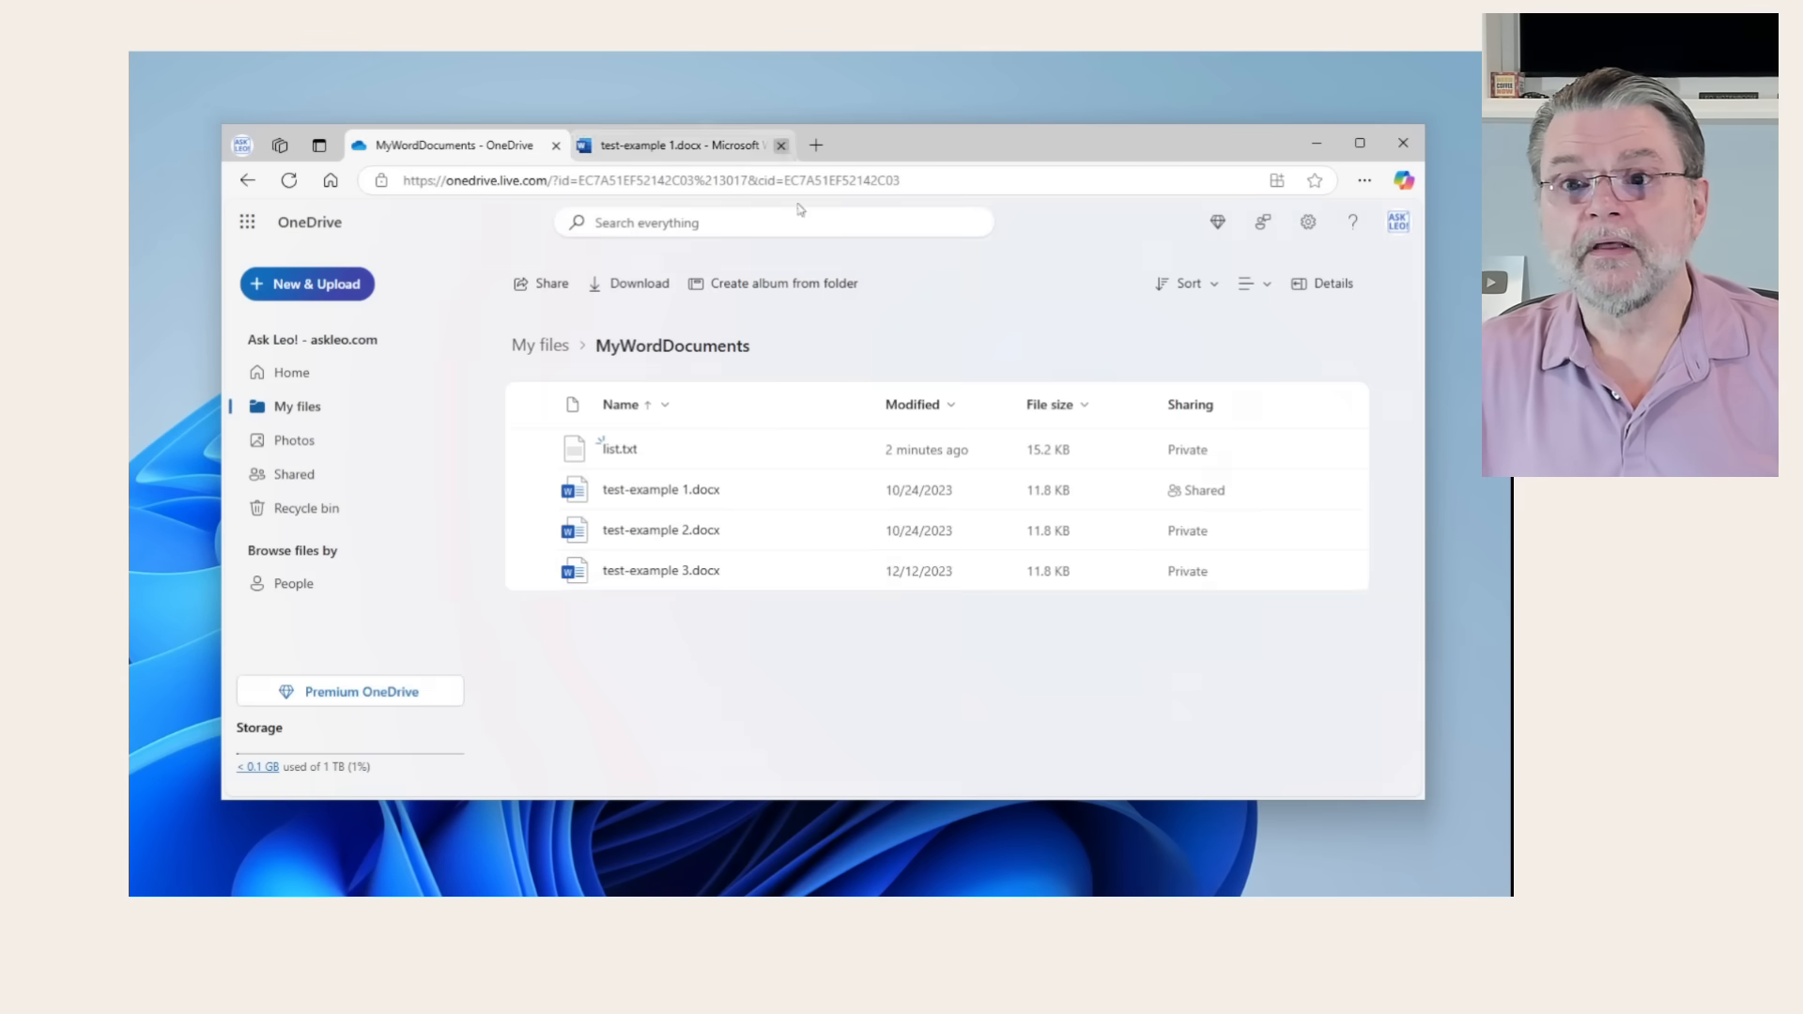
pyautogui.click(781, 145)
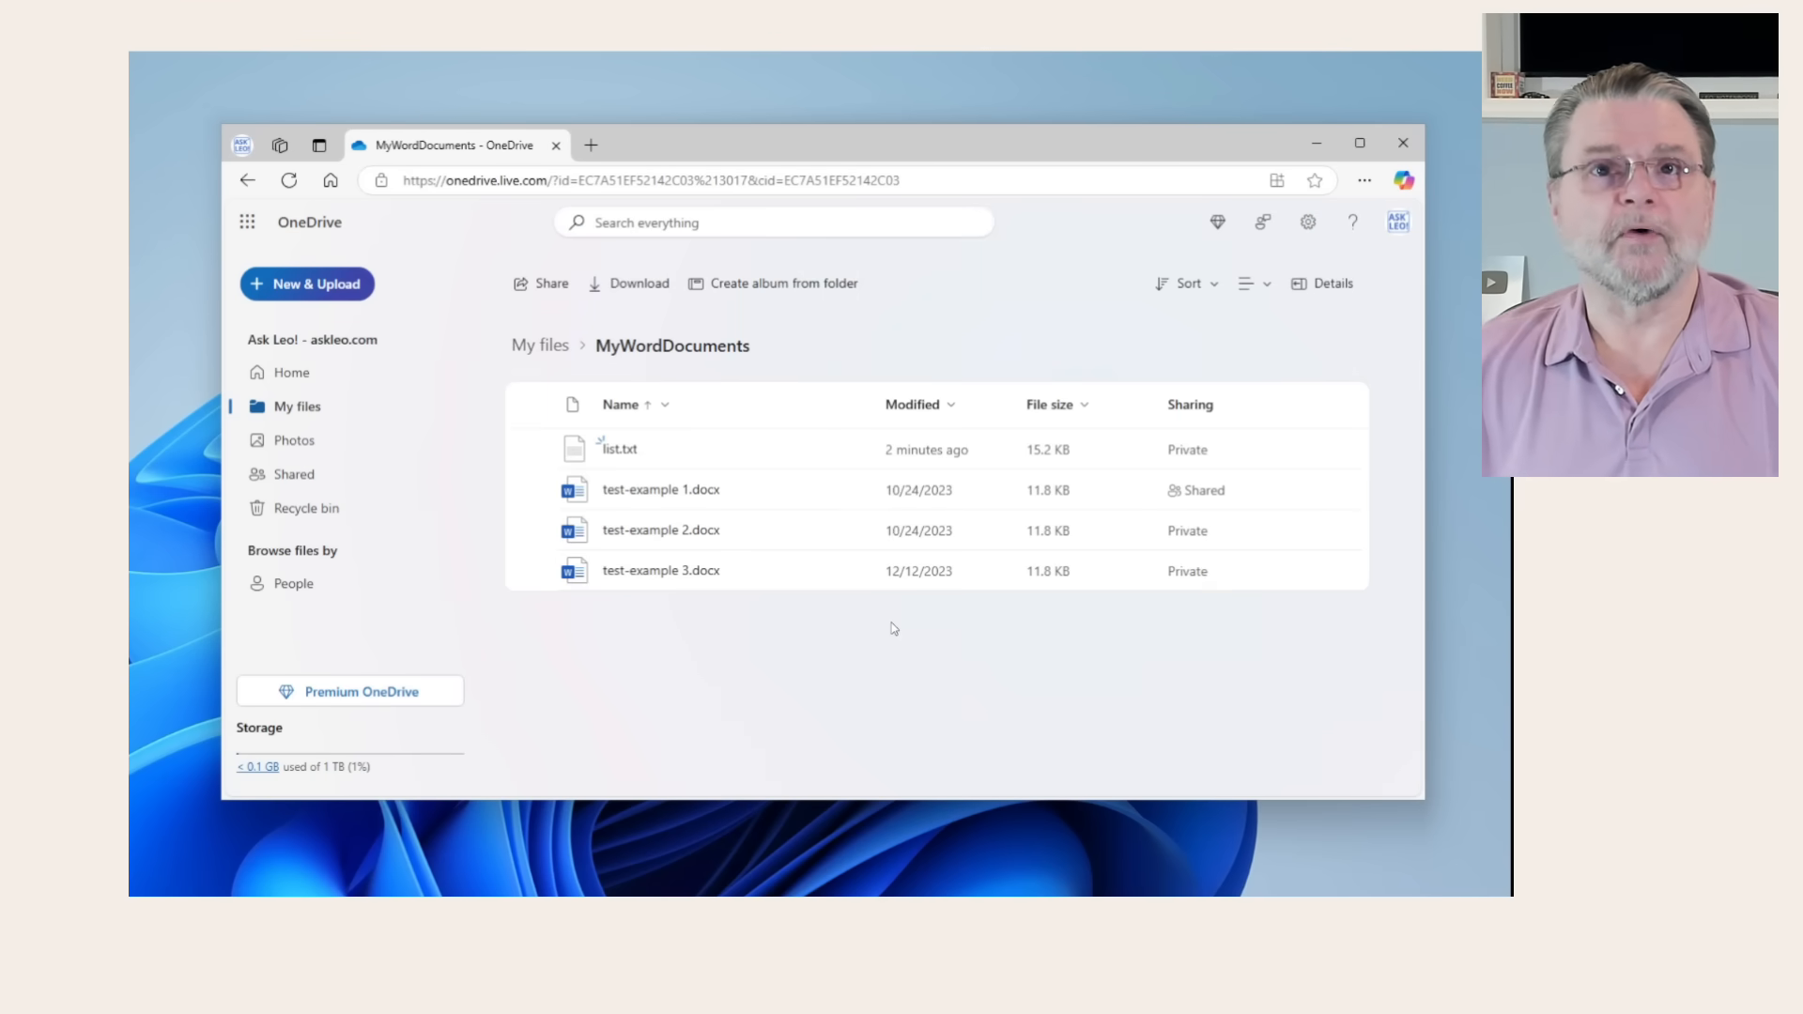
pyautogui.moveTo(699, 529)
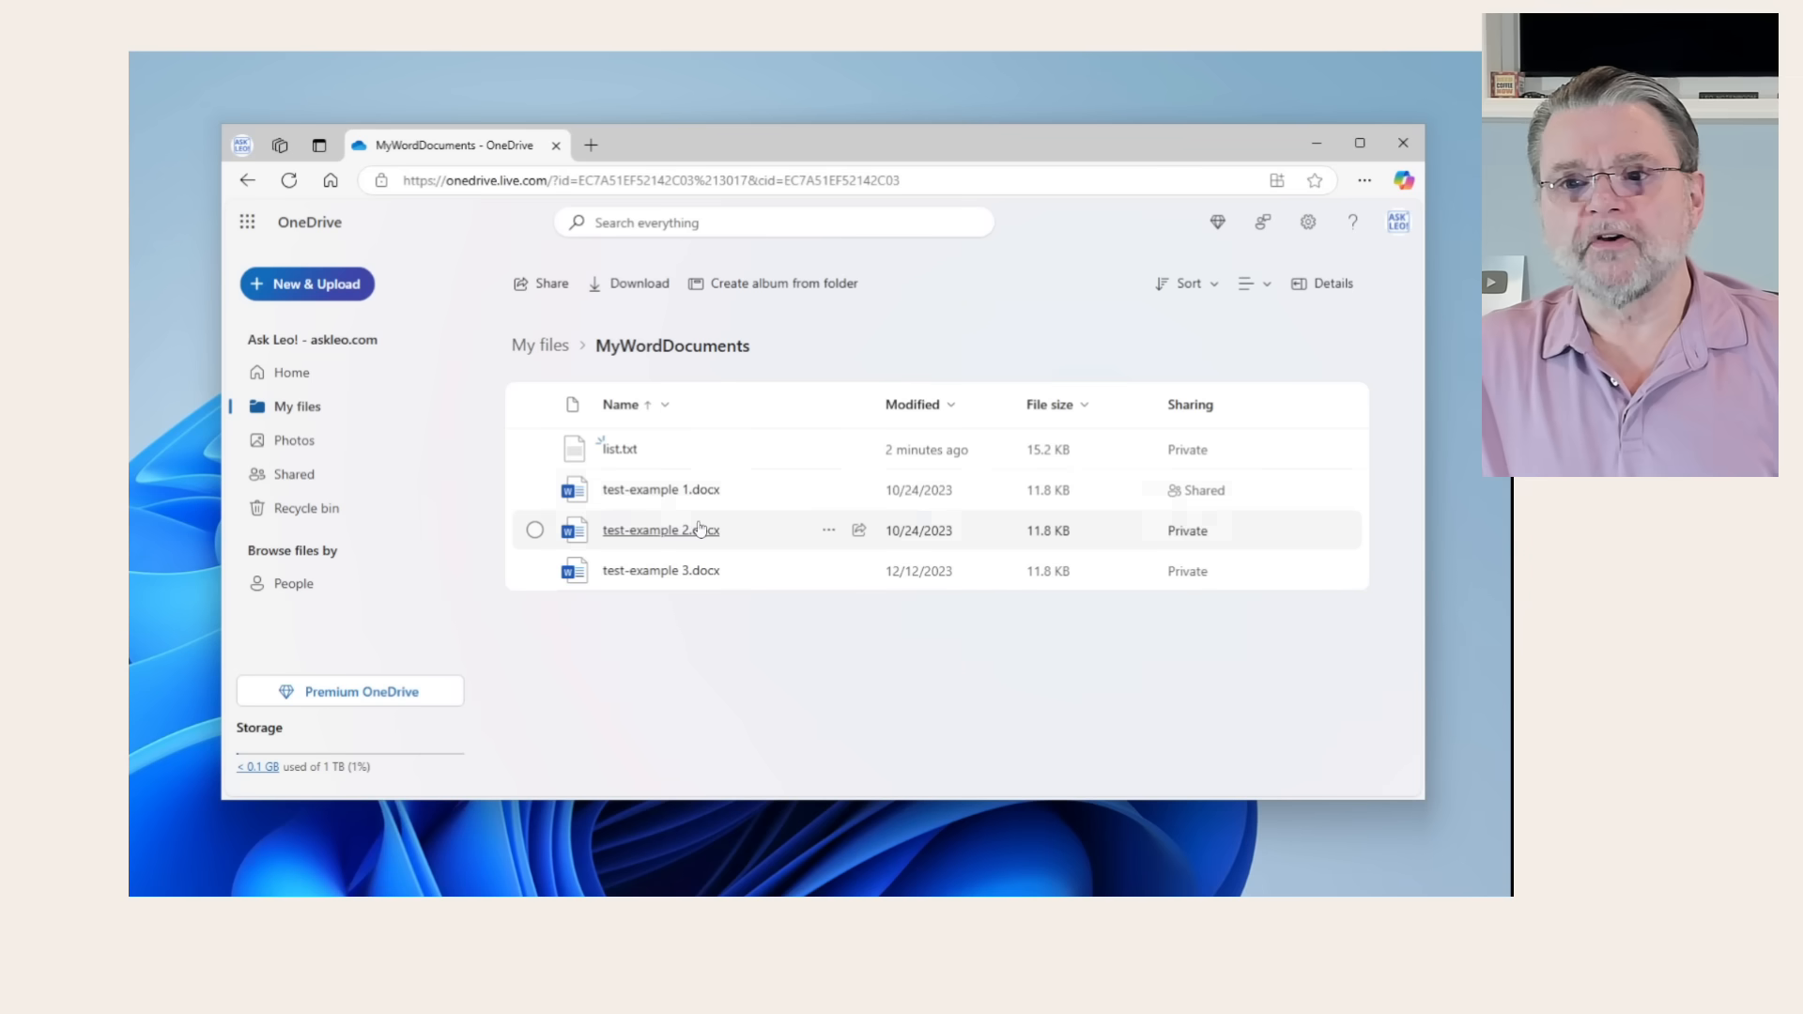